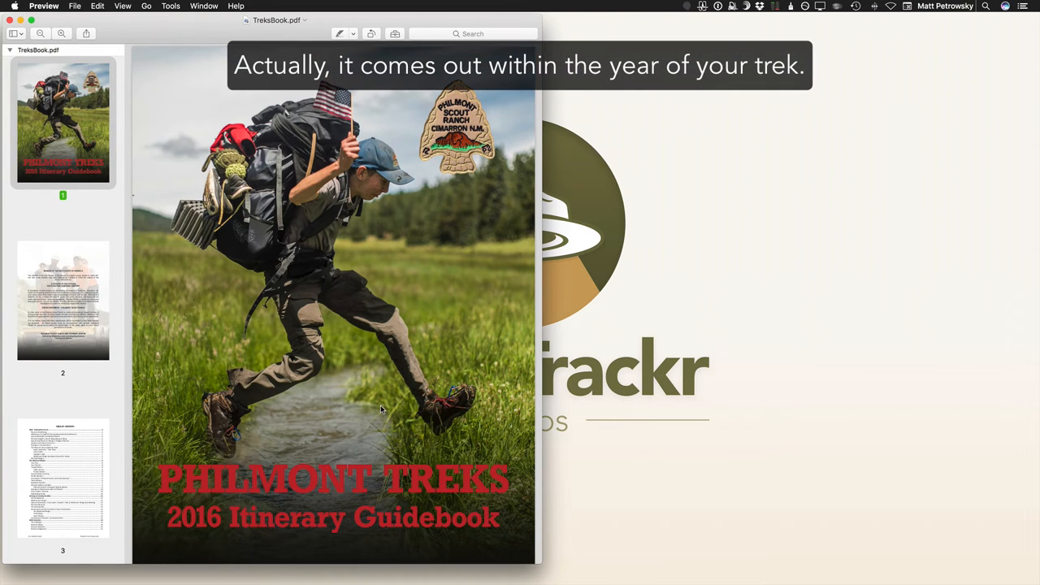
mouse_move(381, 411)
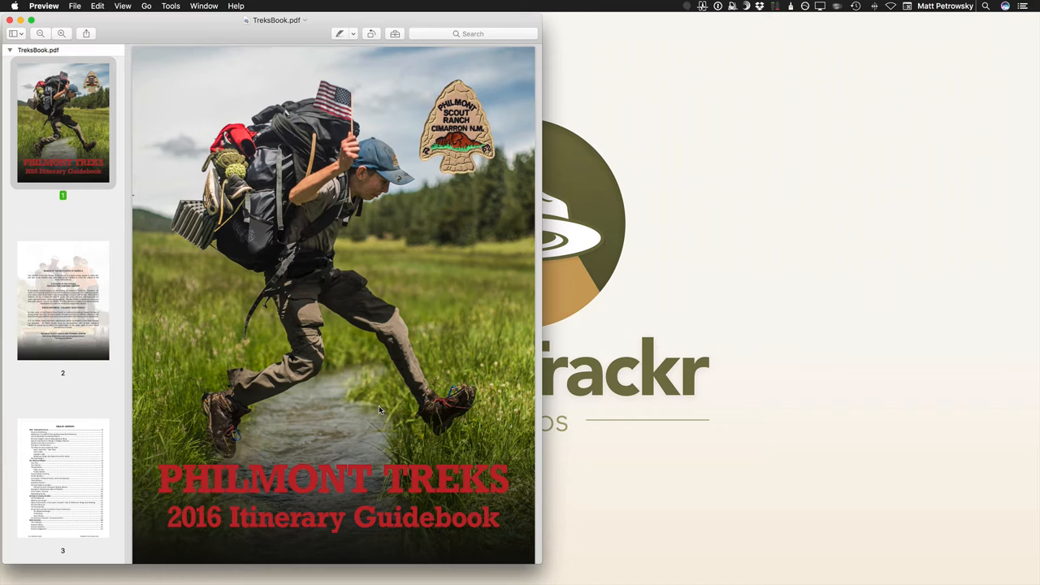
mouse_move(139, 381)
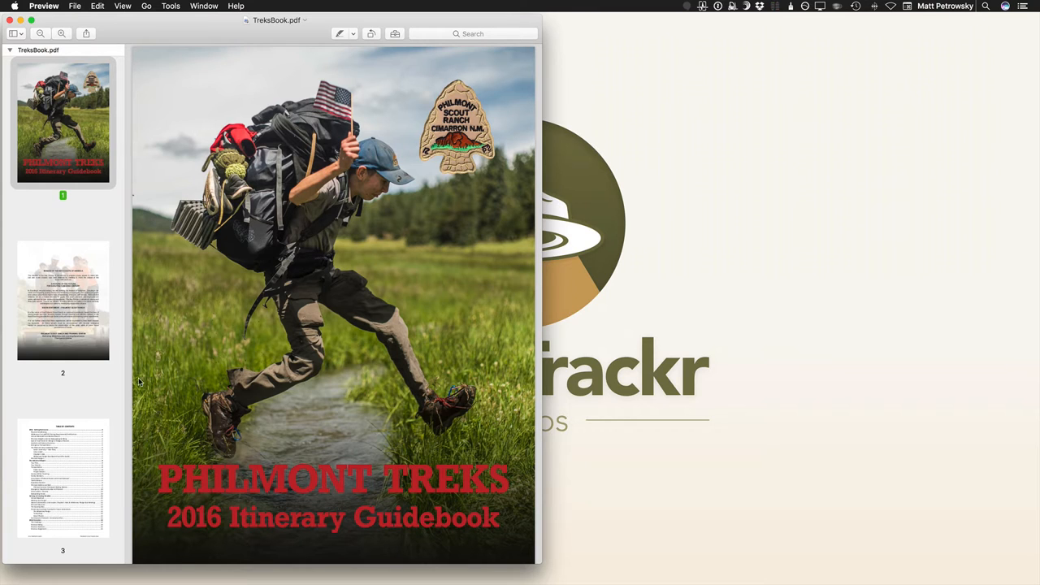
mouse_move(98, 260)
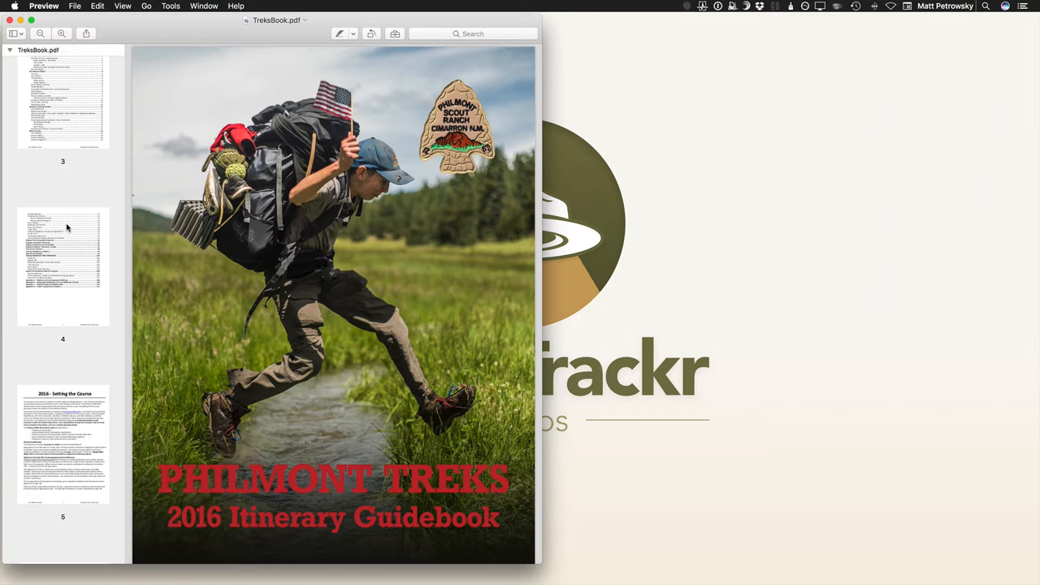
Step: Scroll the TreksBook thumbnail sidebar down toward the page 27 itineraries chart
scroll(down, 3)
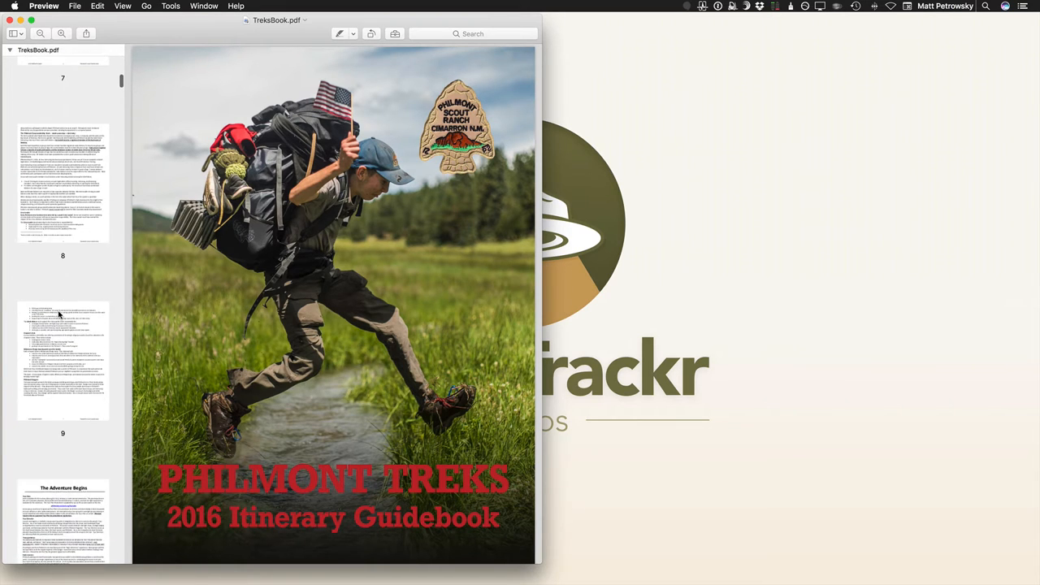
scroll(down, 3)
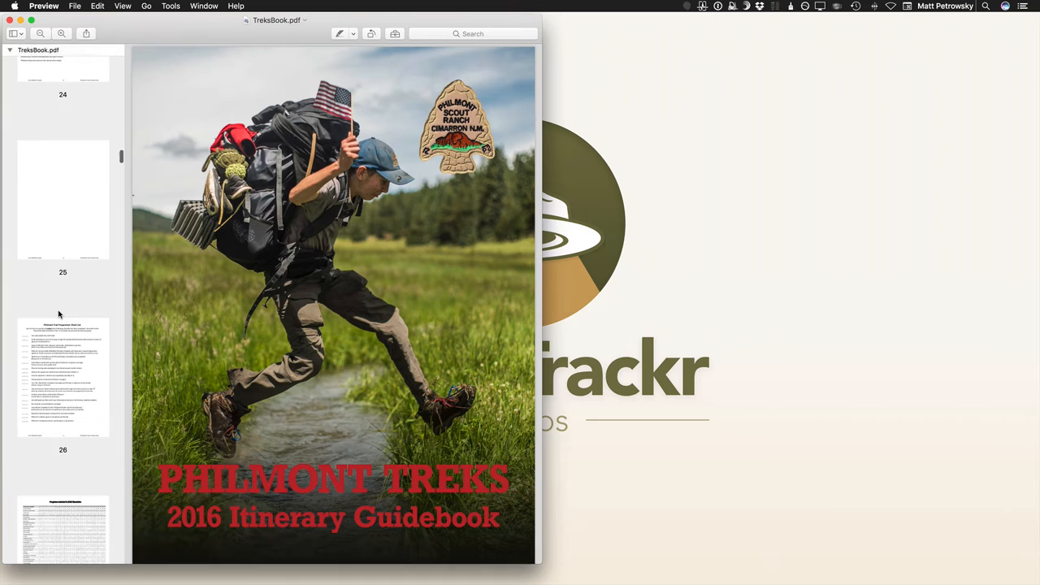
scroll(down, 3)
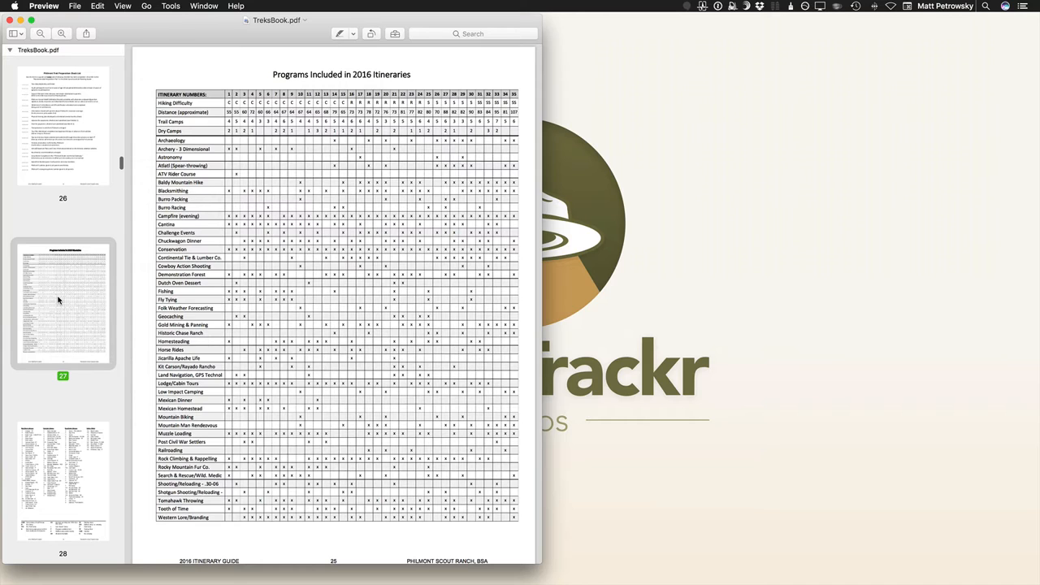
mouse_move(68, 294)
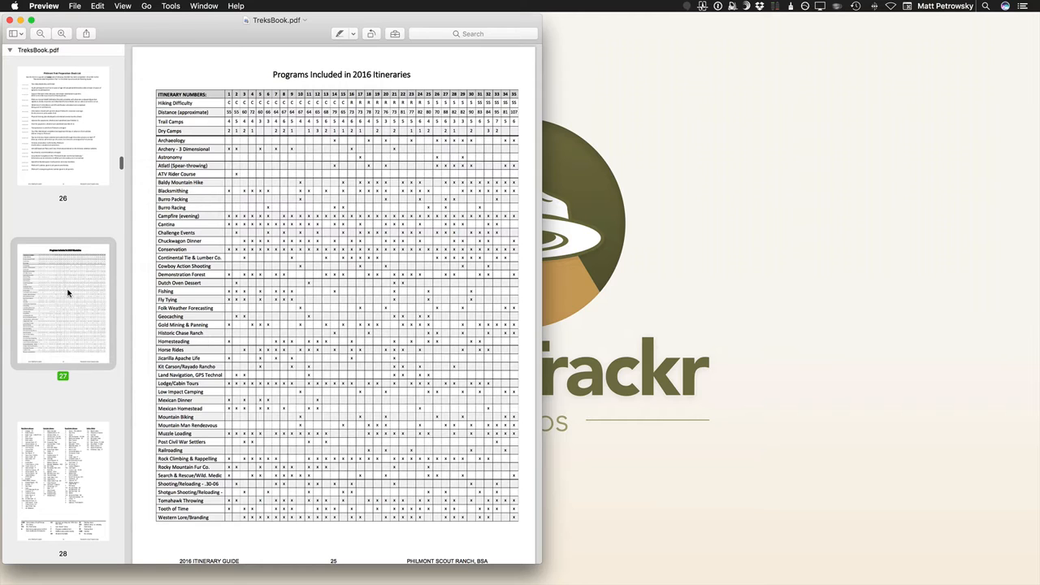
scroll(down, 3)
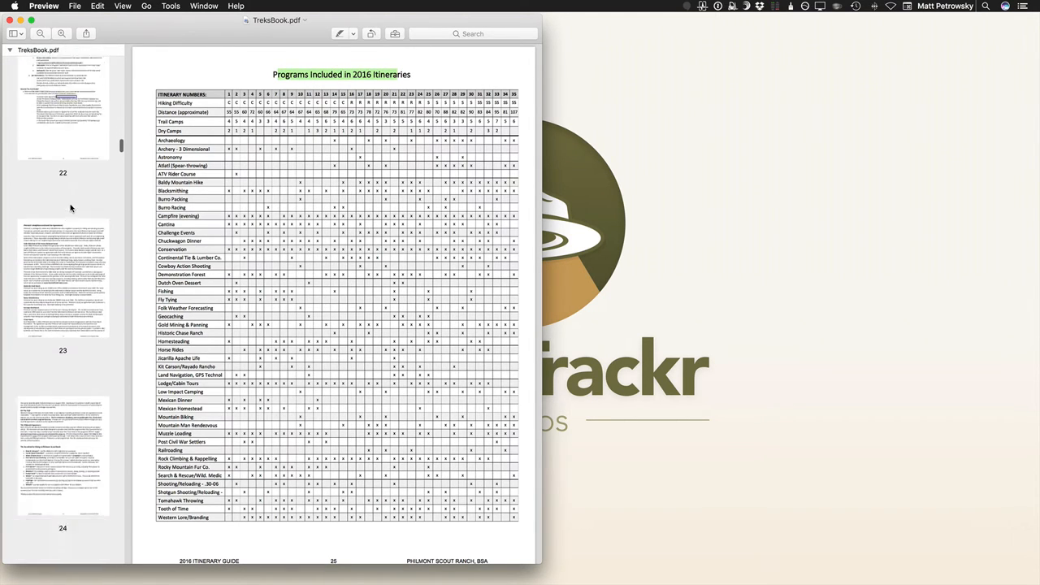
scroll(down, 3)
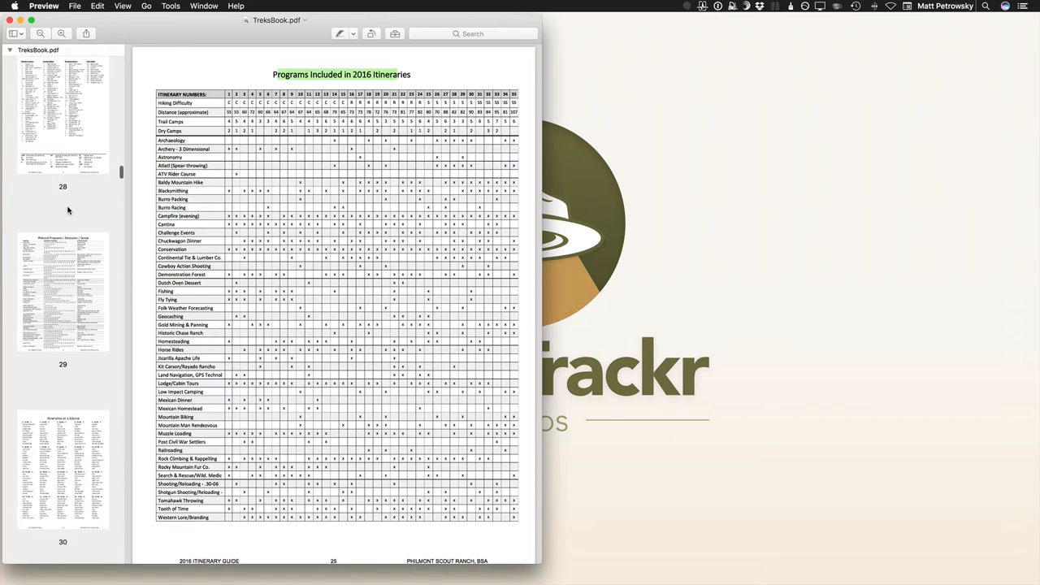
scroll(down, 3)
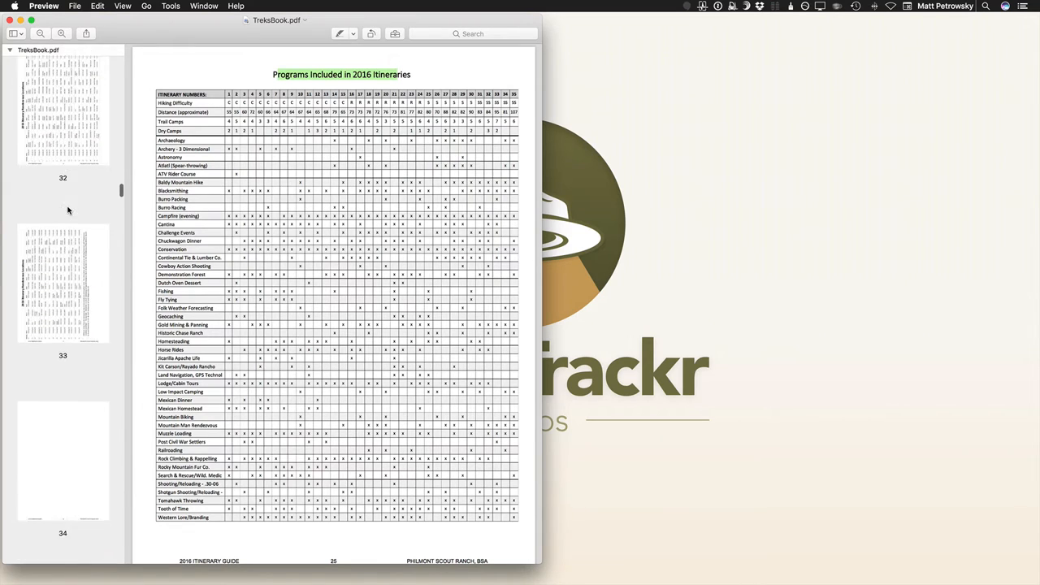
Step: Place the Preview page 27 chart beside the Troop 318 activity interests form in Chrome
scroll(down, 3)
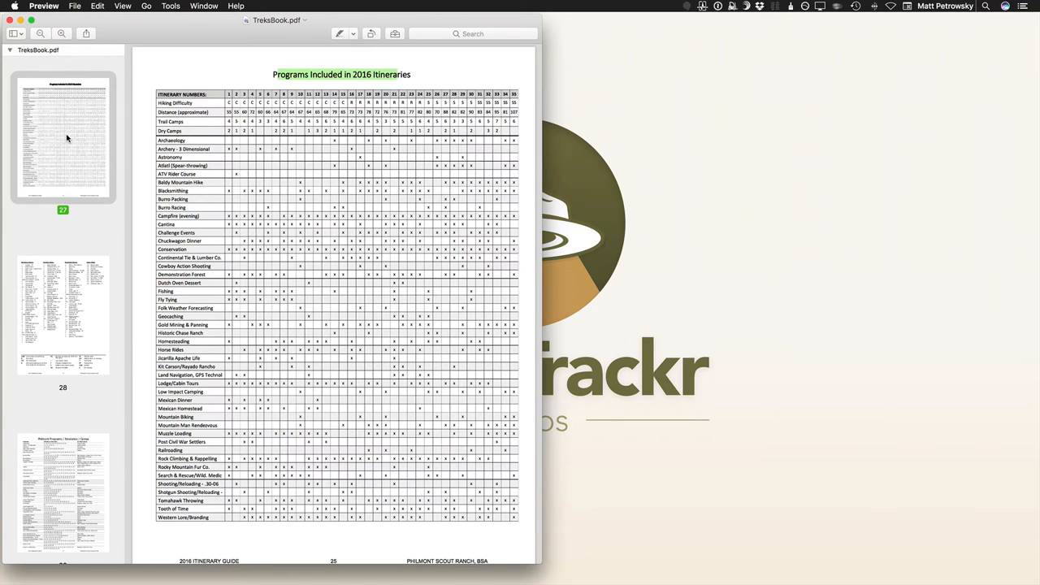
mouse_move(148, 153)
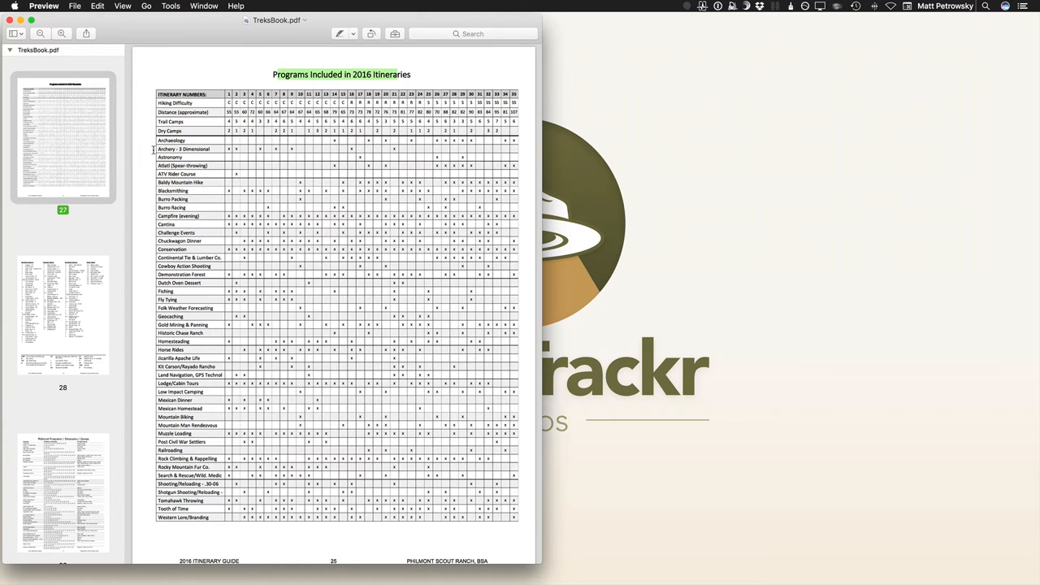
double_click(171, 140)
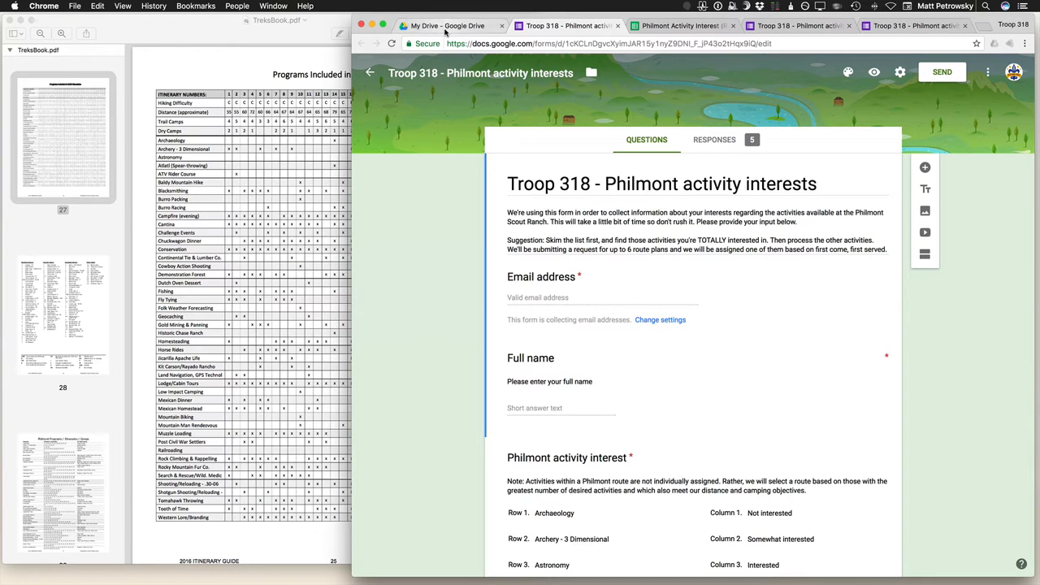
click(455, 26)
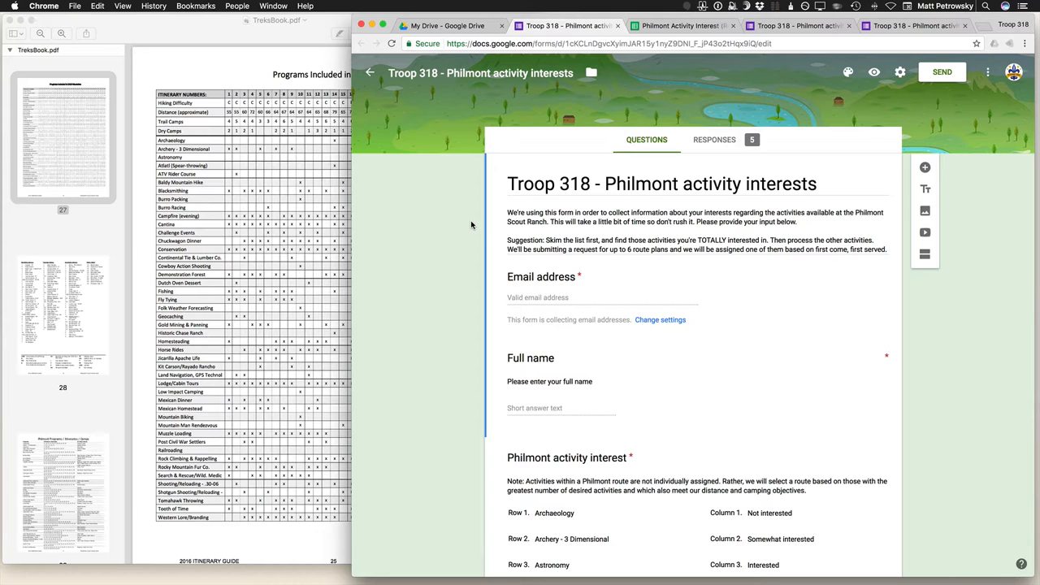
scroll(down, 3)
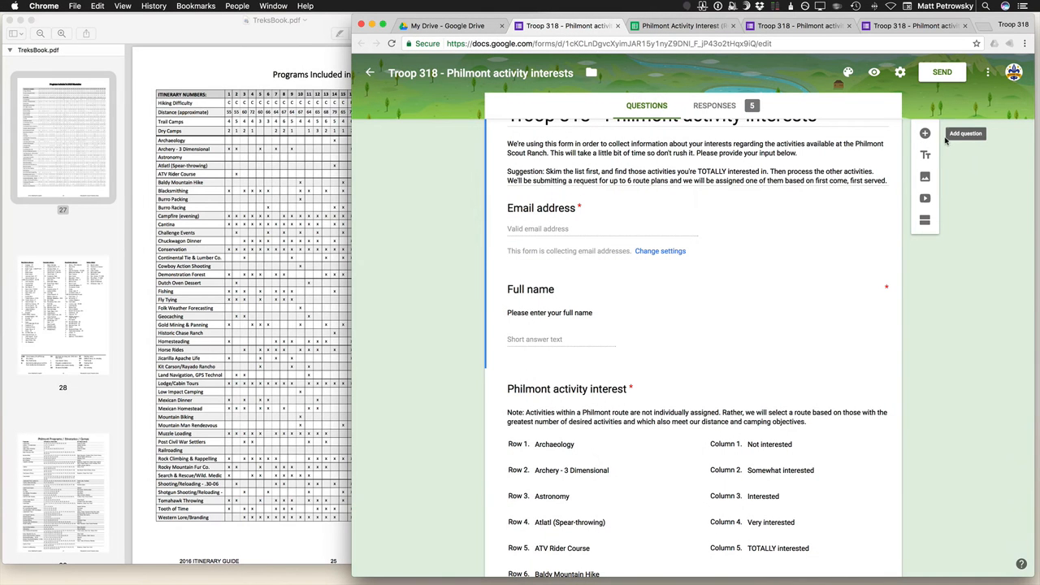
mouse_move(923, 156)
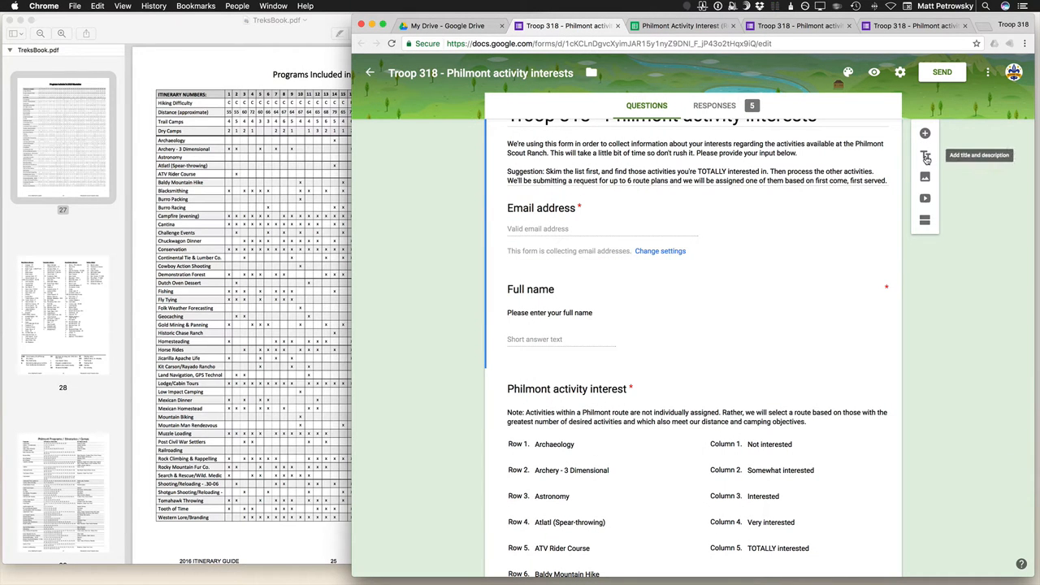
mouse_move(925, 176)
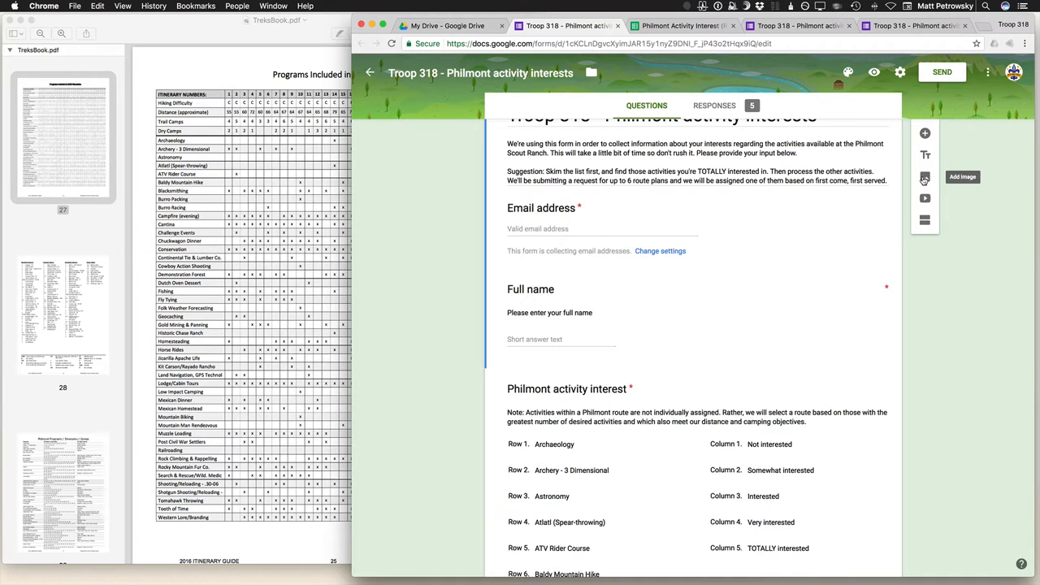
mouse_move(927, 199)
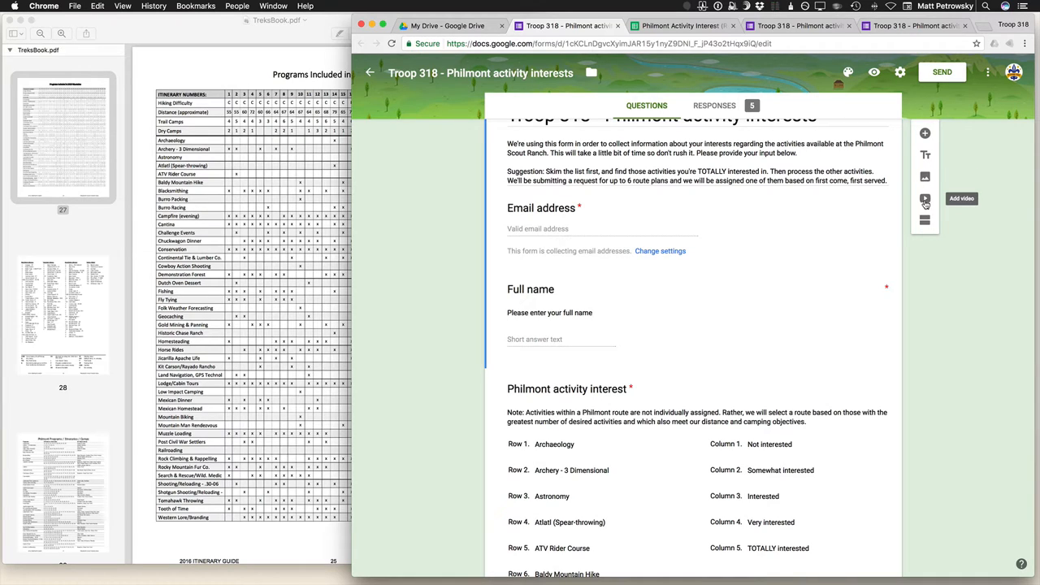
mouse_move(889, 231)
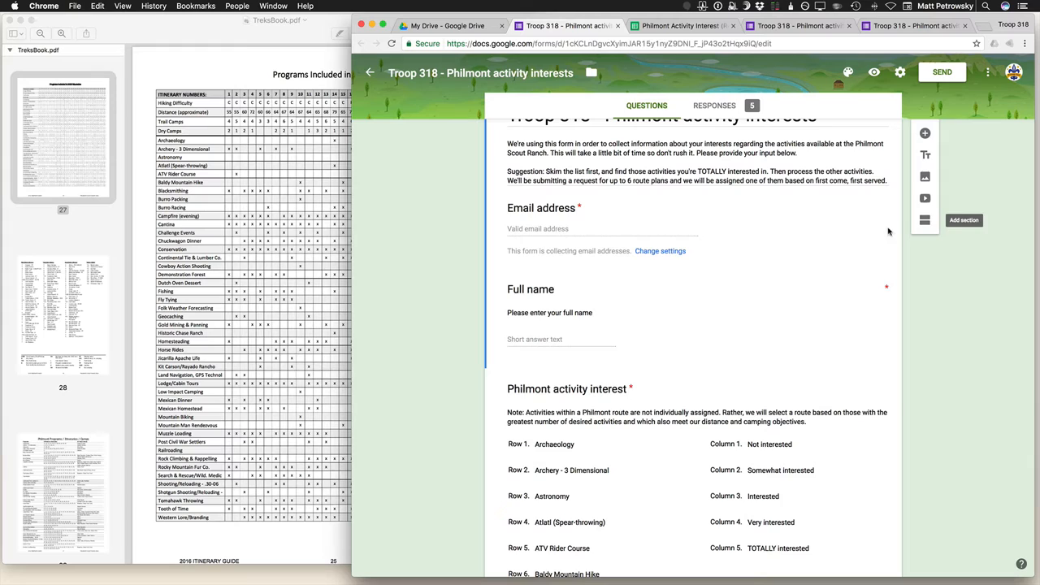
mouse_move(785, 247)
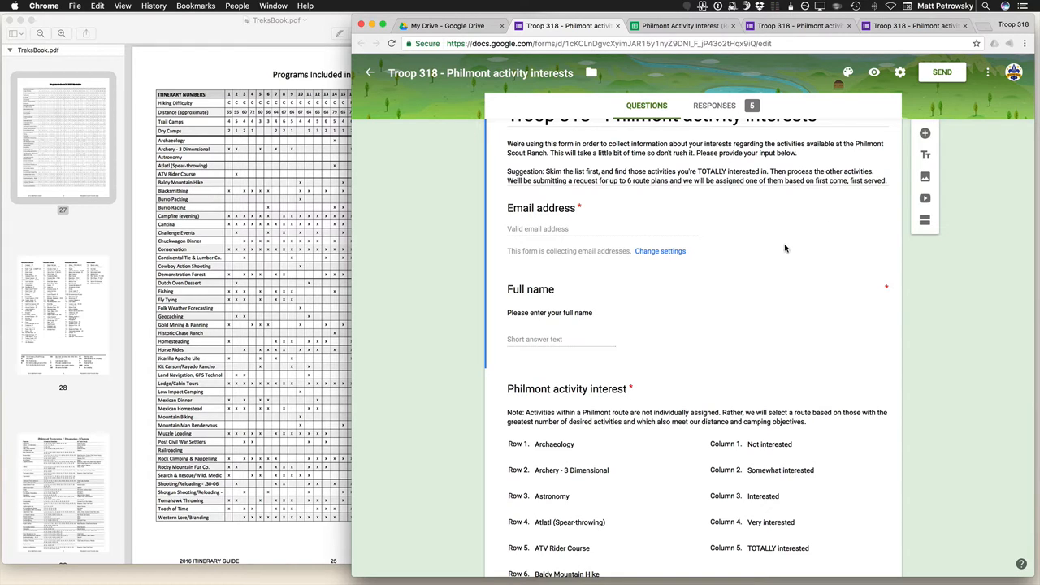
mouse_move(751, 345)
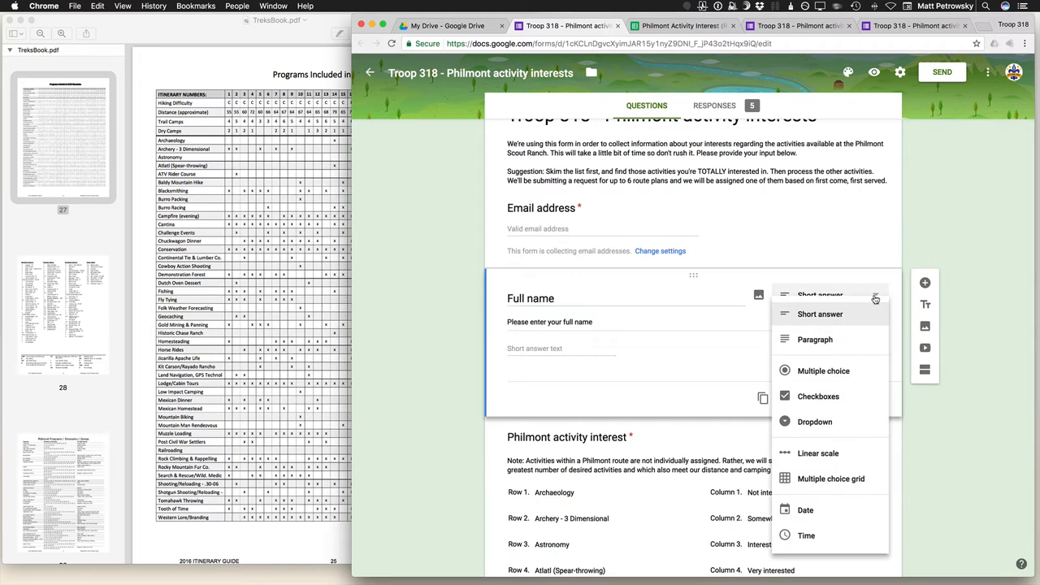
mouse_move(839, 491)
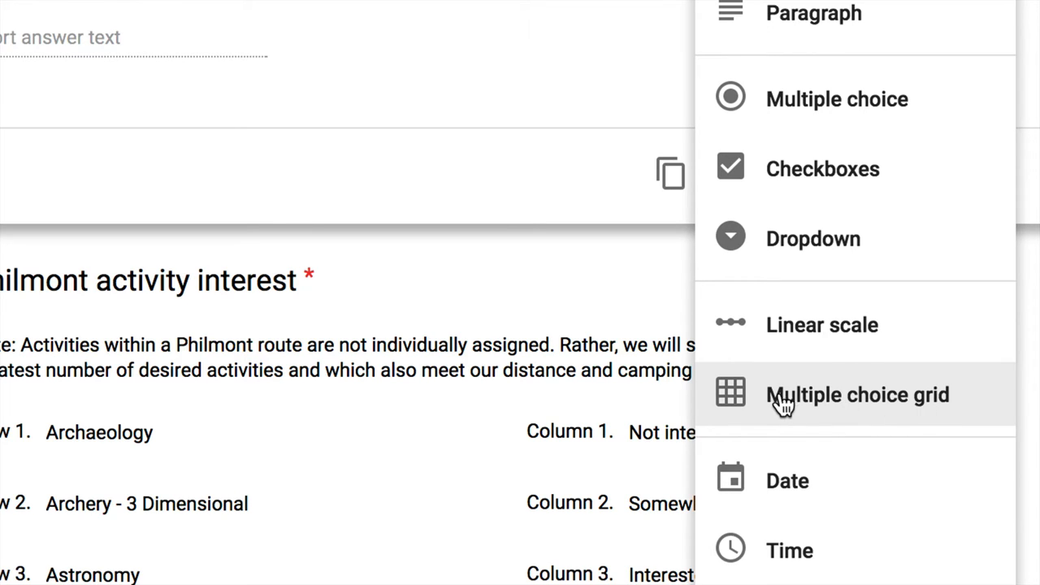
mouse_move(825, 279)
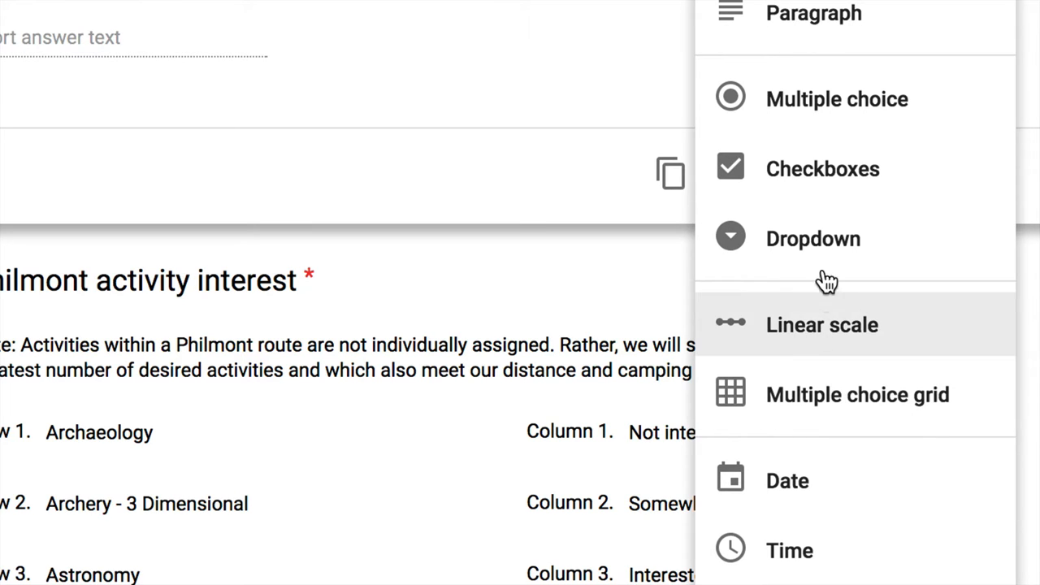
mouse_move(891, 127)
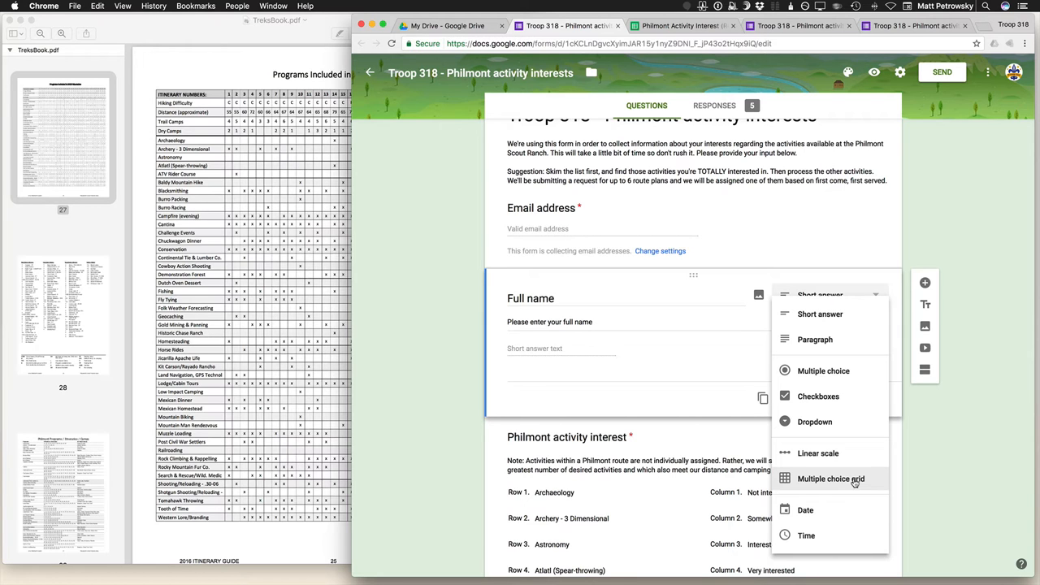
mouse_move(714, 434)
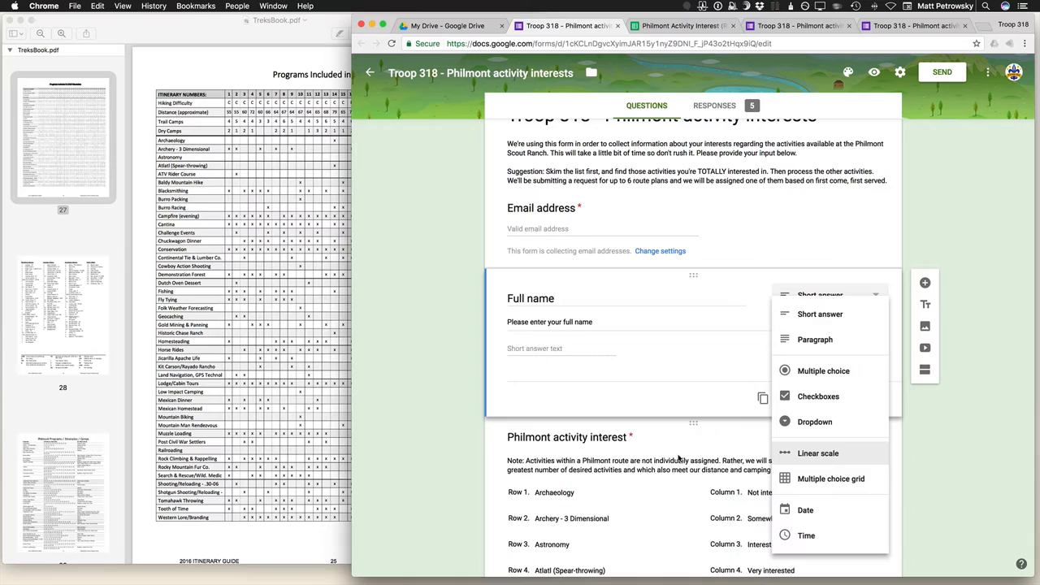
Step: Select the Philmont activity interest multiple choice grid question for editing
click(833, 479)
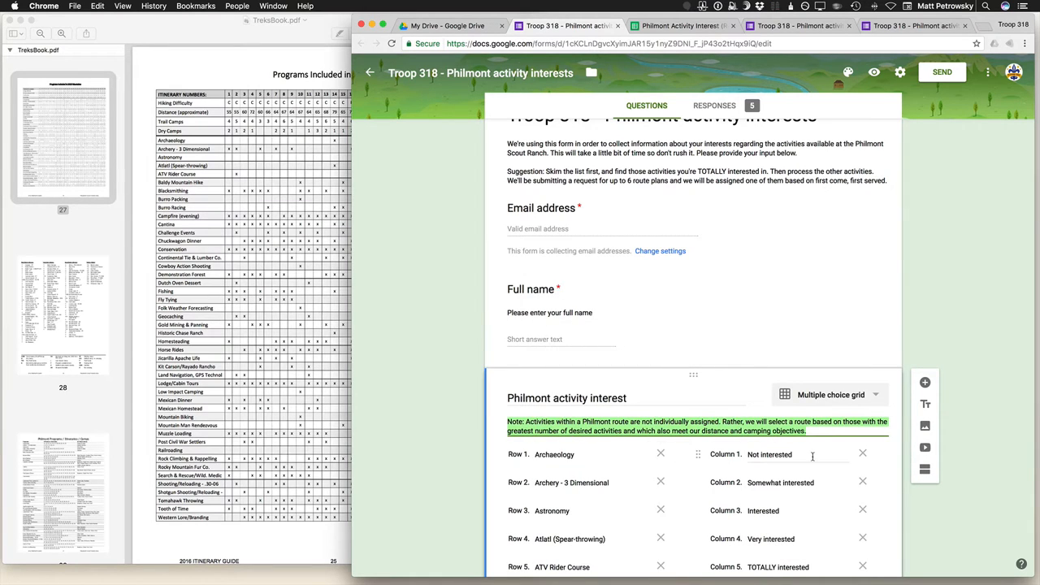
scroll(down, 3)
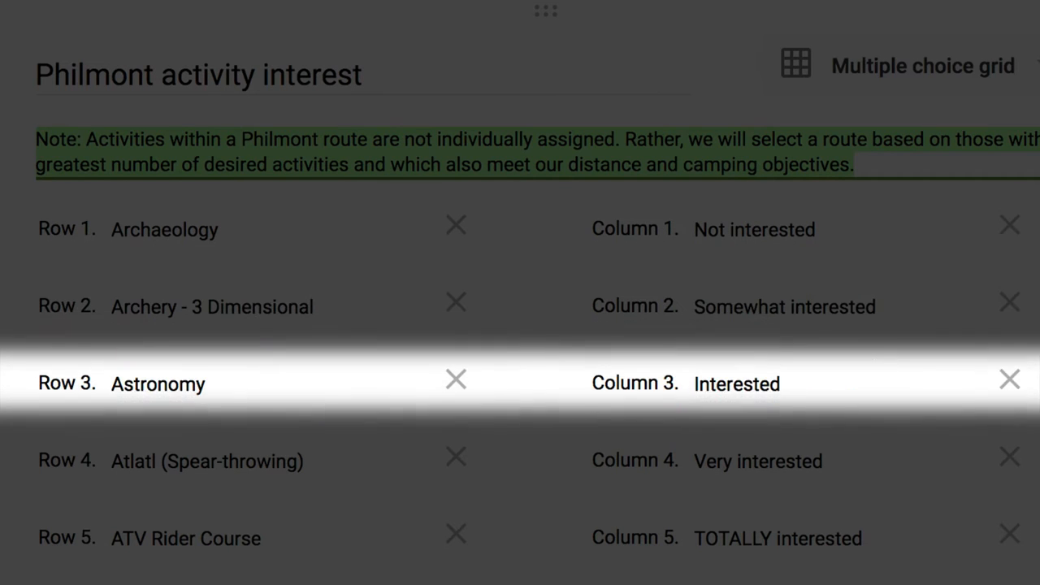
mouse_move(187, 538)
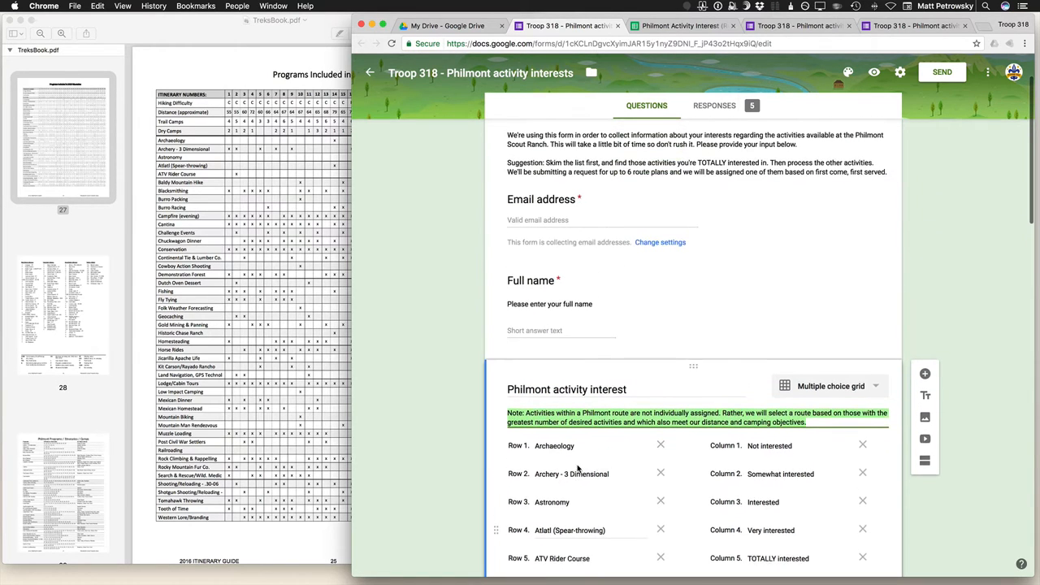
Step: From My Drive's New menu, reopen the Troop 318 - Philmont activity interests form
click(447, 26)
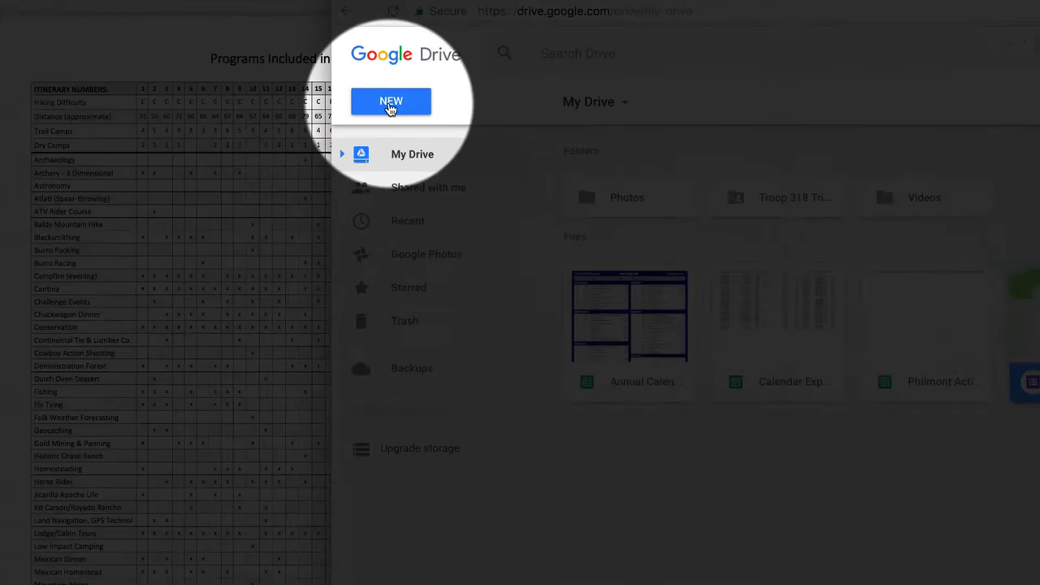
click(391, 101)
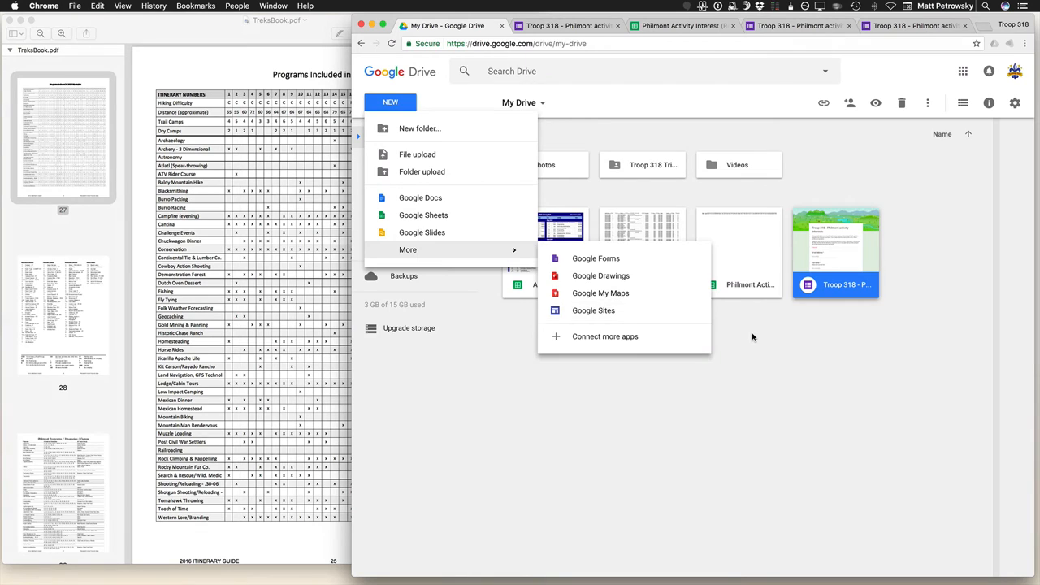
click(755, 337)
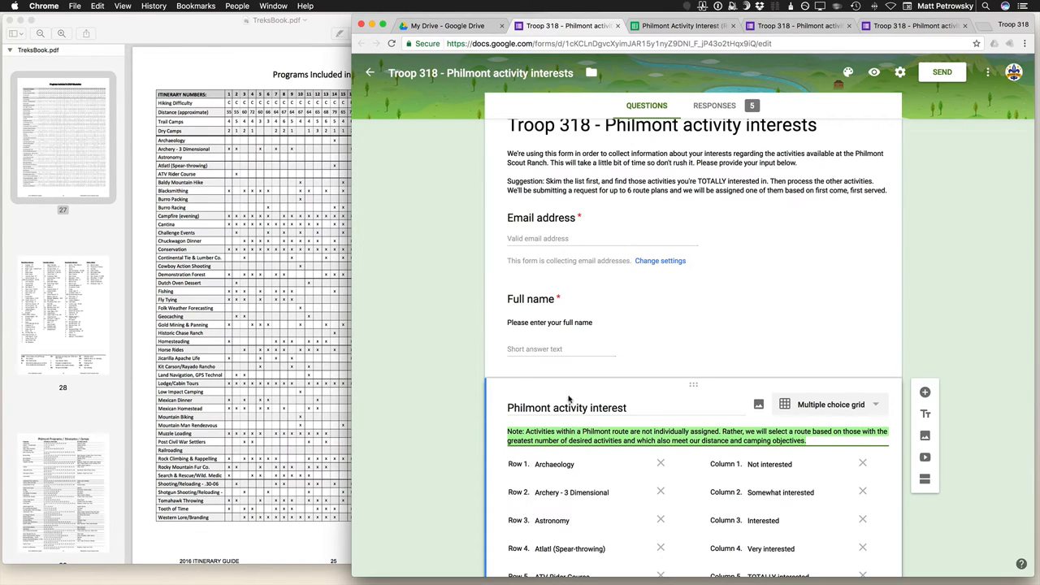
Step: Scroll the interest grid rows down through Fly Tying
scroll(down, 3)
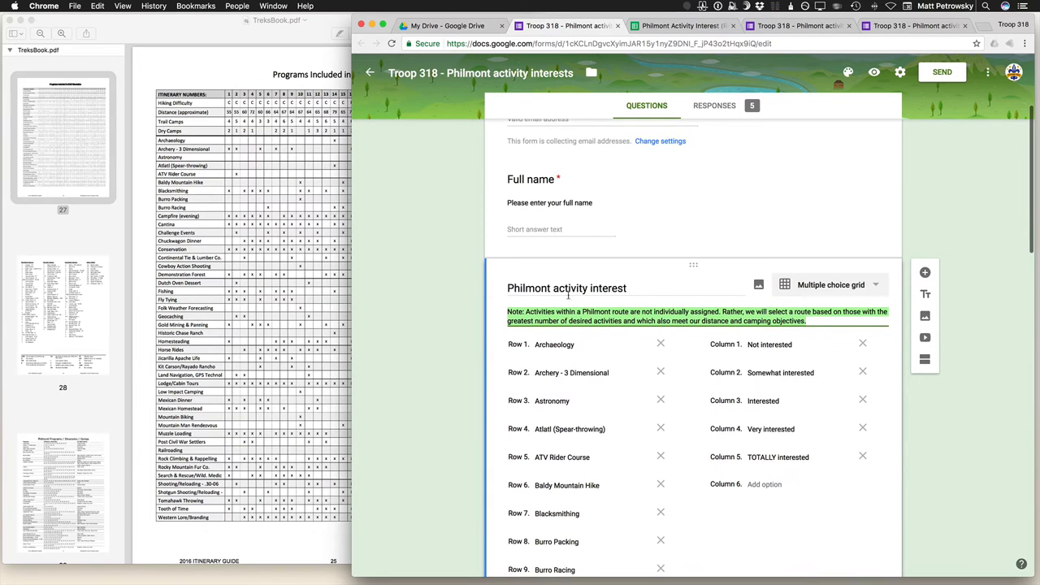
scroll(down, 3)
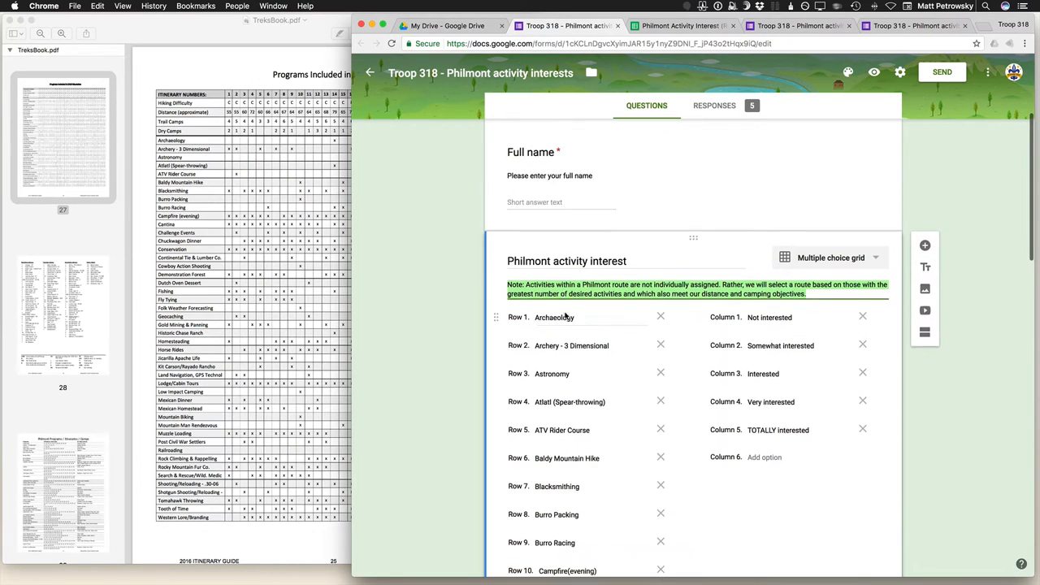
scroll(down, 3)
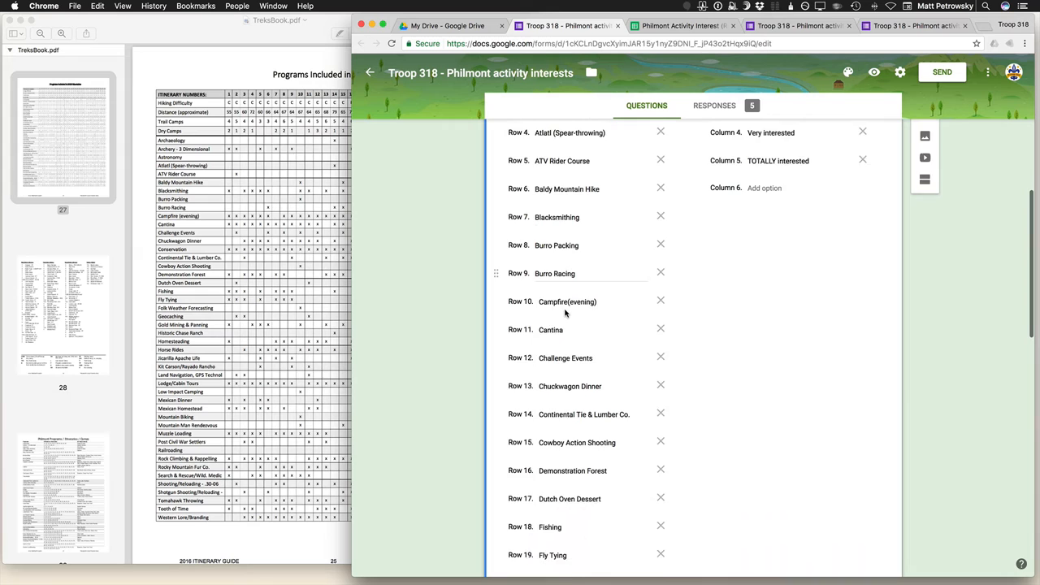
scroll(down, 3)
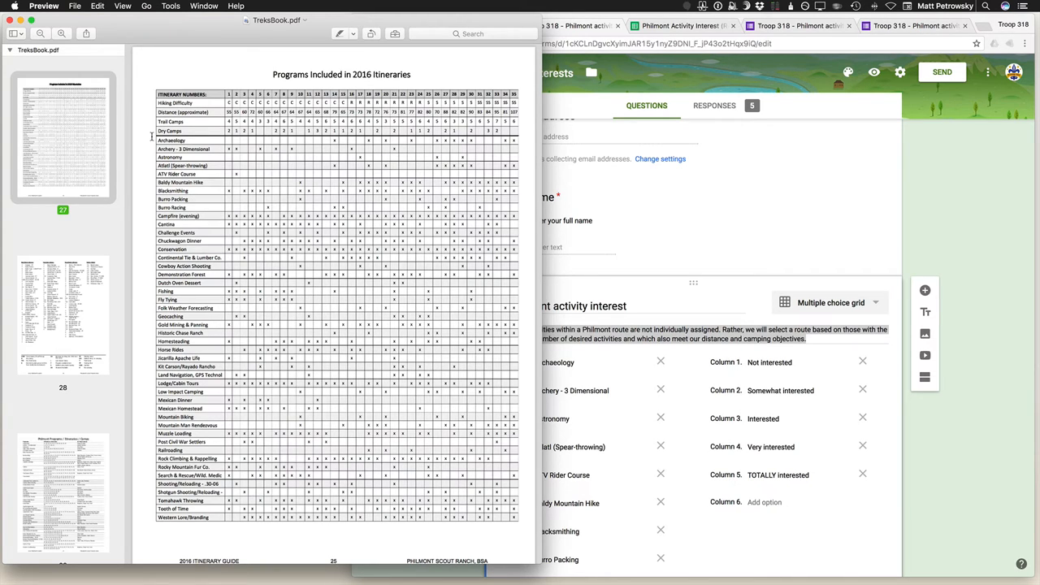
mouse_move(145, 136)
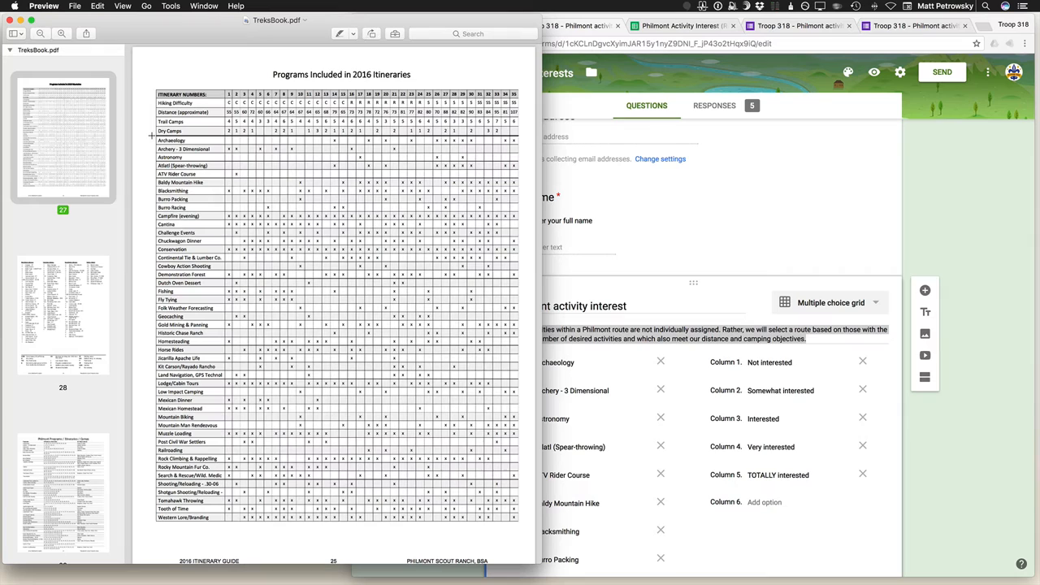
Step: Switch from Preview to the Sublime Text window holding the activity list
drag(157, 139, 199, 166)
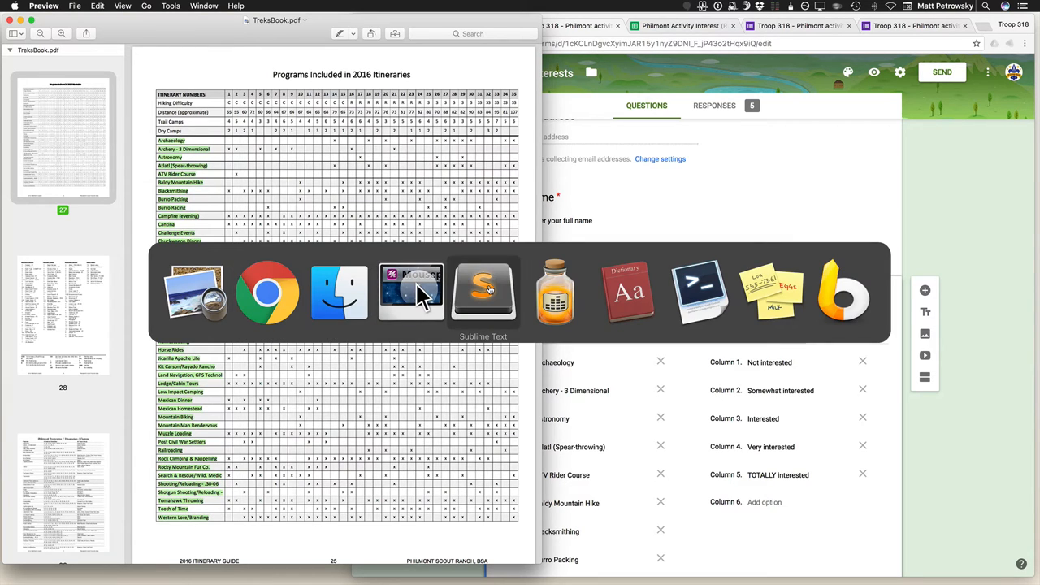
click(485, 291)
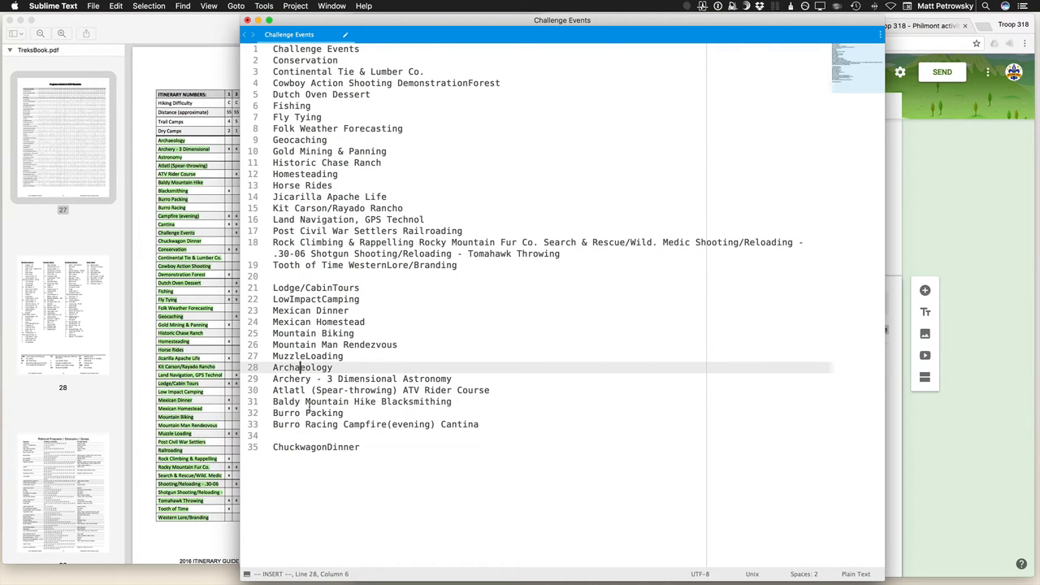
mouse_move(182, 275)
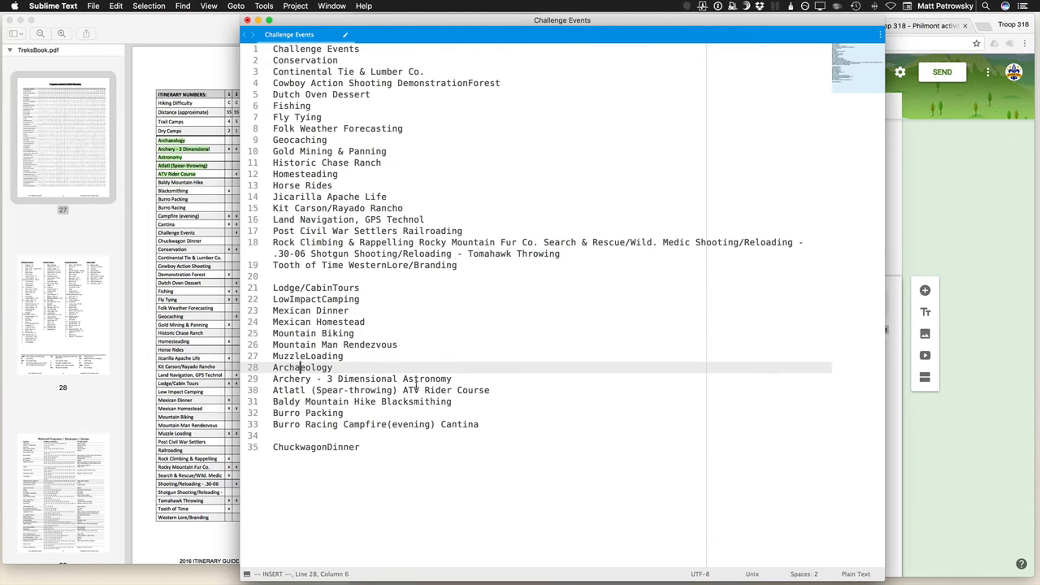
Step: Add Archaeology and delete the three duplicated activity lines at the bottom of the list
text(Archaeology)
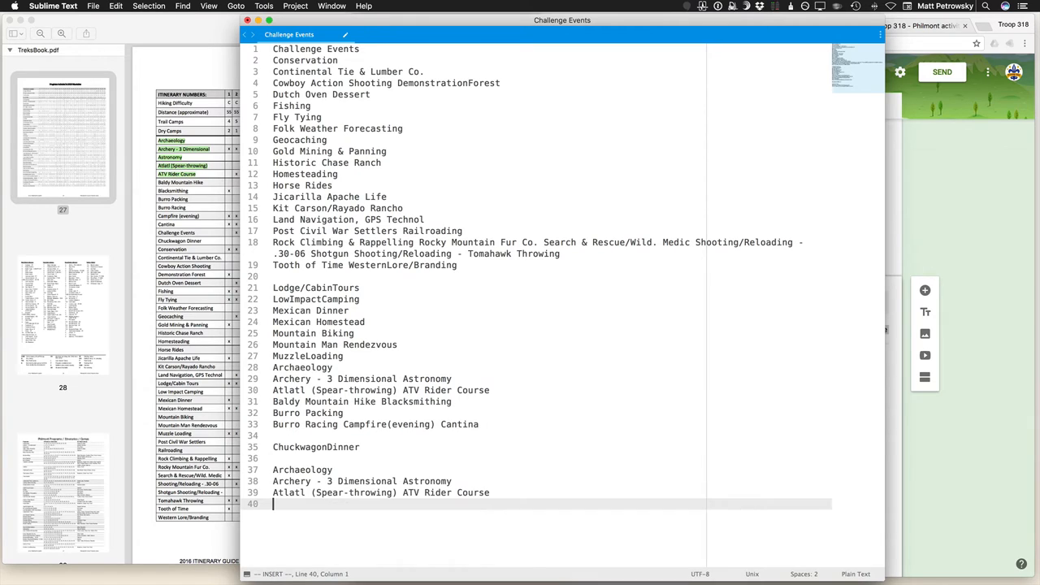
drag(273, 458, 489, 504)
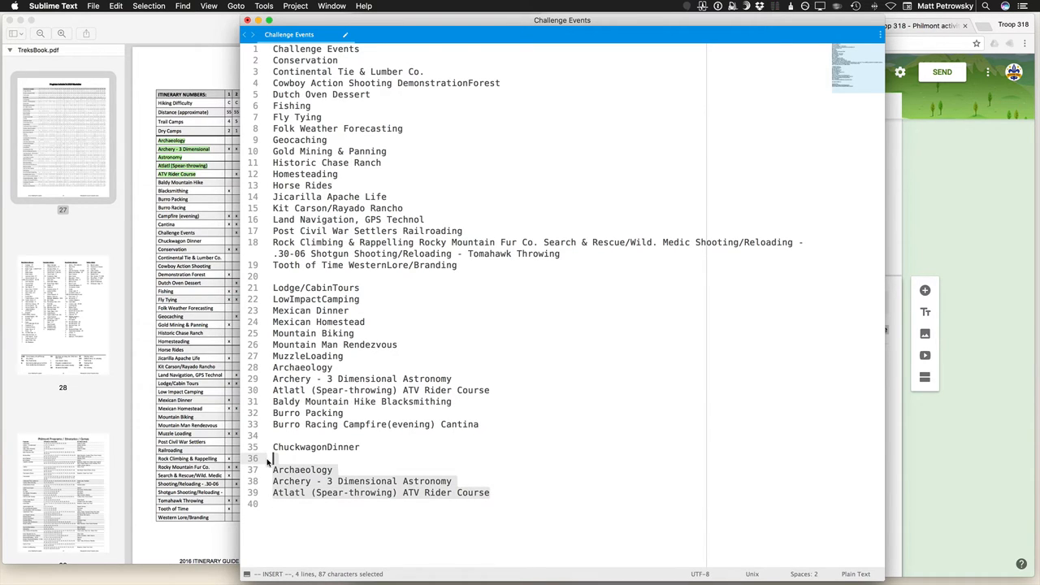
key(Delete)
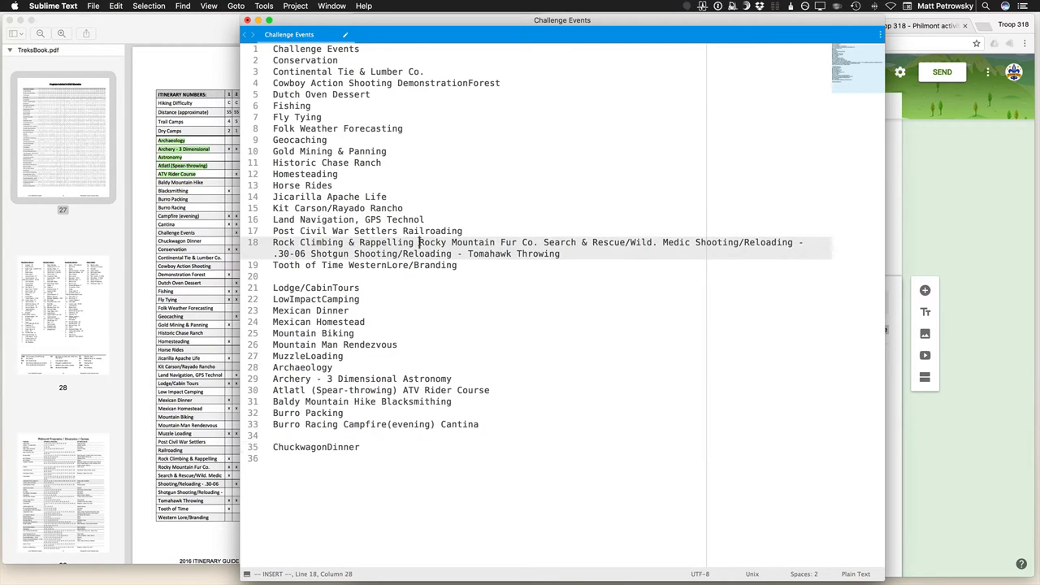
Step: Break Rocky Mountain Fur Co. and Search & Rescue/Wild. onto their own lines and select all lines
key(backspace)
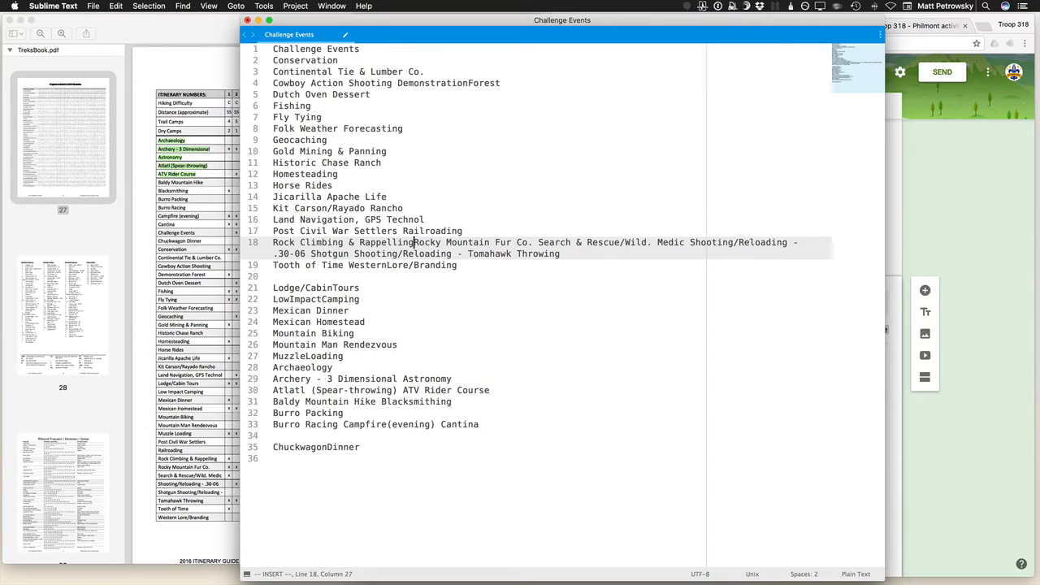
key(Enter)
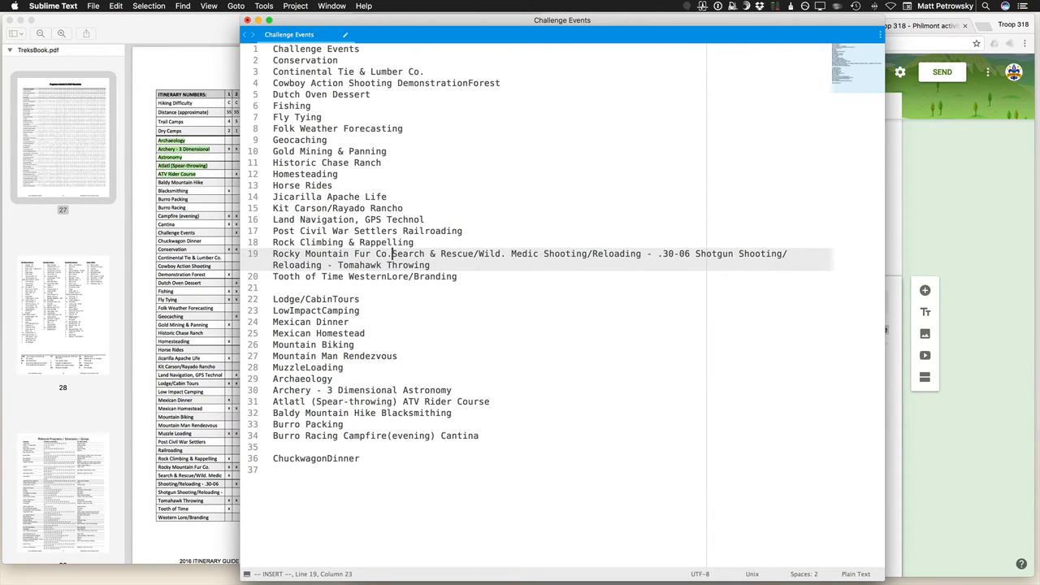
key(Enter)
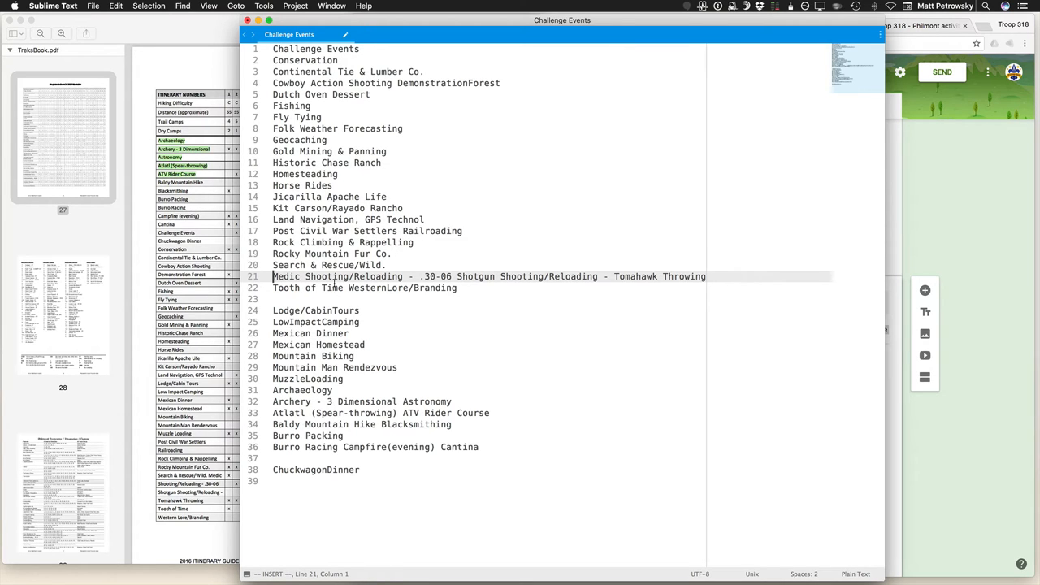
key(cmd+a)
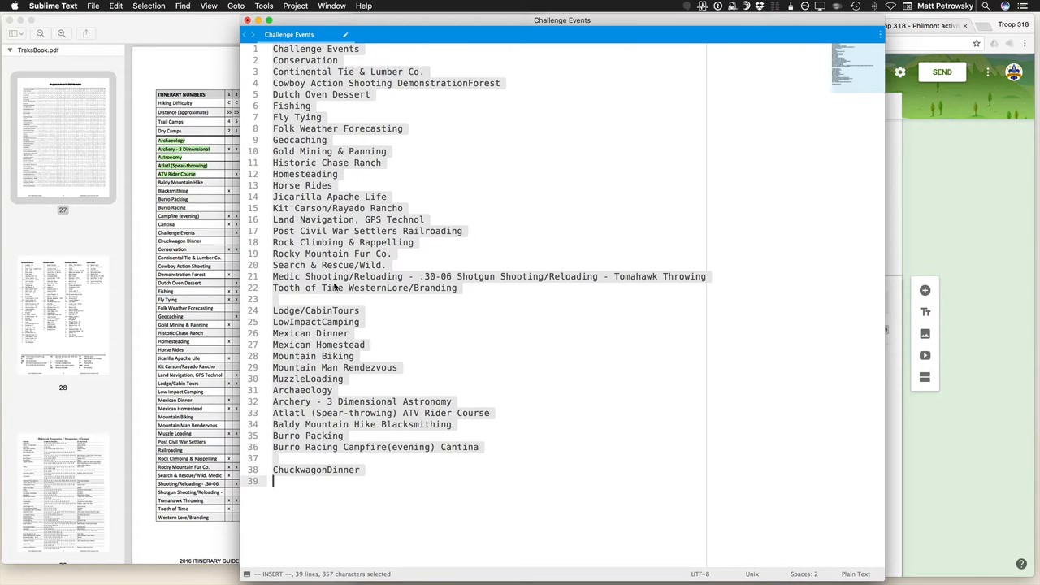
Step: Sort the activity lines alphabetically via the Command Palette and copy the Archaeology entry
text(sort)
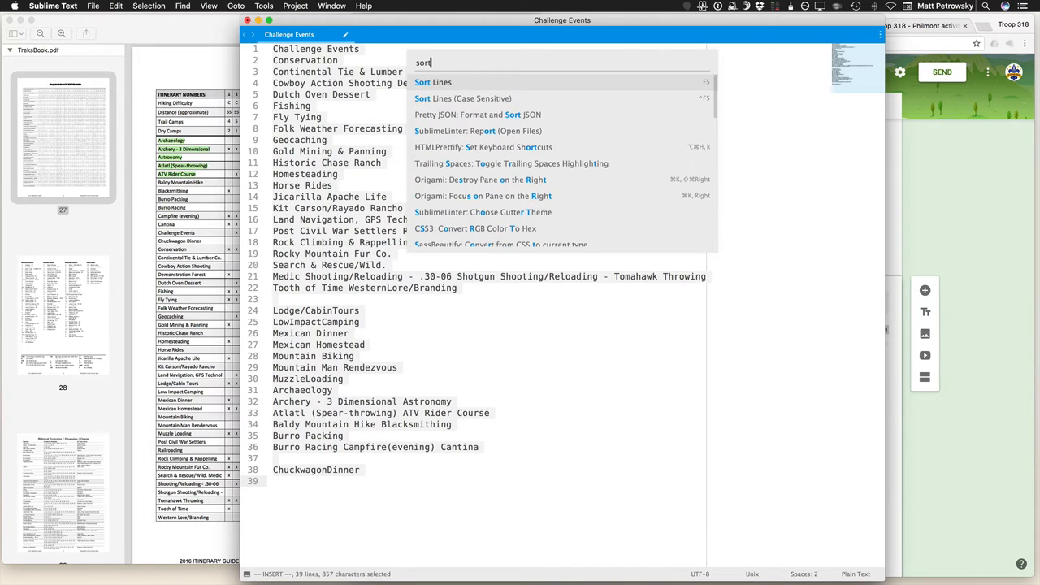
click(432, 82)
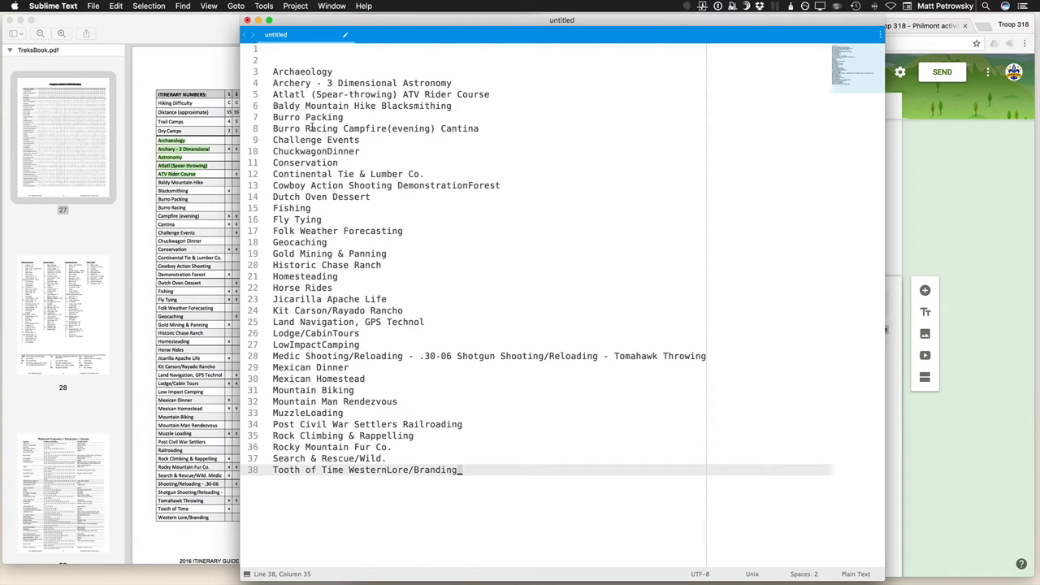
mouse_move(420, 193)
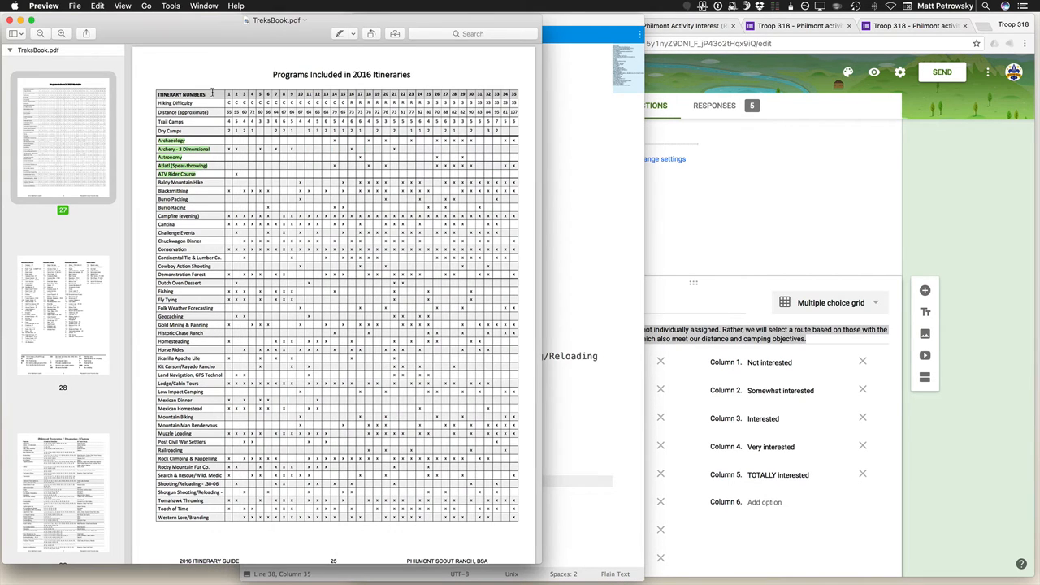
mouse_move(189, 166)
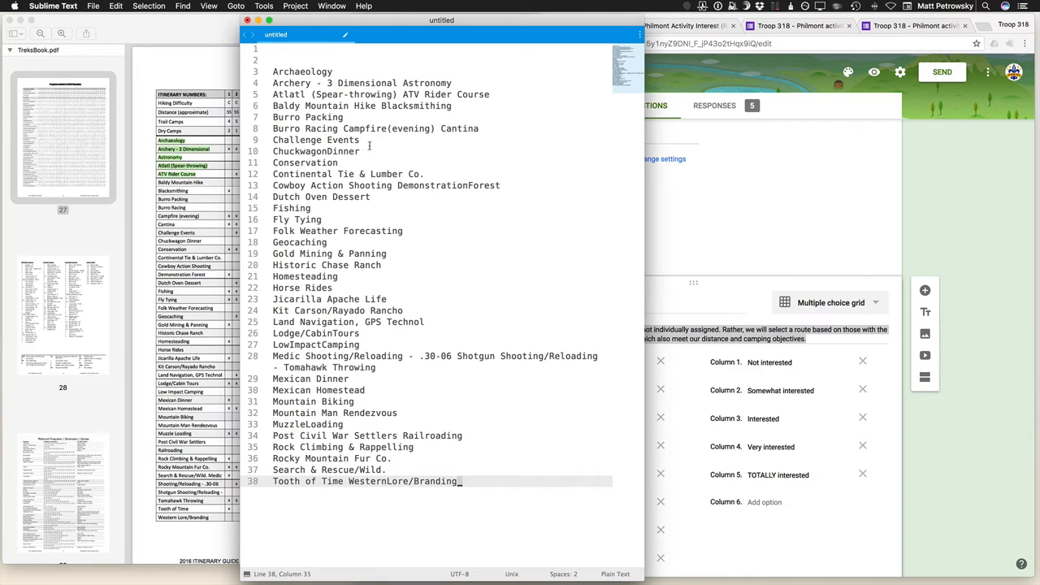
mouse_move(351, 253)
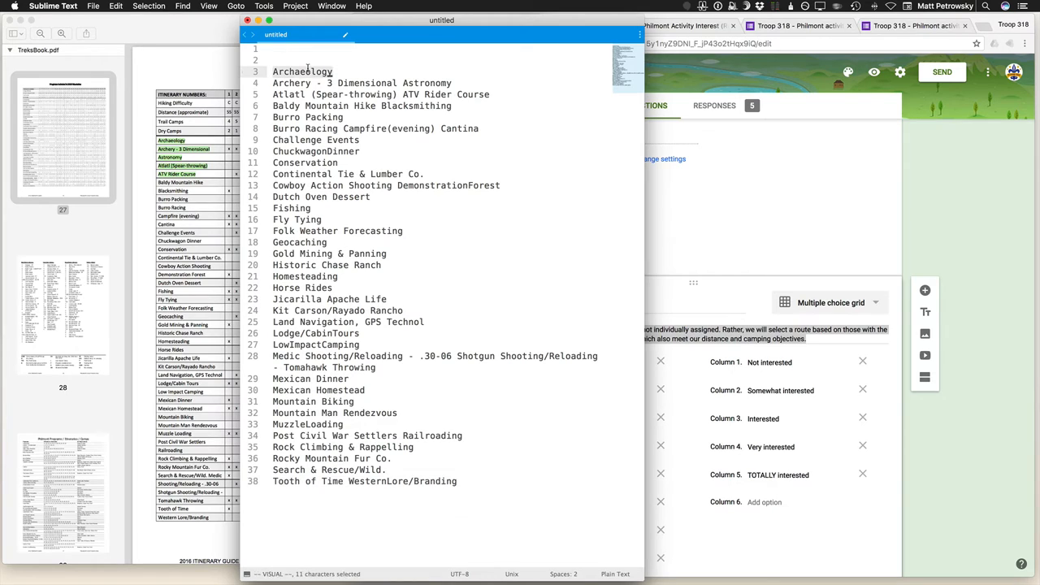
key(cmd+c)
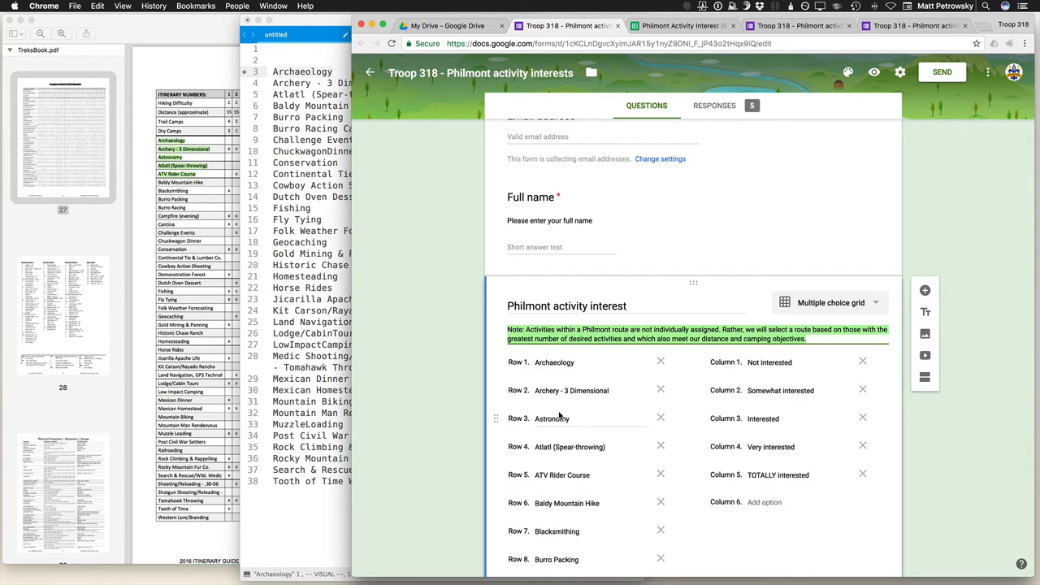
scroll(down, 3)
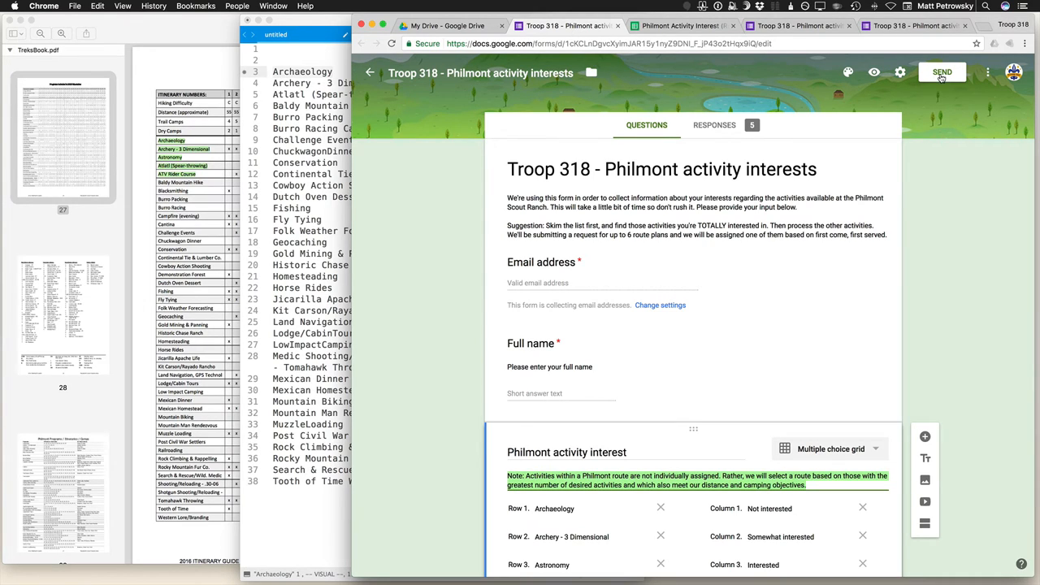
mouse_move(875, 72)
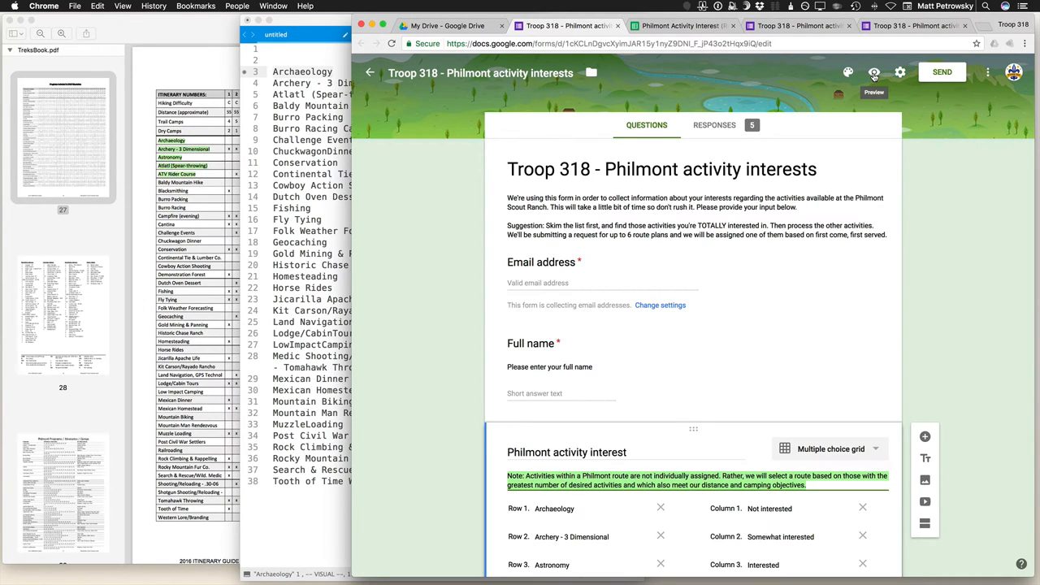
Step: Preview the form as respondents see it and scroll through the activity grid
click(874, 71)
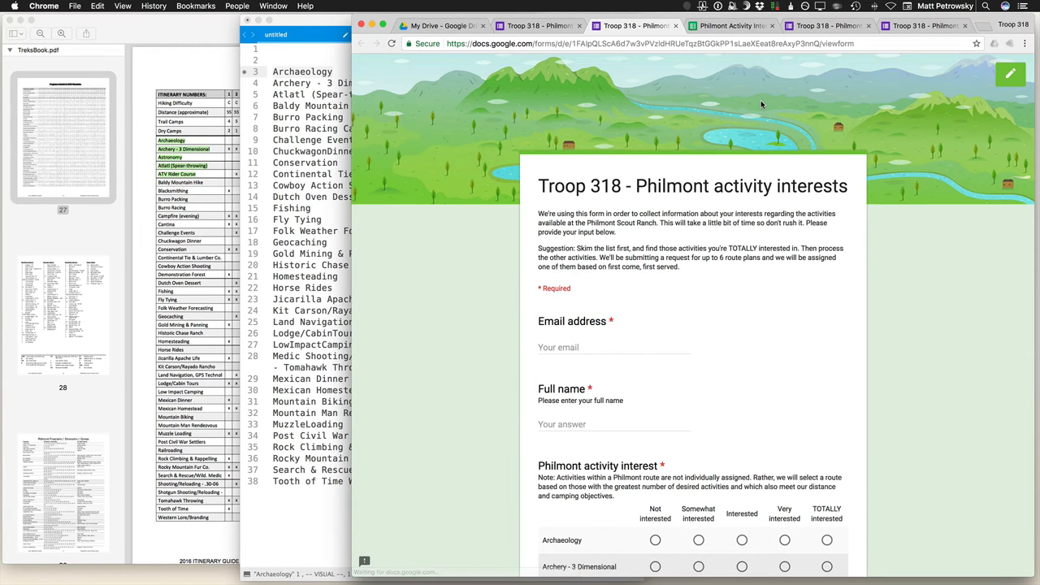
scroll(down, 3)
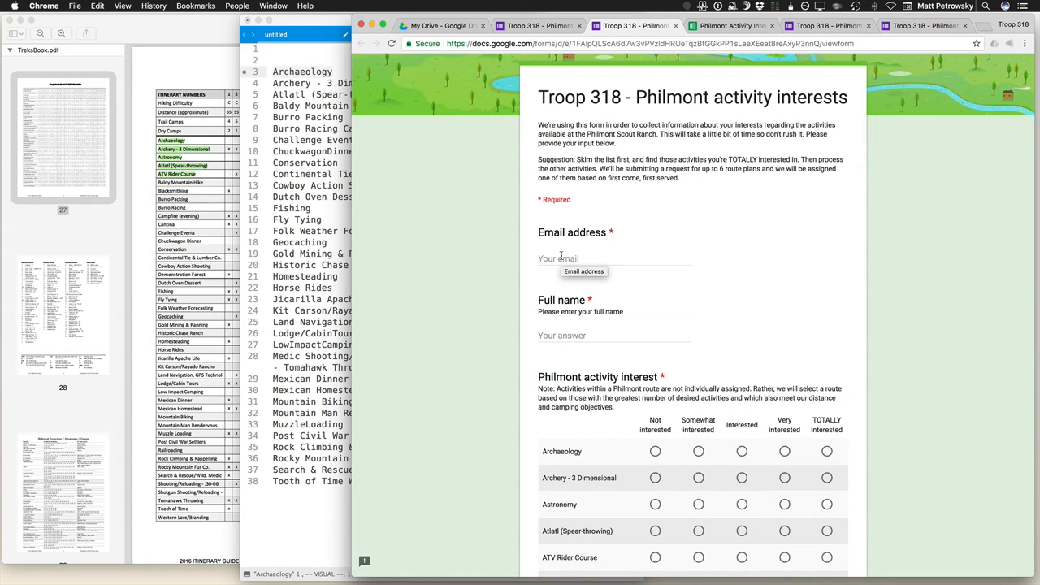
click(598, 335)
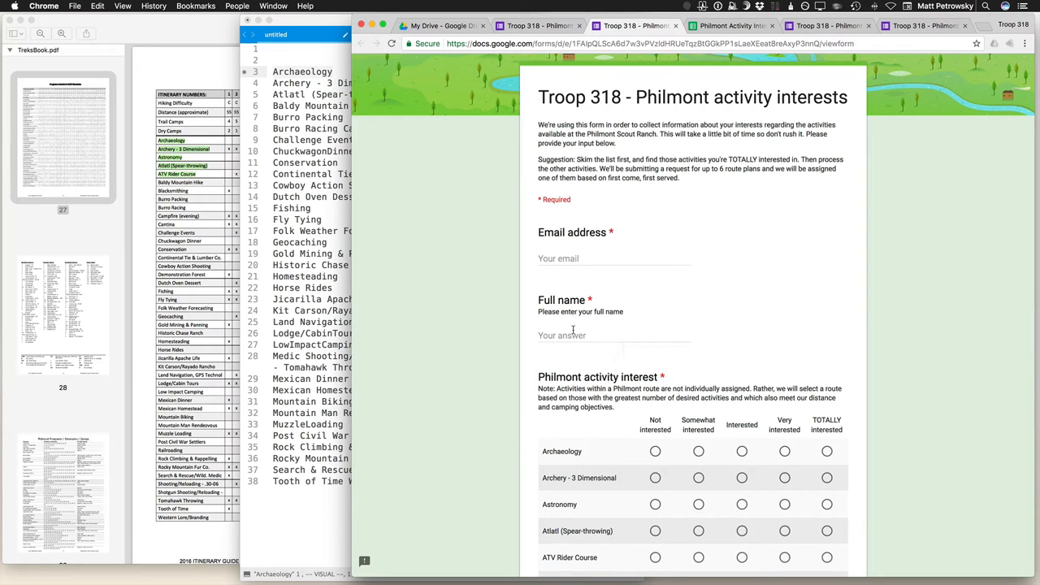
scroll(down, 3)
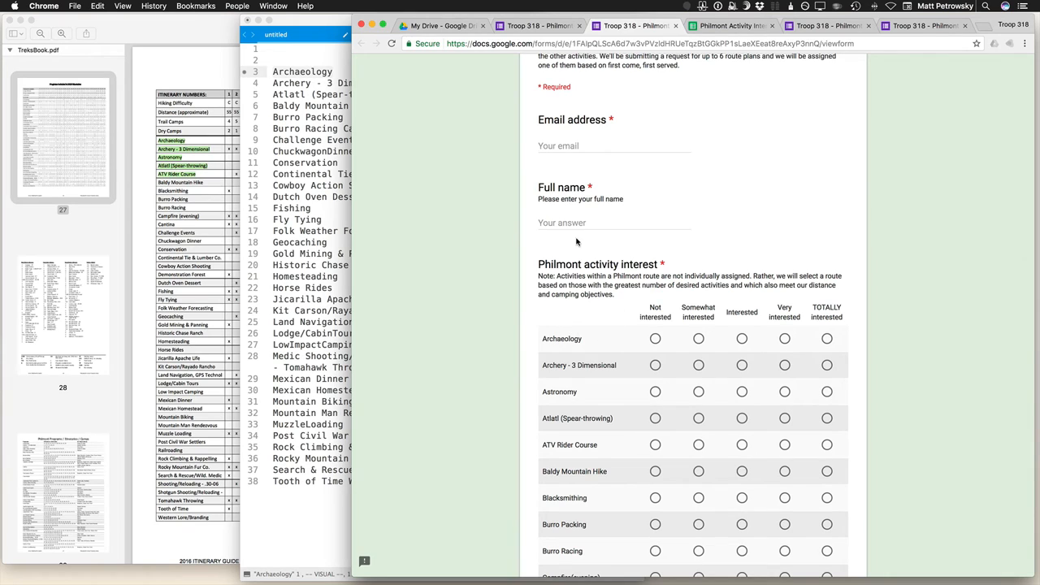
scroll(down, 3)
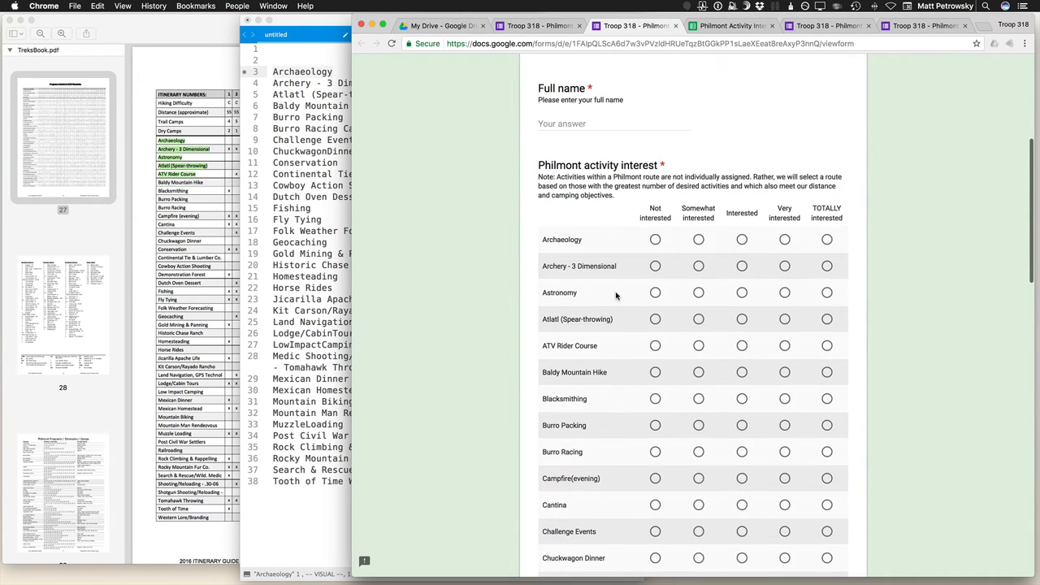
scroll(down, 3)
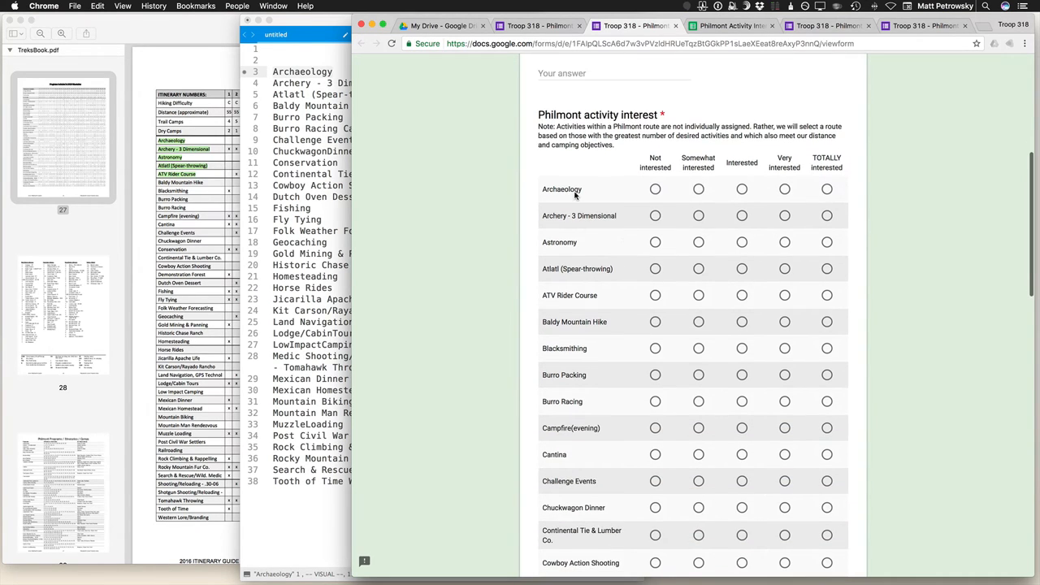
mouse_move(816, 199)
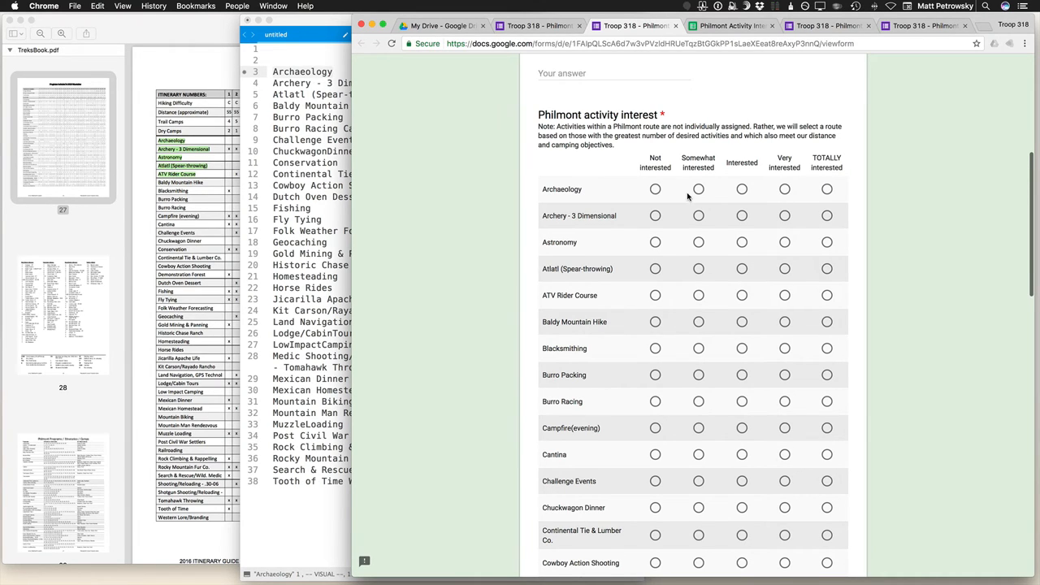
scroll(down, 3)
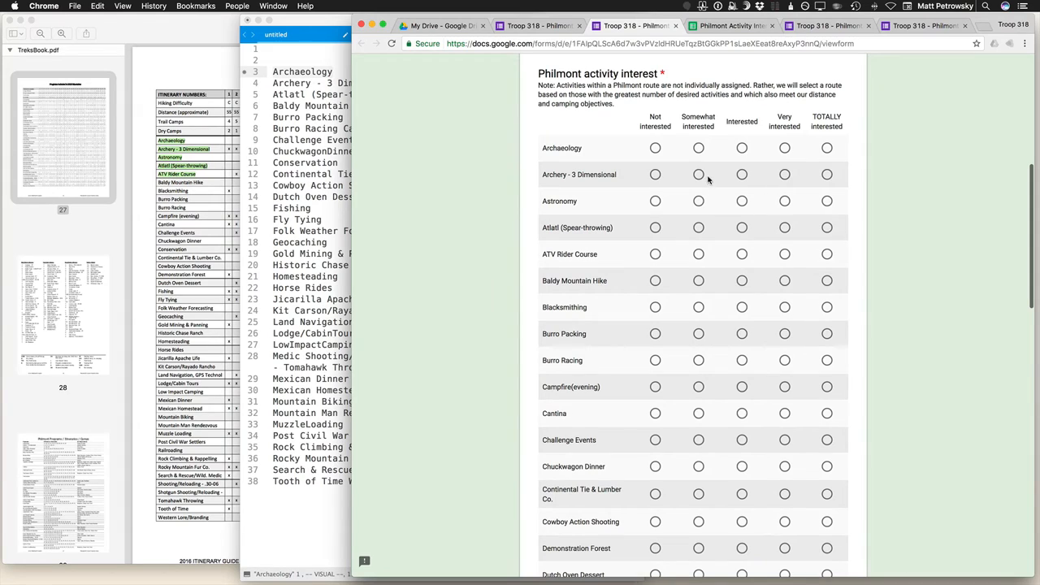
Step: Rate Archaeology somewhat interested, Archery - 3 Dimensional TOTALLY interested, Astronomy interested, then switch to the responses spreadsheet
click(699, 148)
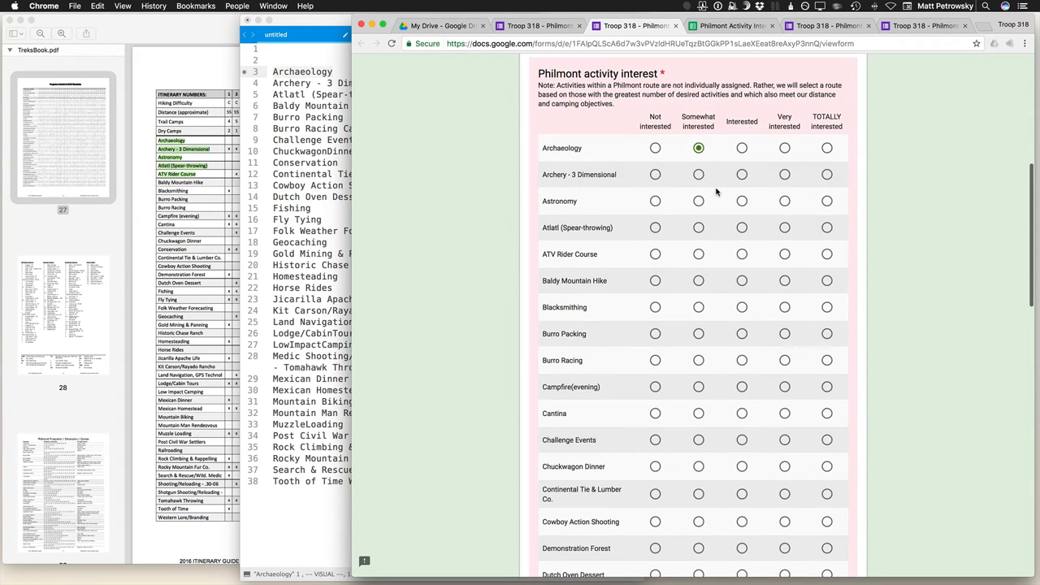
click(826, 174)
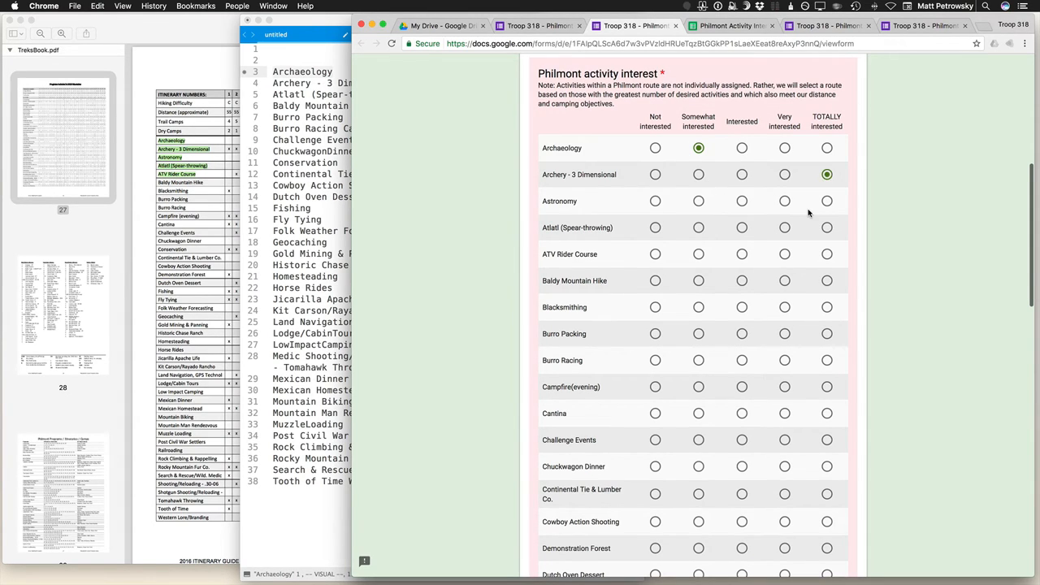
click(742, 201)
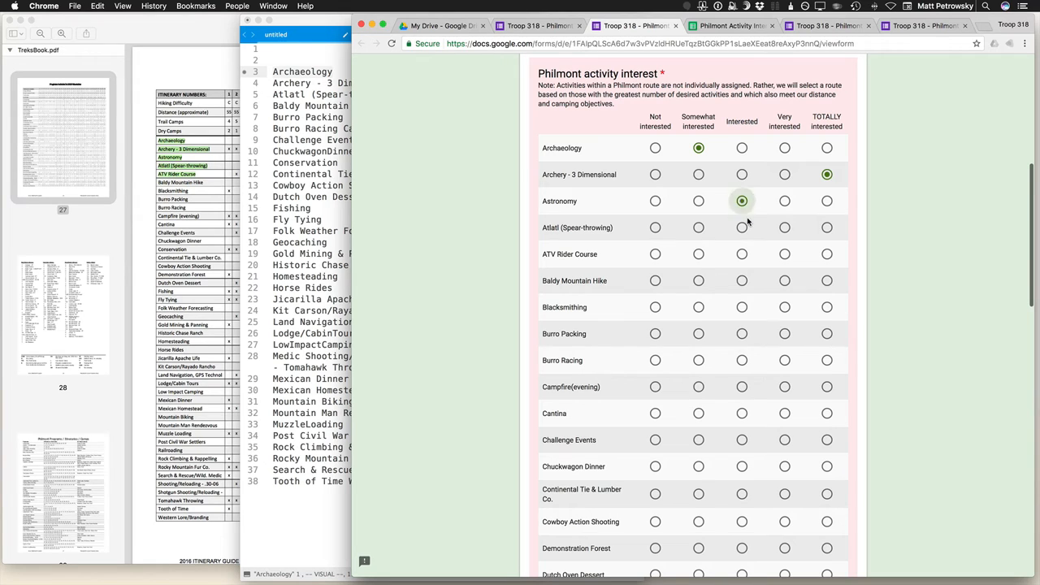
click(741, 201)
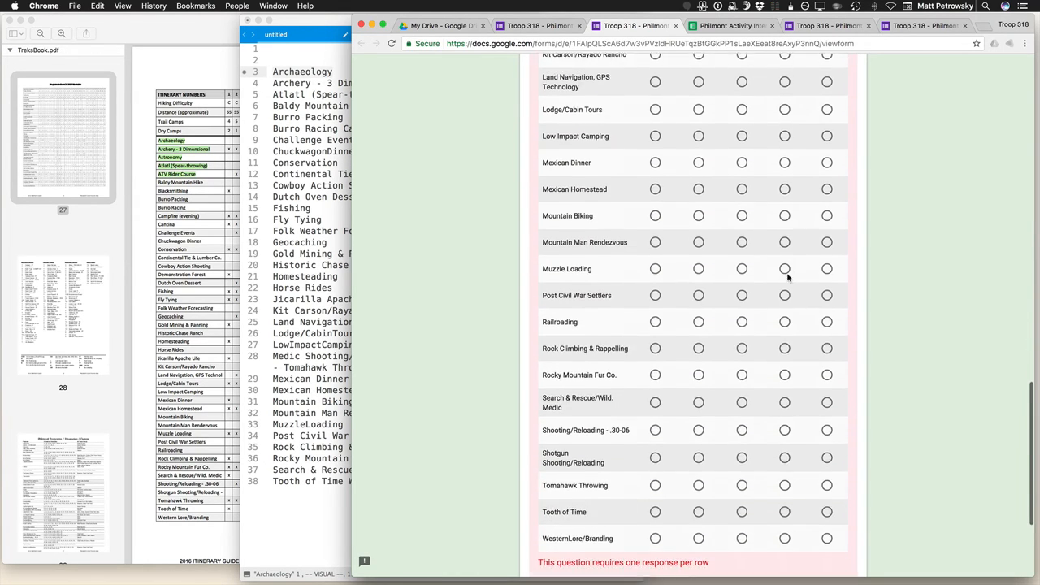
scroll(down, 3)
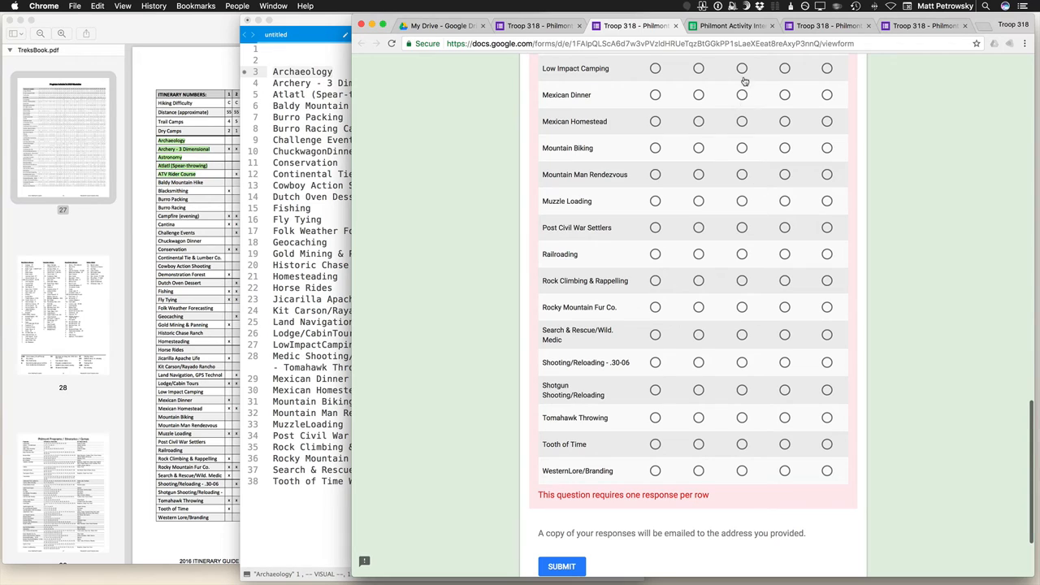
click(732, 26)
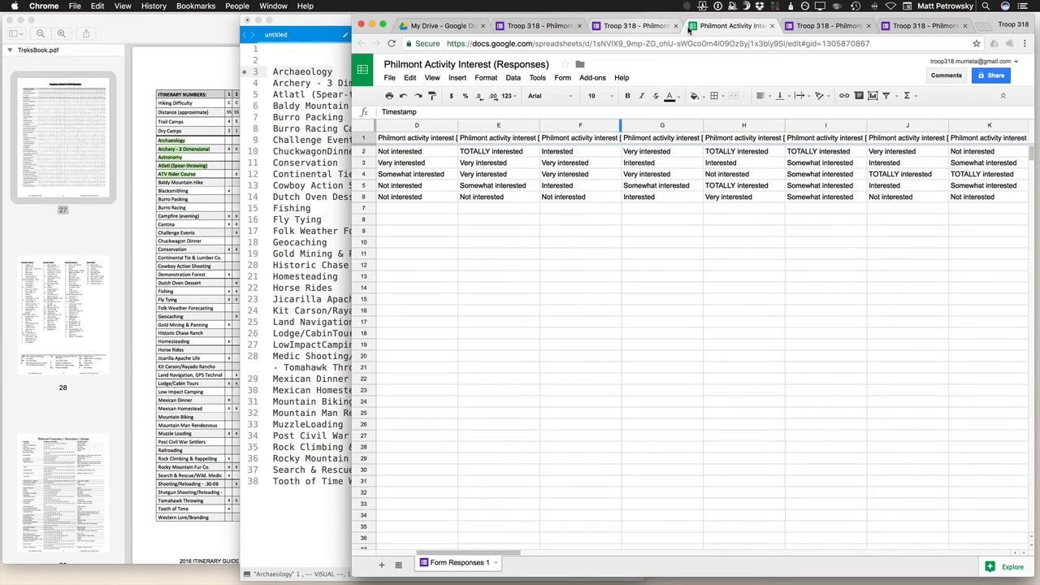
Step: Return to the form editor and show the Responses summary of the 5 submissions
click(630, 26)
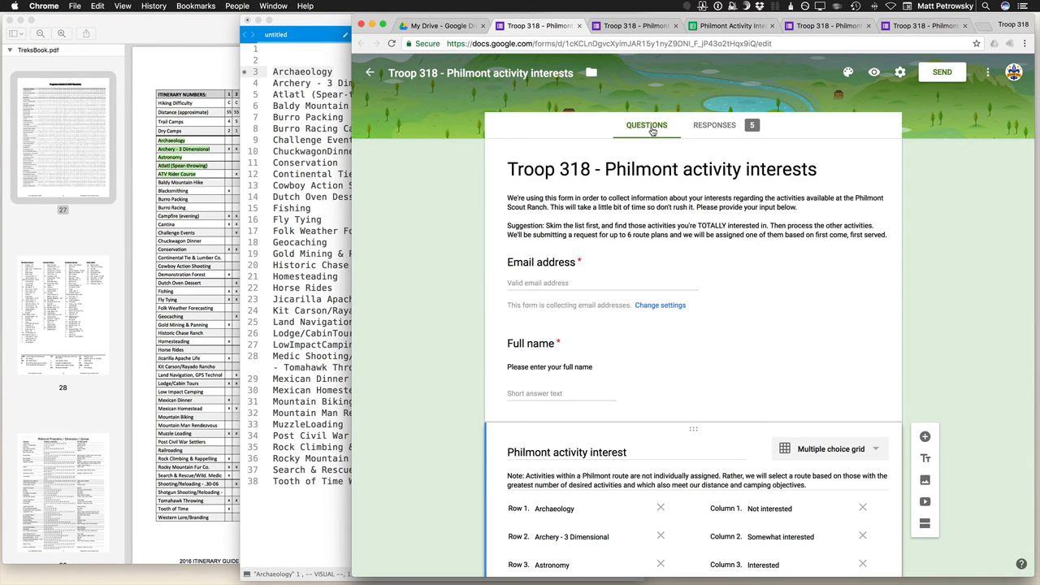
click(647, 125)
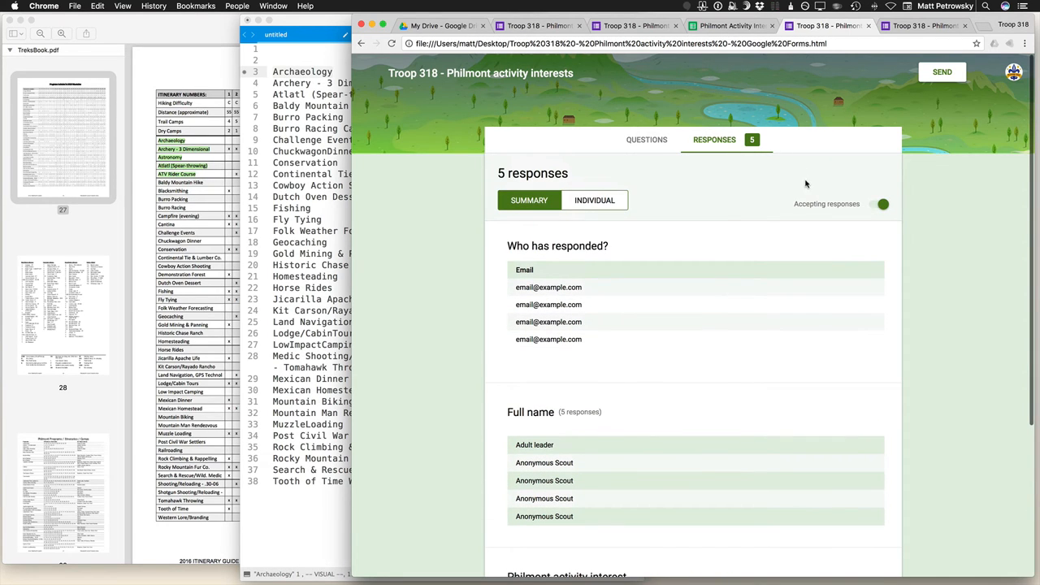
mouse_move(795, 178)
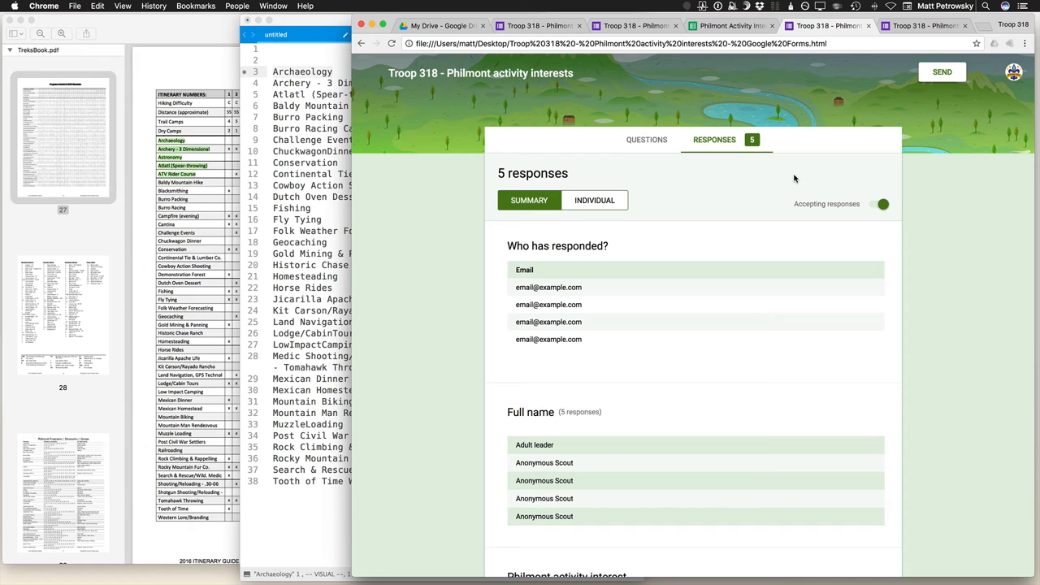
mouse_move(542, 182)
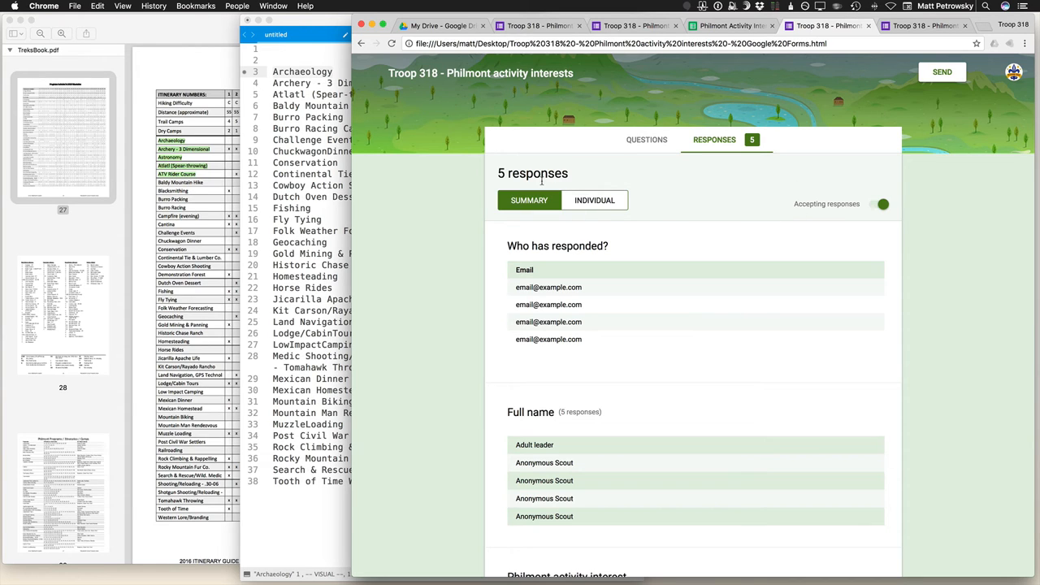
mouse_move(729, 153)
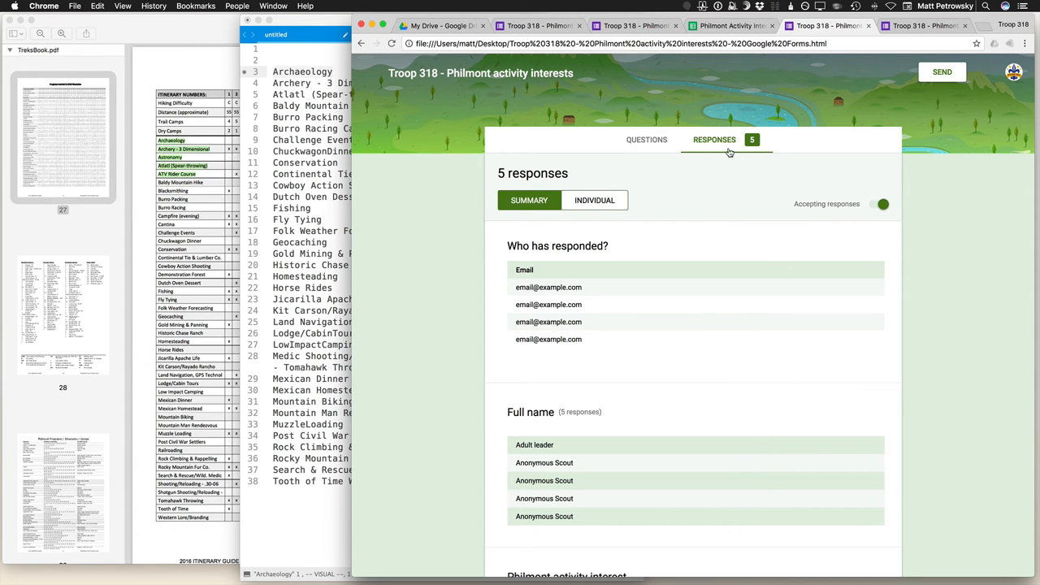
Step: Browse the respondents, their names and the per-activity interest bar chart, then return to the responses spreadsheet
scroll(down, 3)
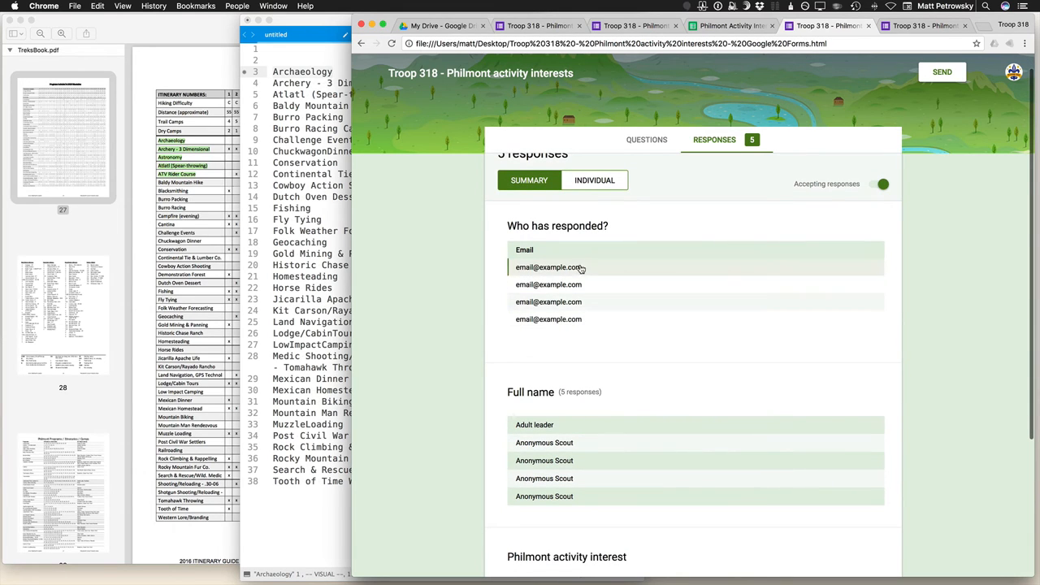
mouse_move(599, 301)
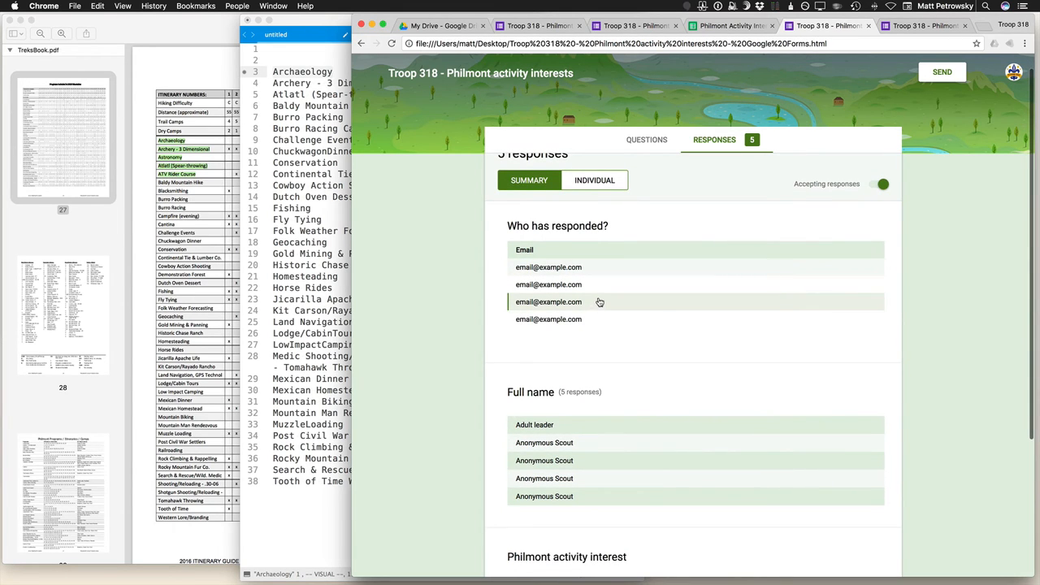
scroll(down, 3)
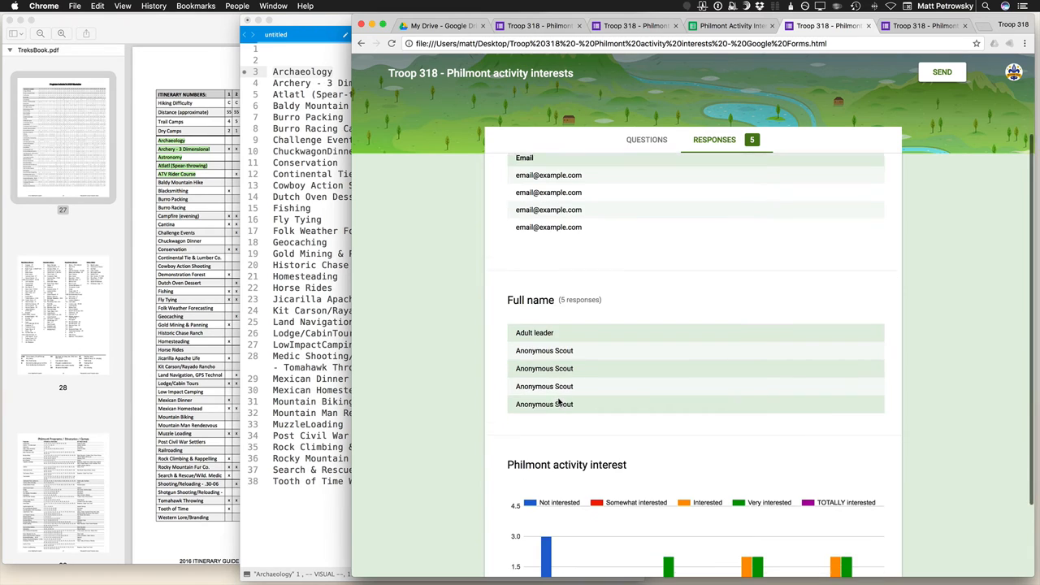
scroll(down, 3)
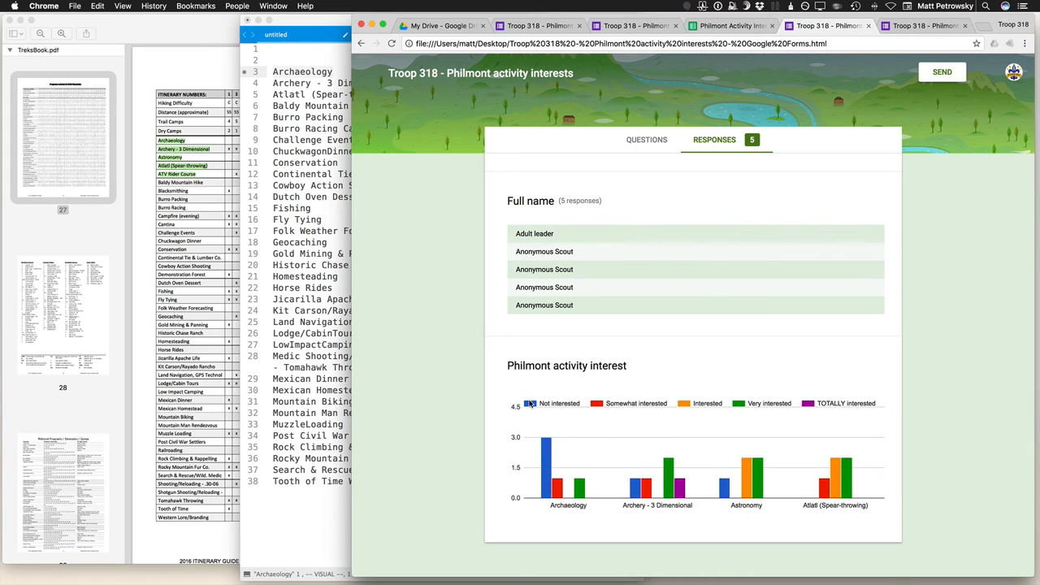
mouse_move(814, 413)
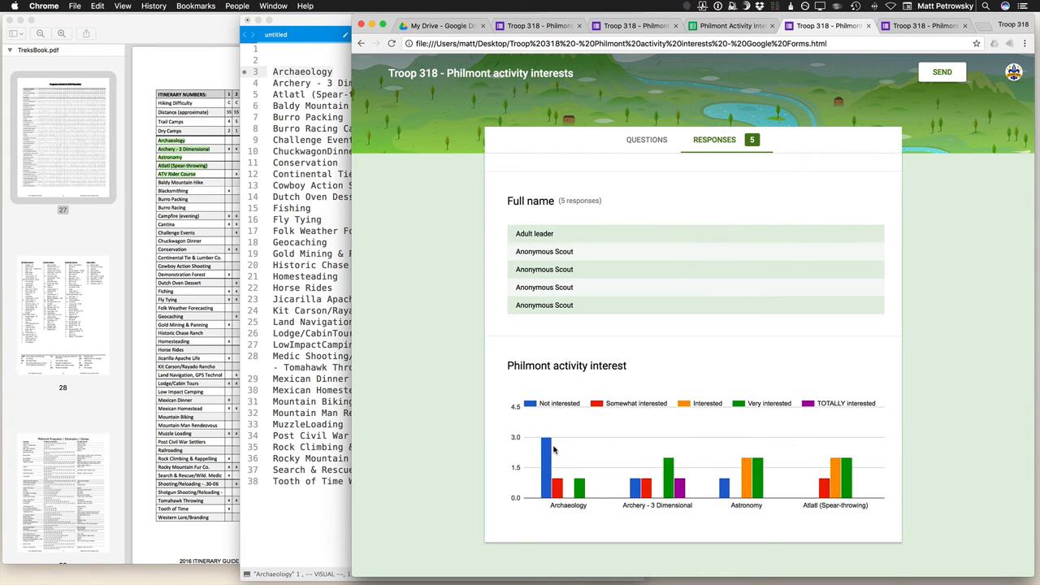
mouse_move(558, 510)
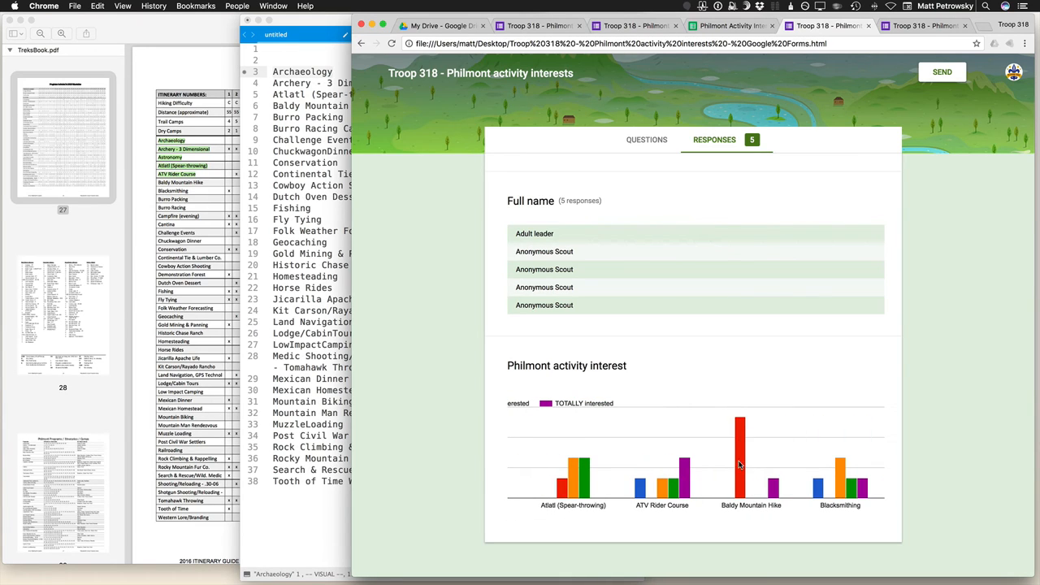
mouse_move(772, 491)
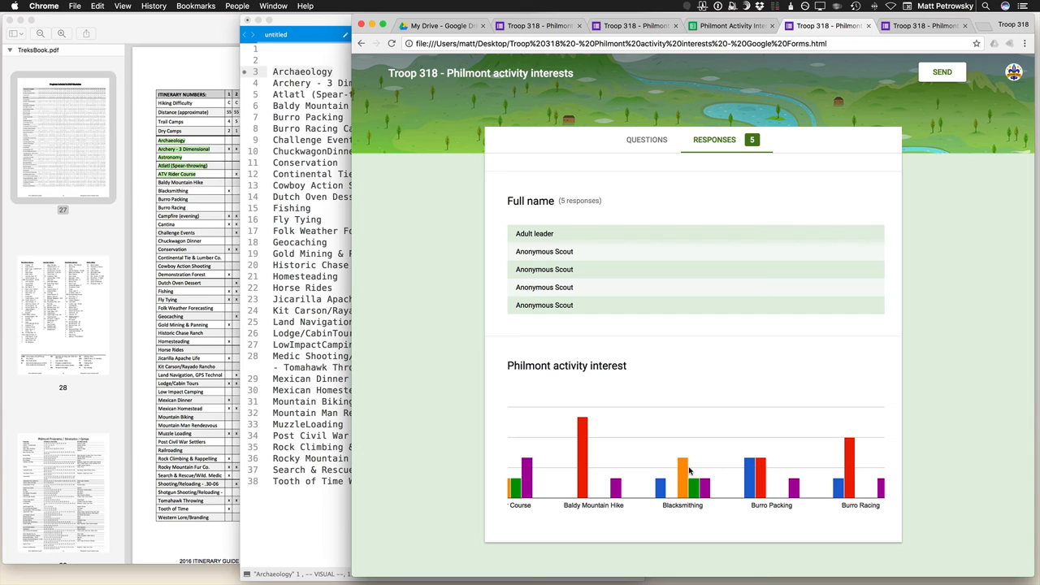
mouse_move(730, 429)
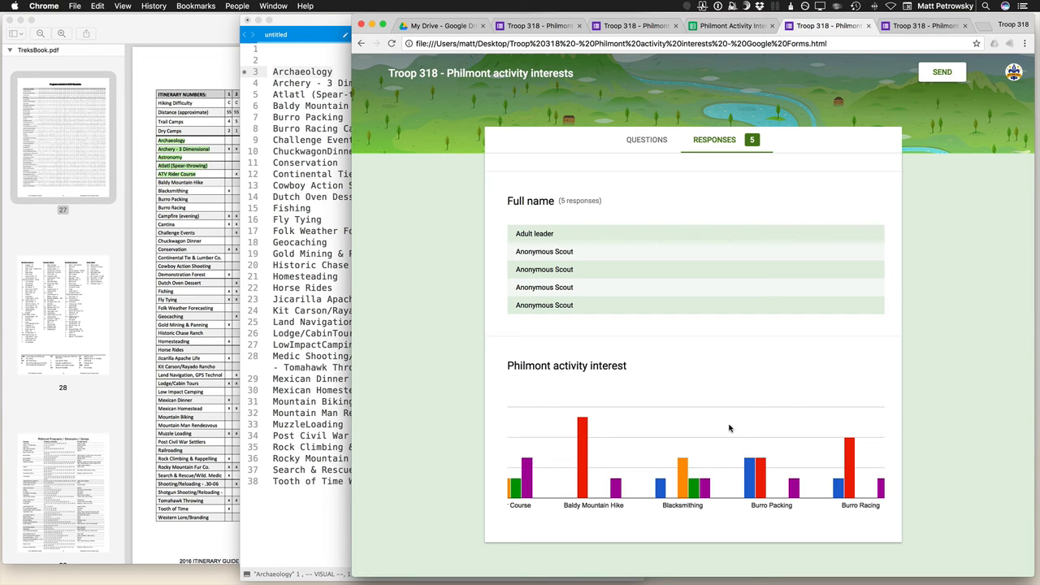
mouse_move(732, 456)
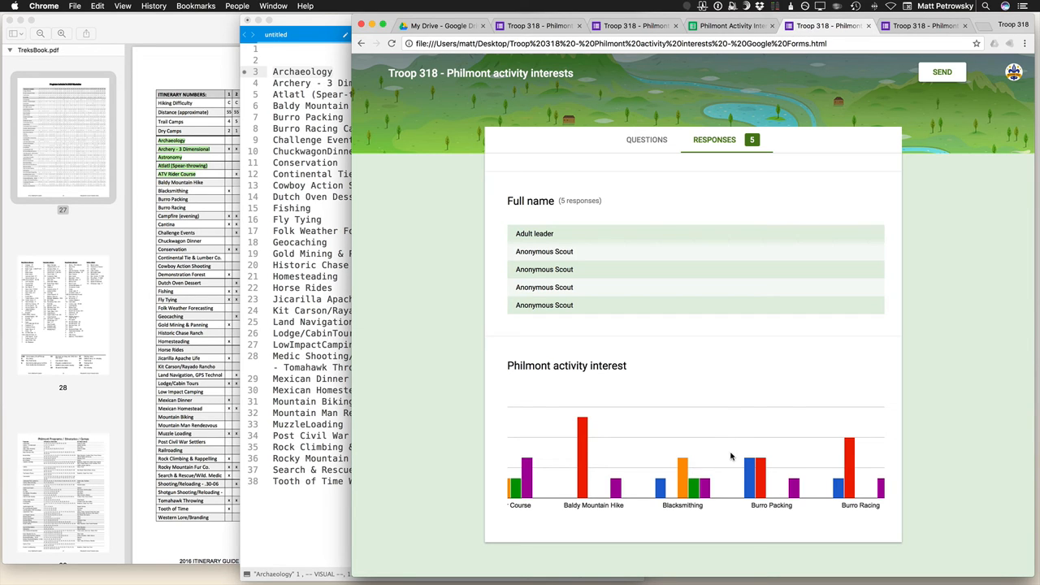
scroll(right, 3)
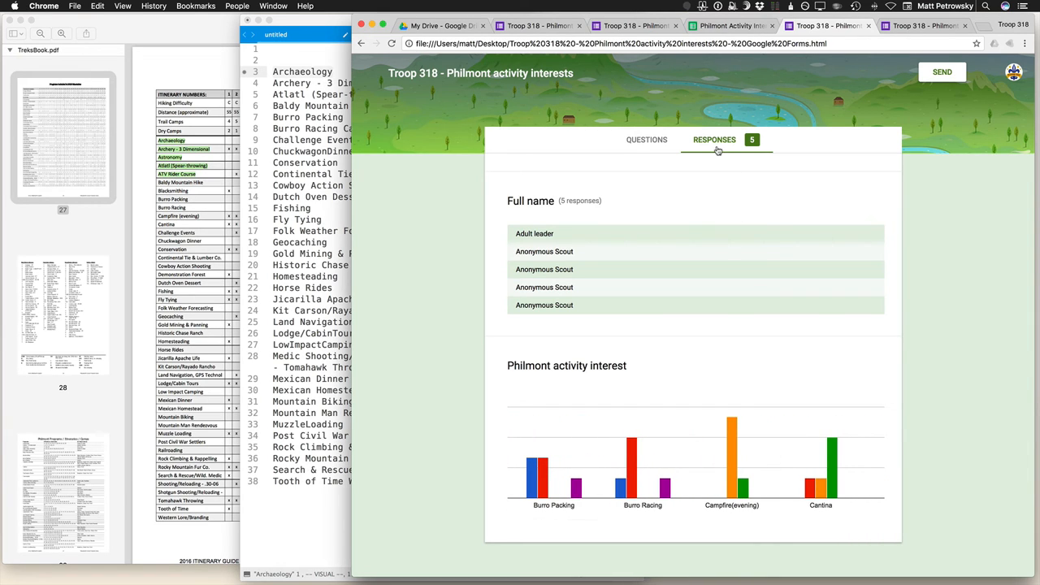
mouse_move(643, 459)
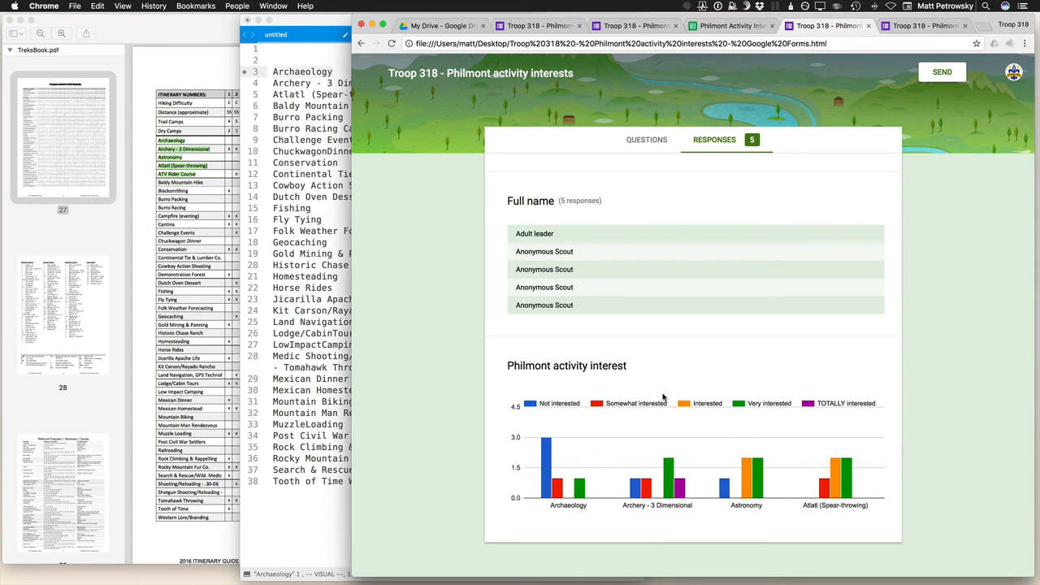
mouse_move(709, 445)
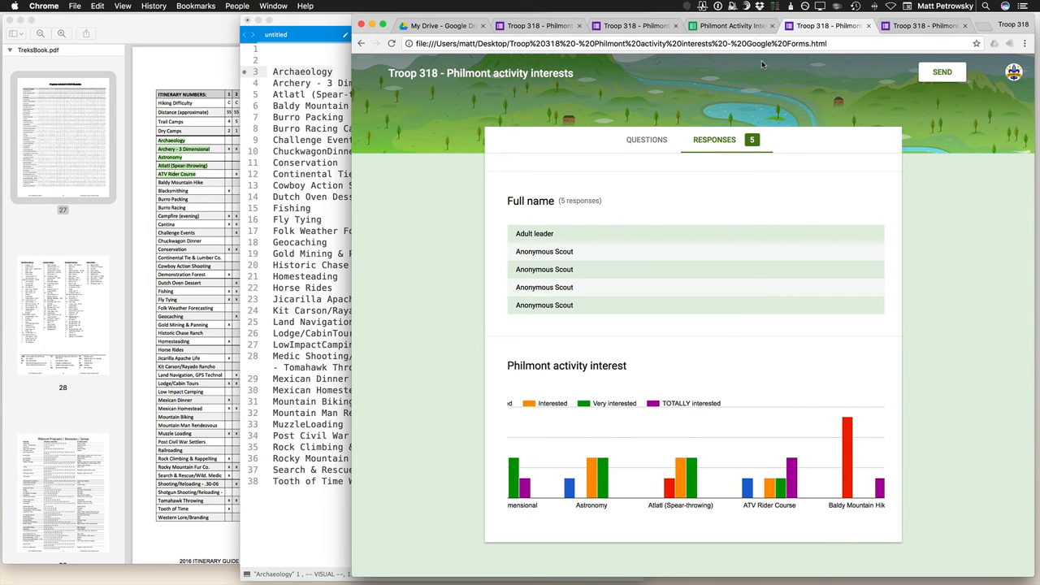
click(725, 26)
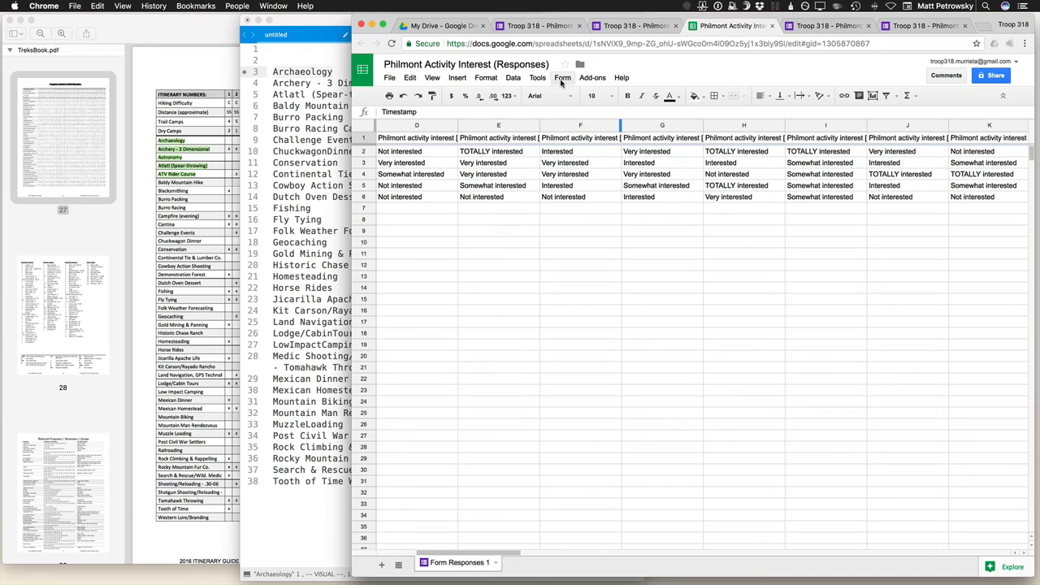
Step: Show the summary of form responses from the sheet's Form menu
click(563, 78)
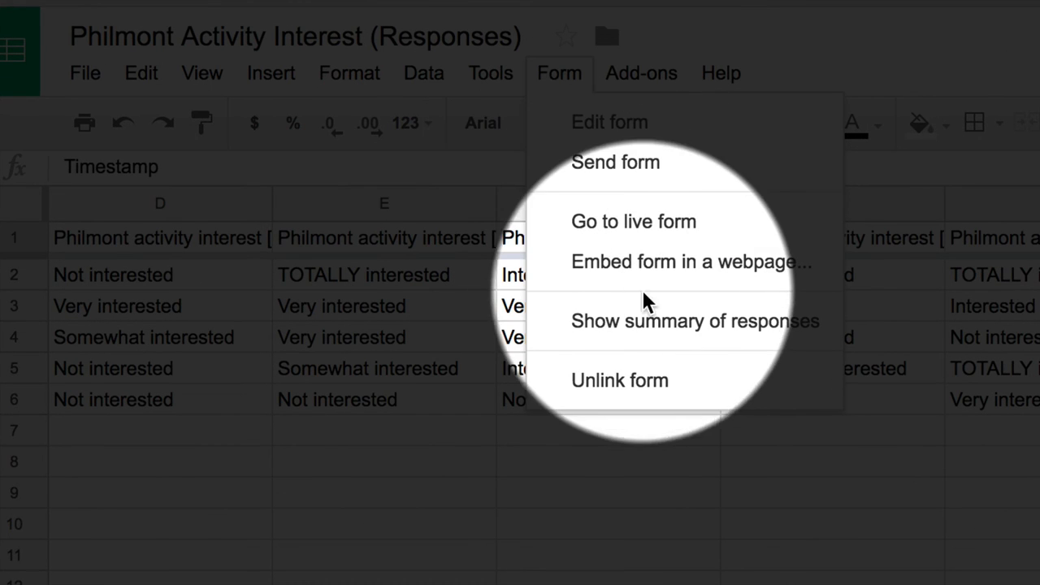
mouse_move(702, 332)
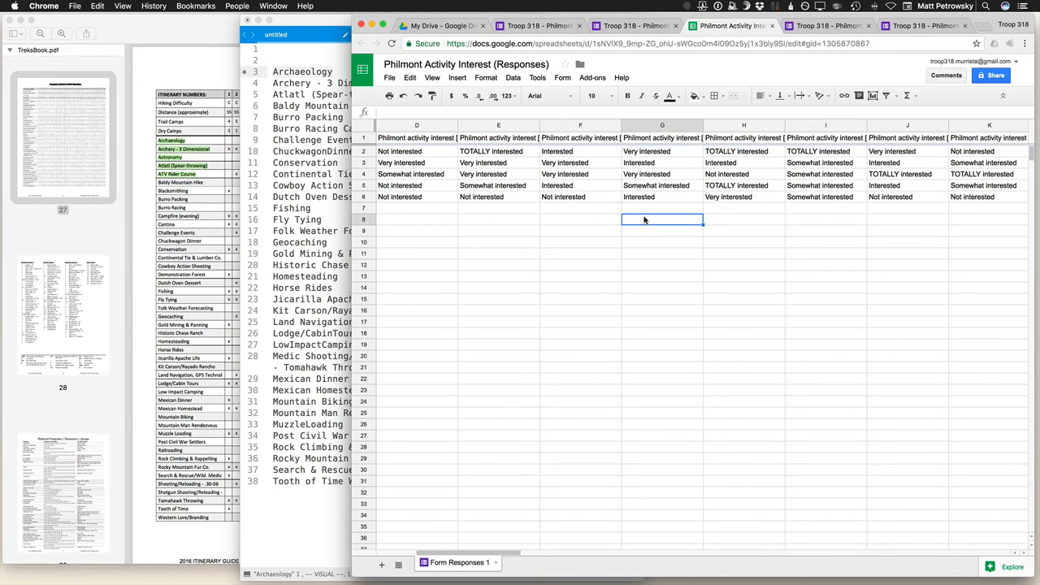
click(923, 26)
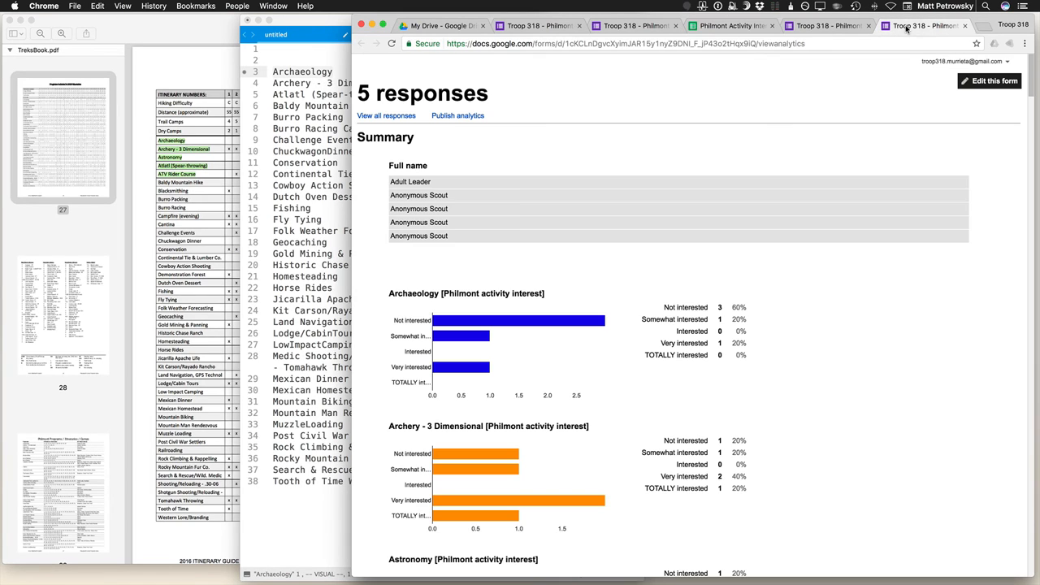
mouse_move(494, 260)
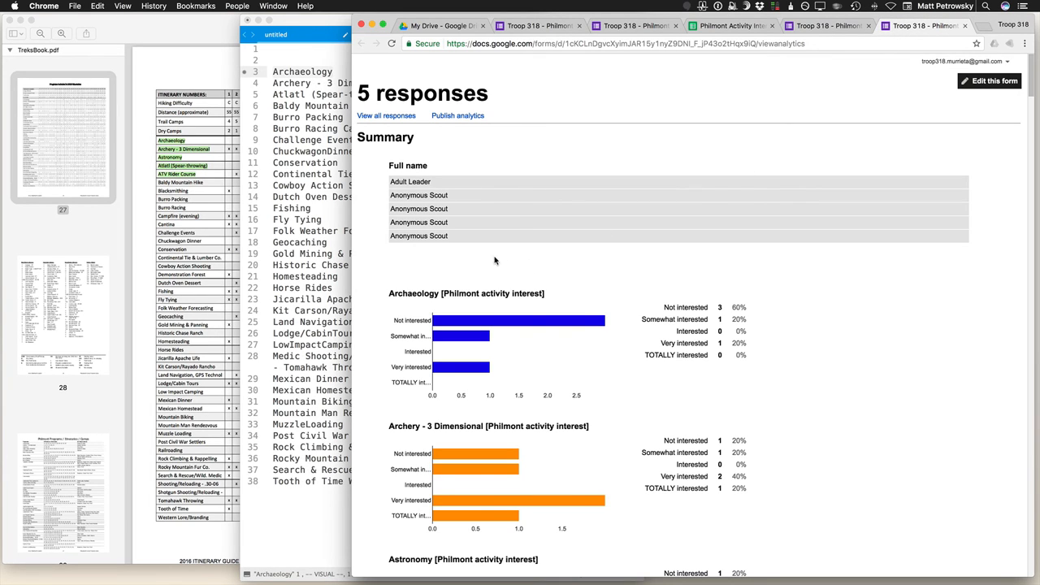
scroll(down, 3)
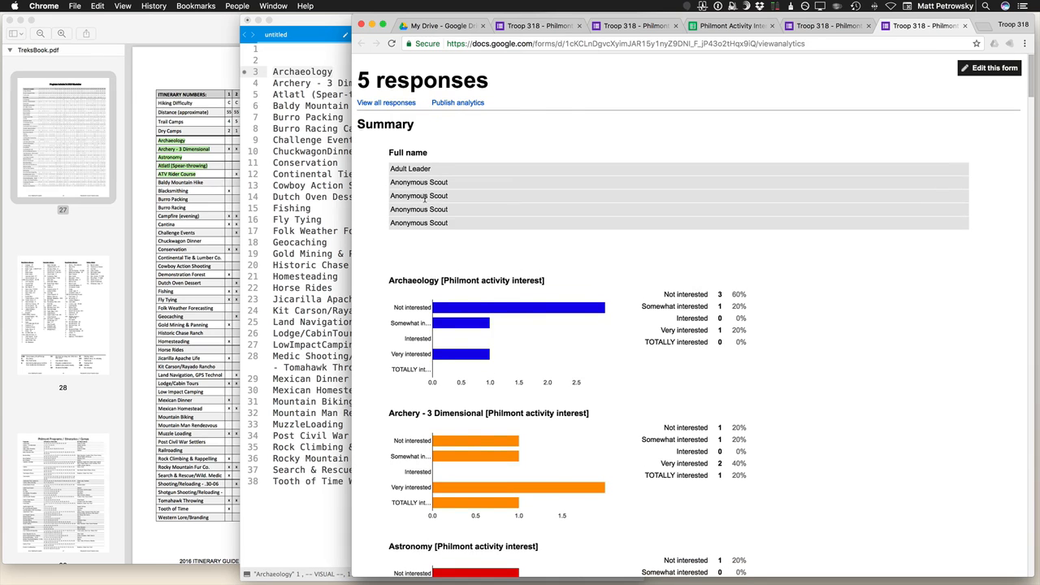
scroll(down, 3)
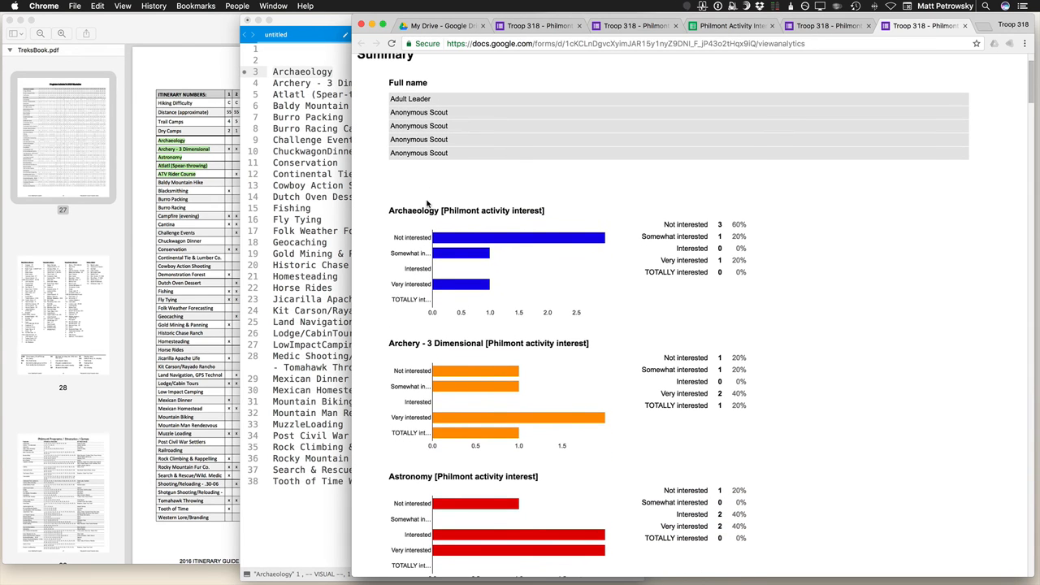
scroll(down, 3)
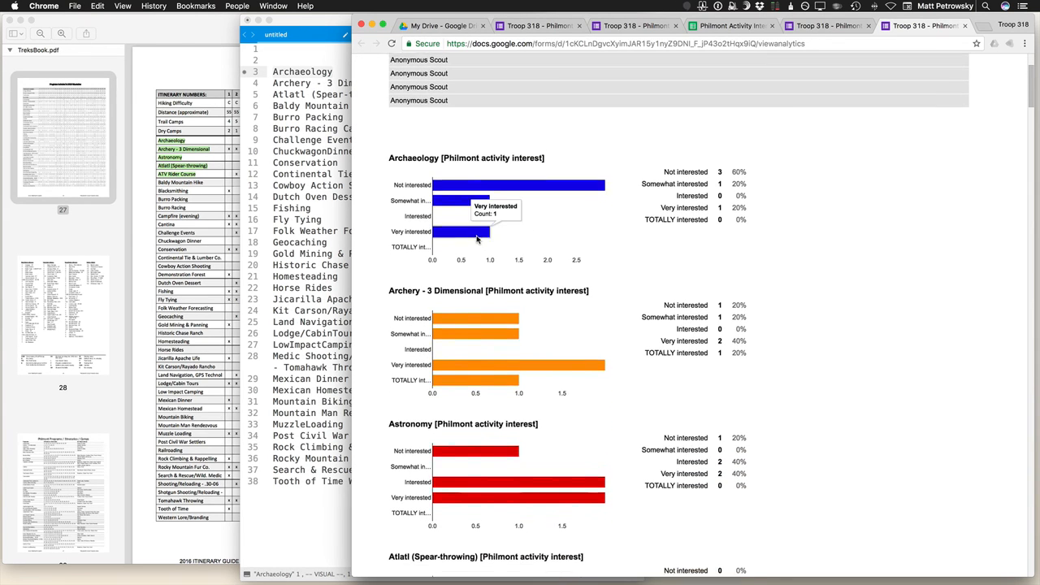
scroll(down, 3)
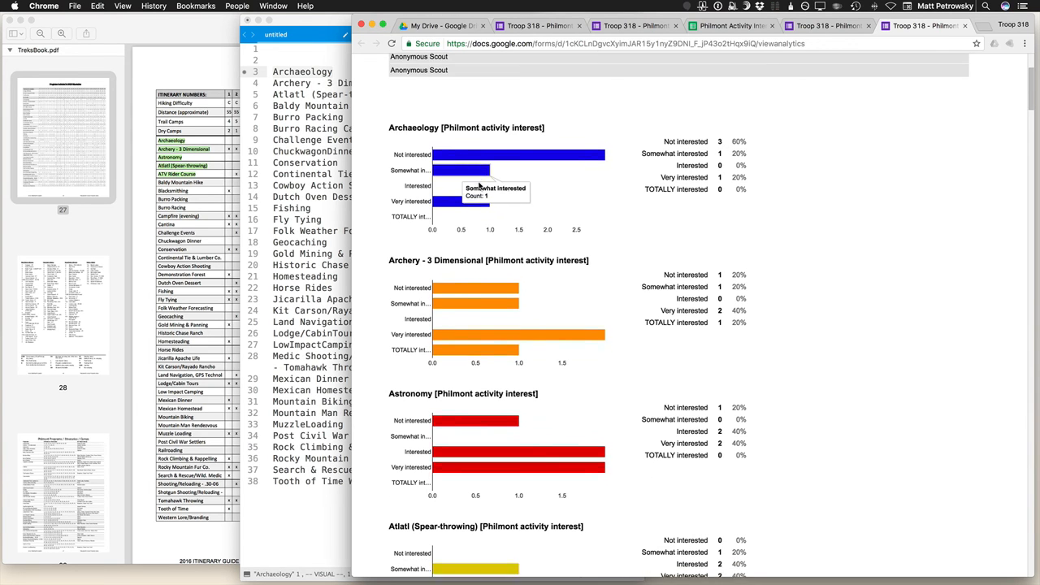
scroll(down, 3)
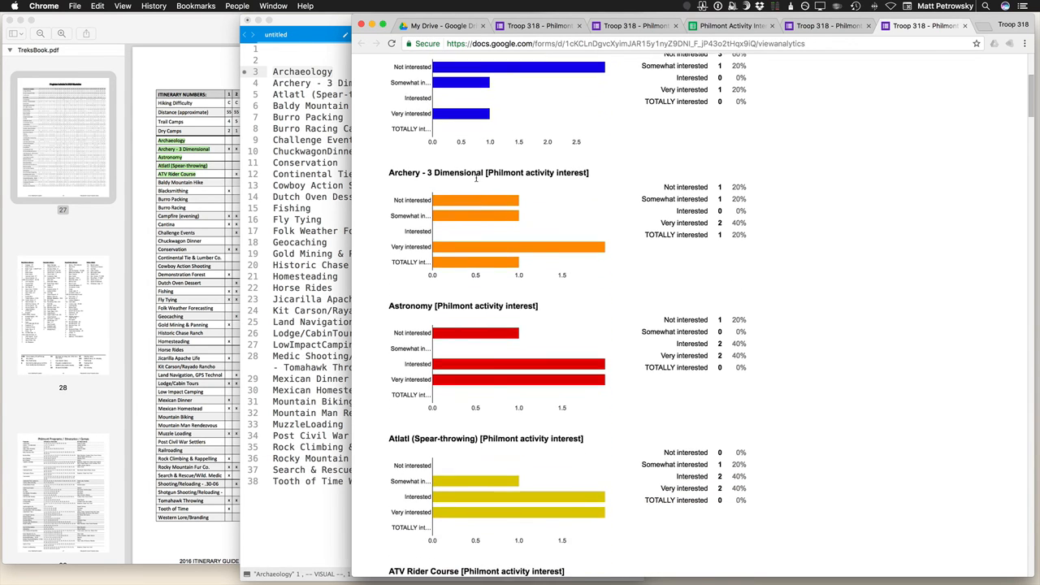
scroll(down, 3)
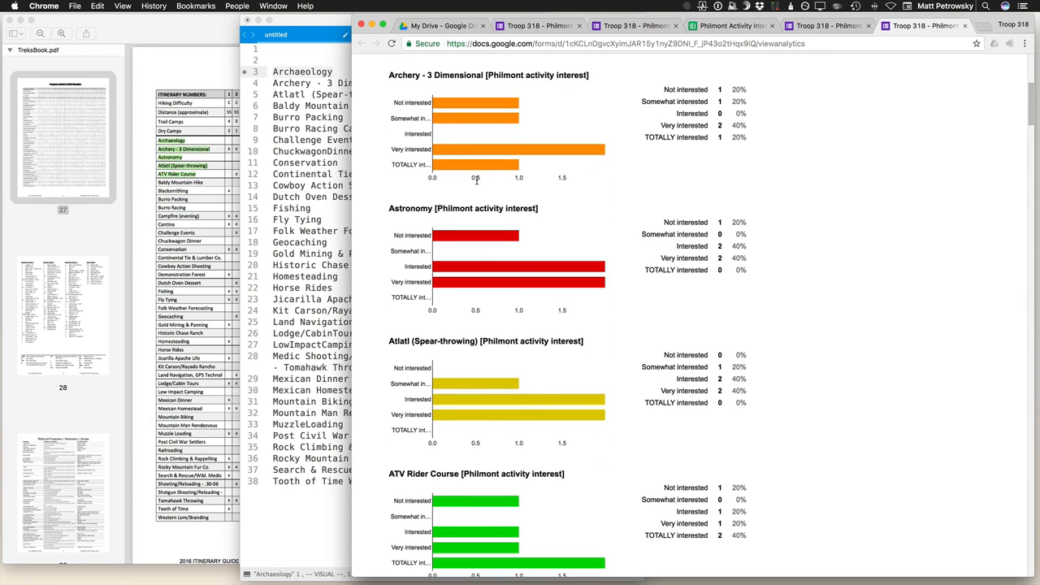
scroll(down, 3)
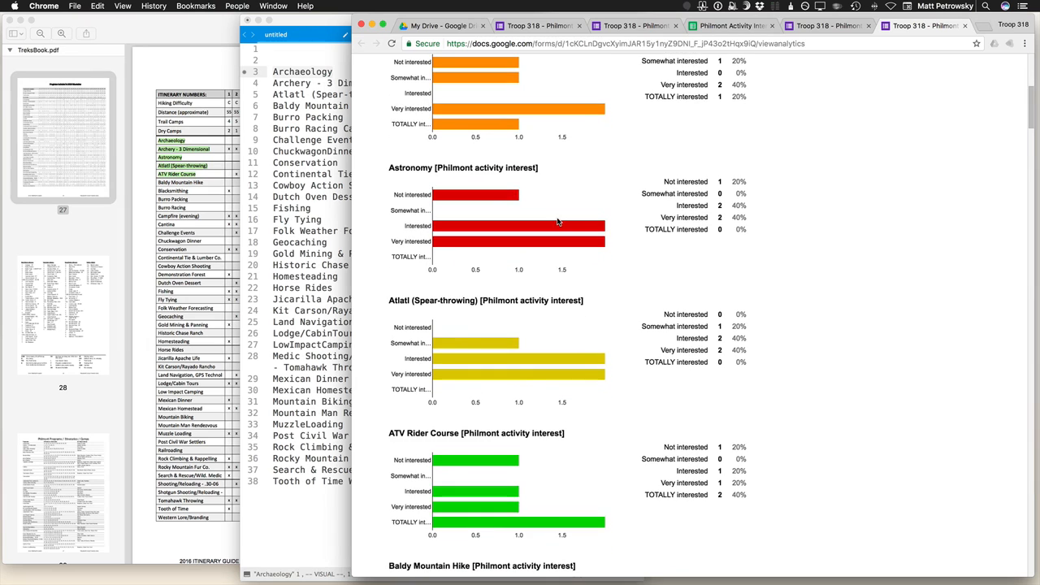
scroll(down, 3)
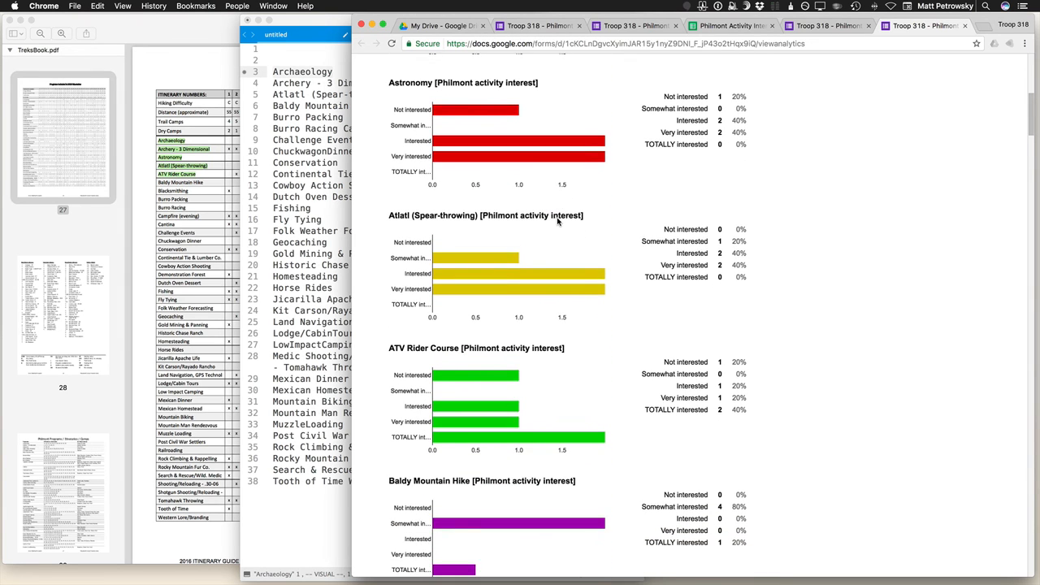
scroll(down, 3)
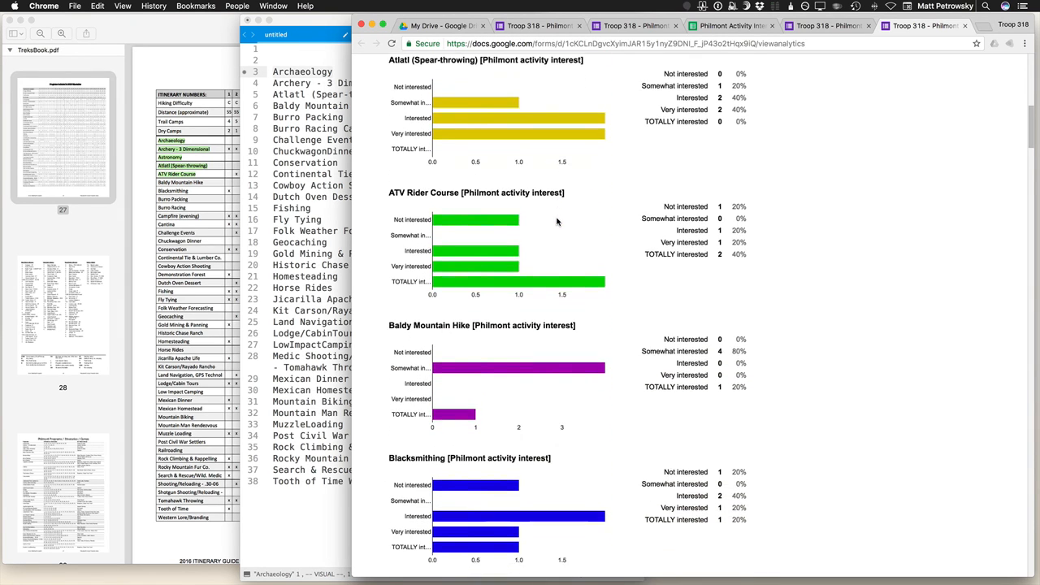
scroll(down, 3)
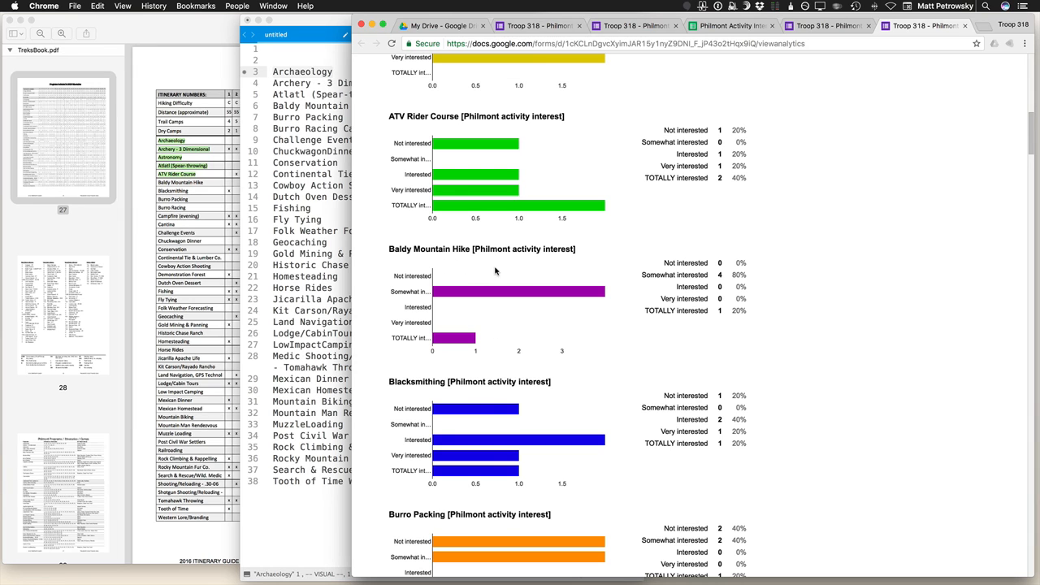
scroll(down, 3)
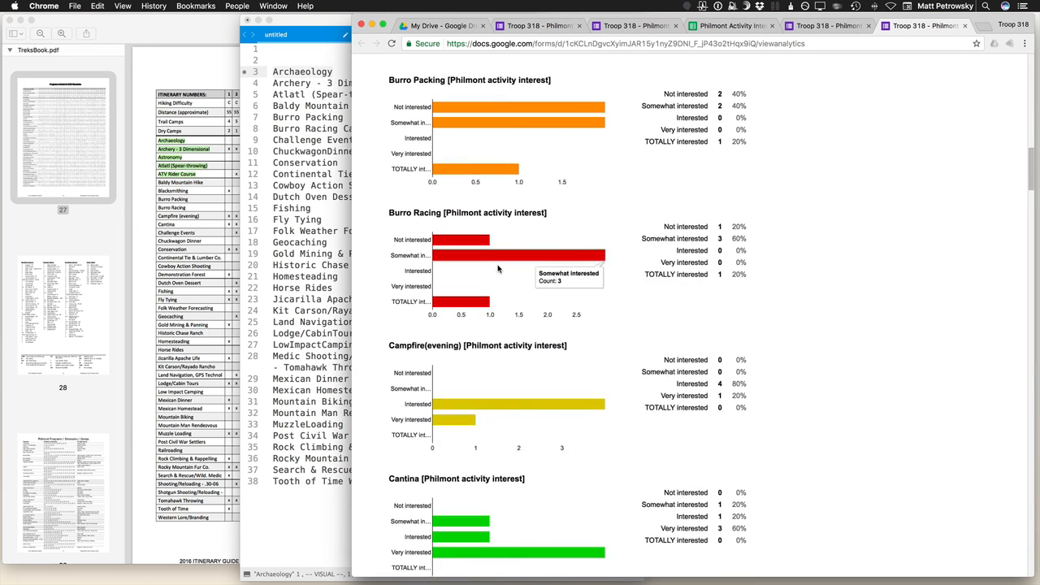
scroll(down, 3)
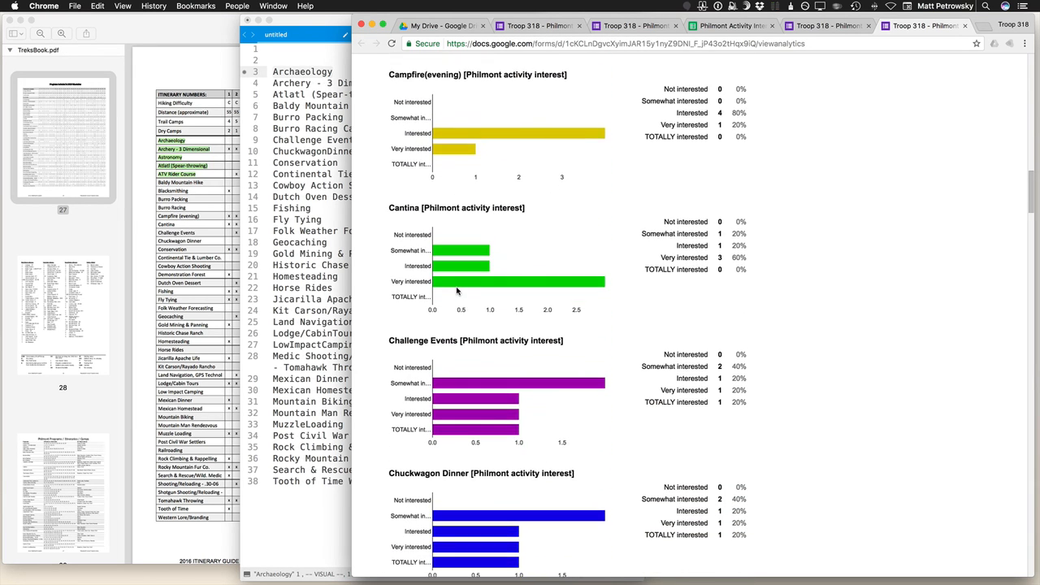
mouse_move(504, 282)
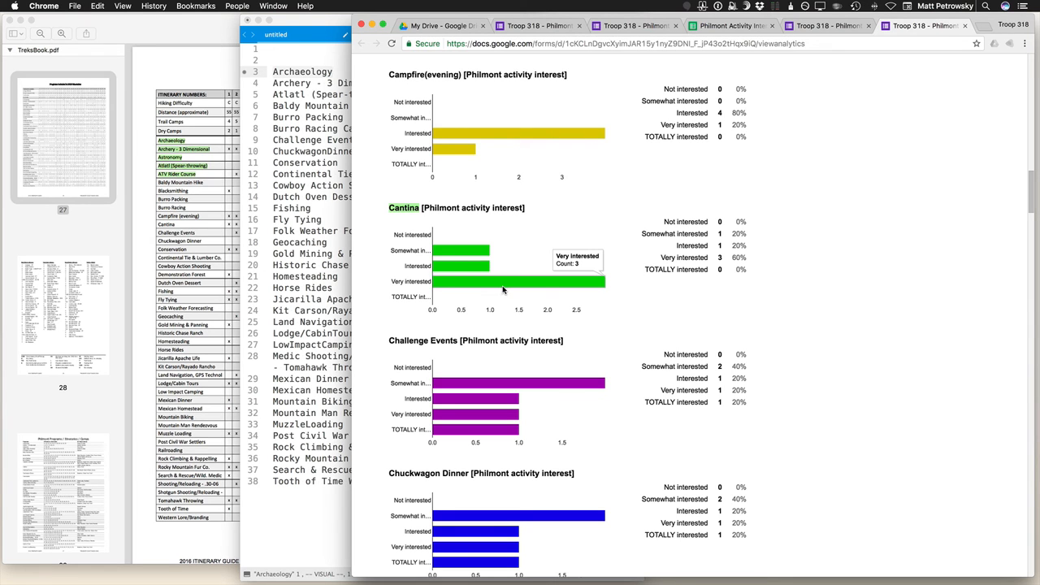
scroll(down, 3)
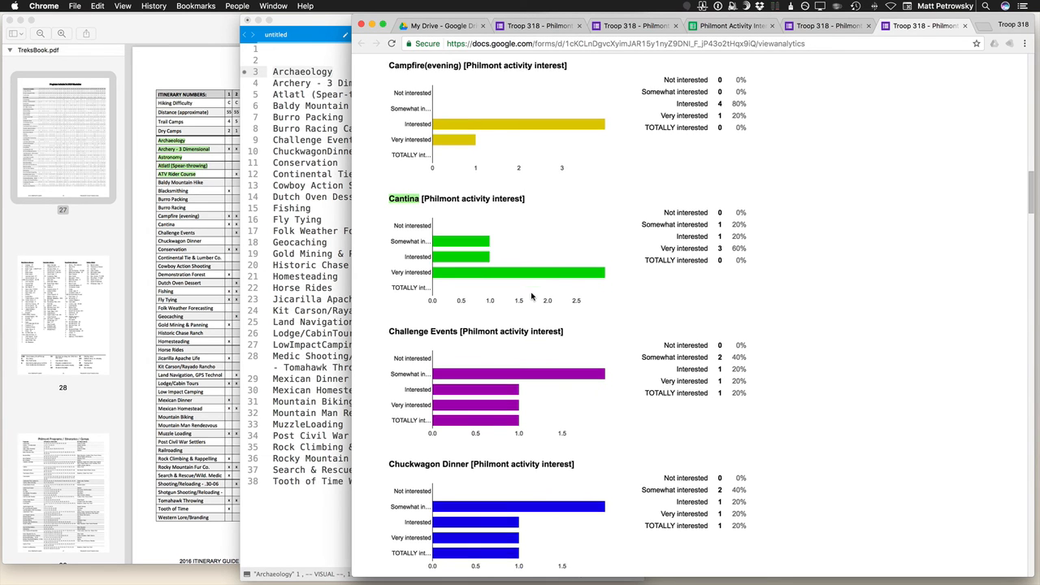
scroll(down, 3)
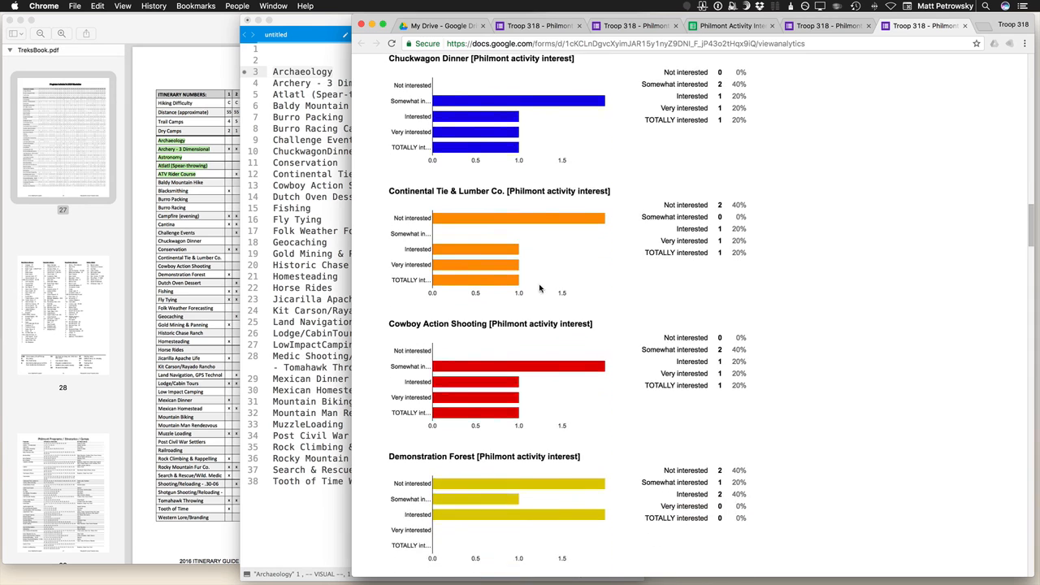
scroll(down, 3)
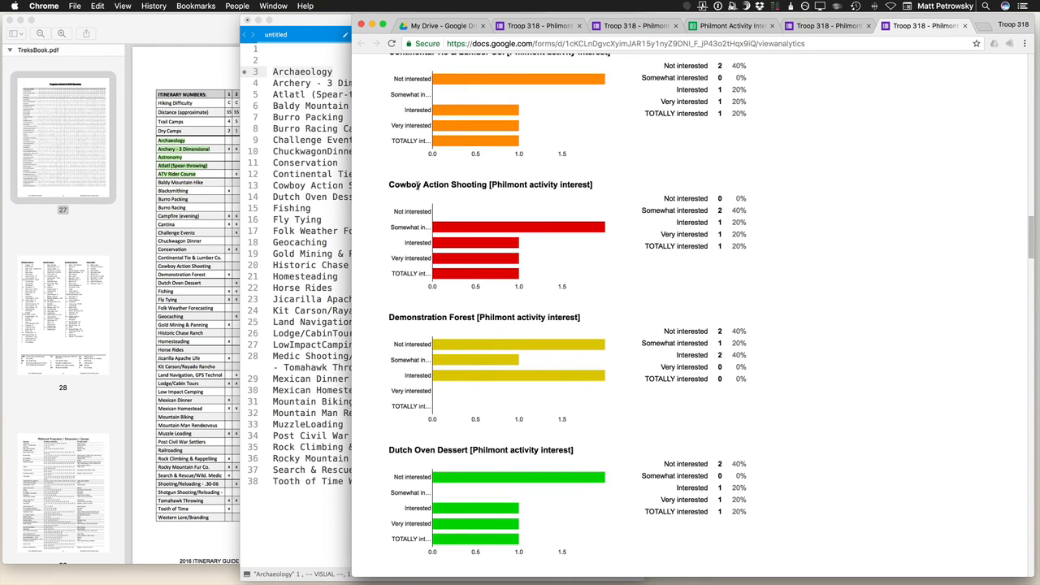
mouse_move(406, 194)
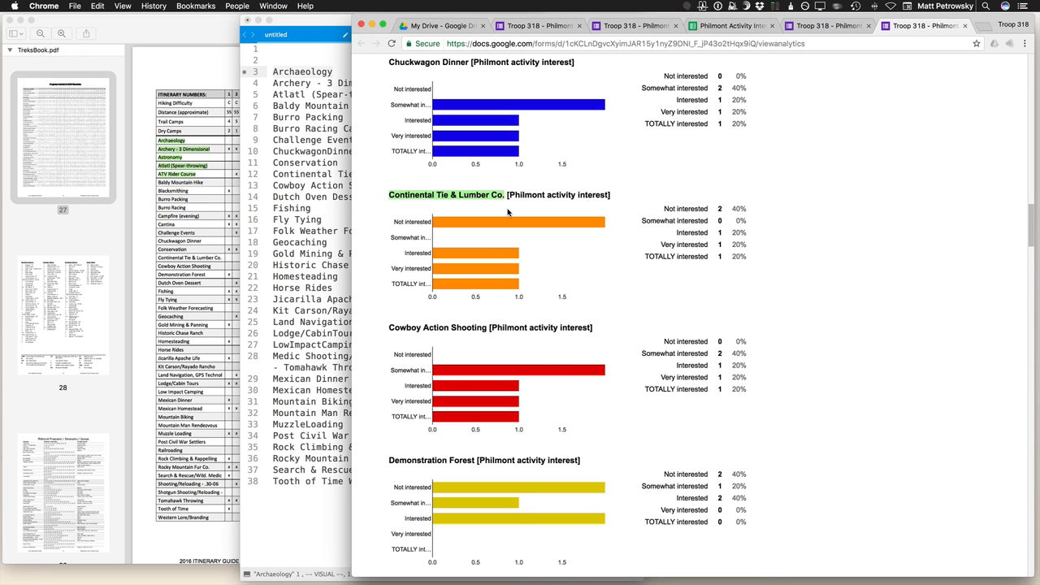
mouse_move(520, 237)
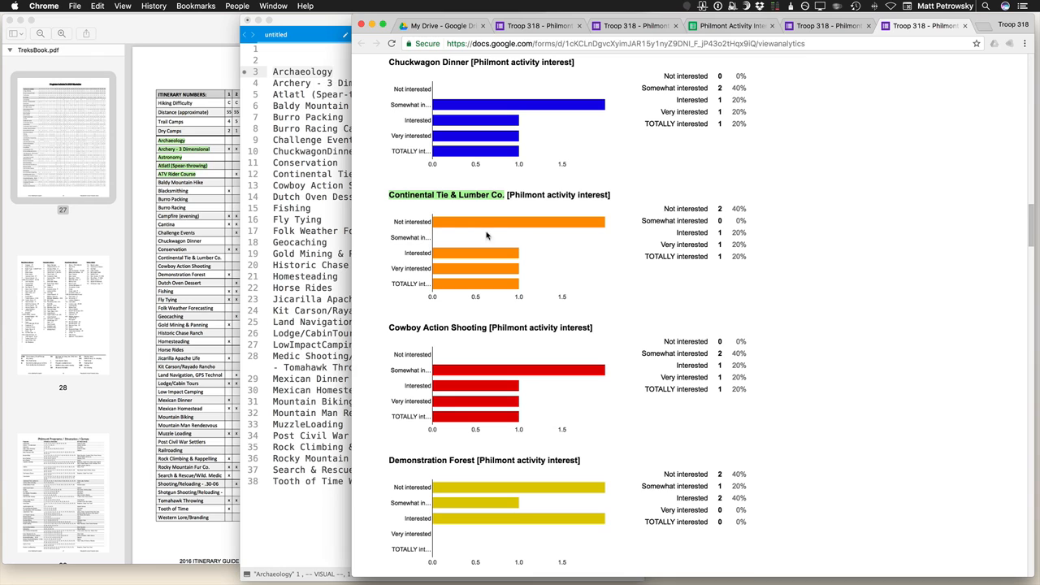
mouse_move(468, 226)
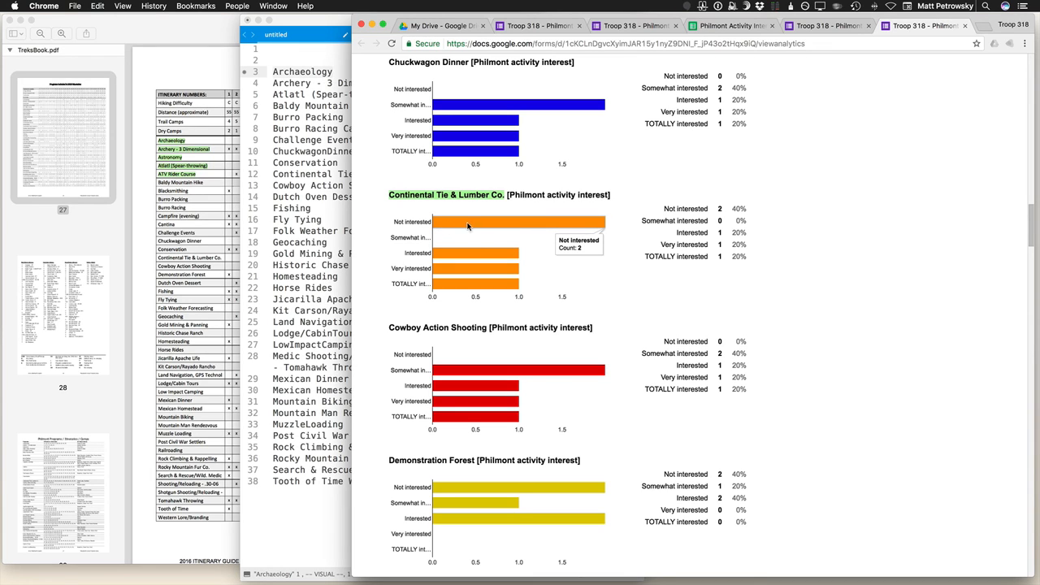
mouse_move(520, 225)
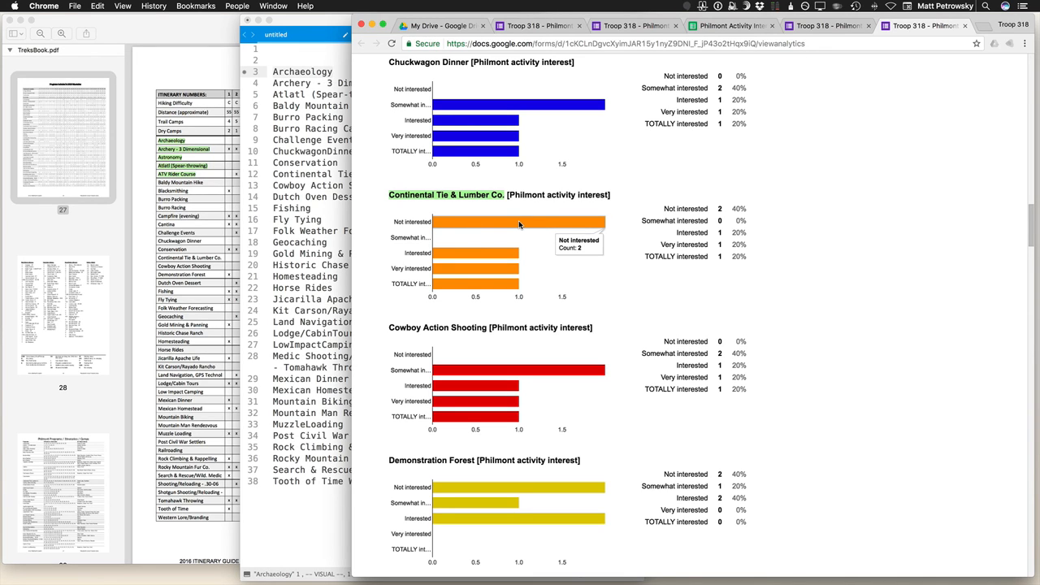
mouse_move(533, 276)
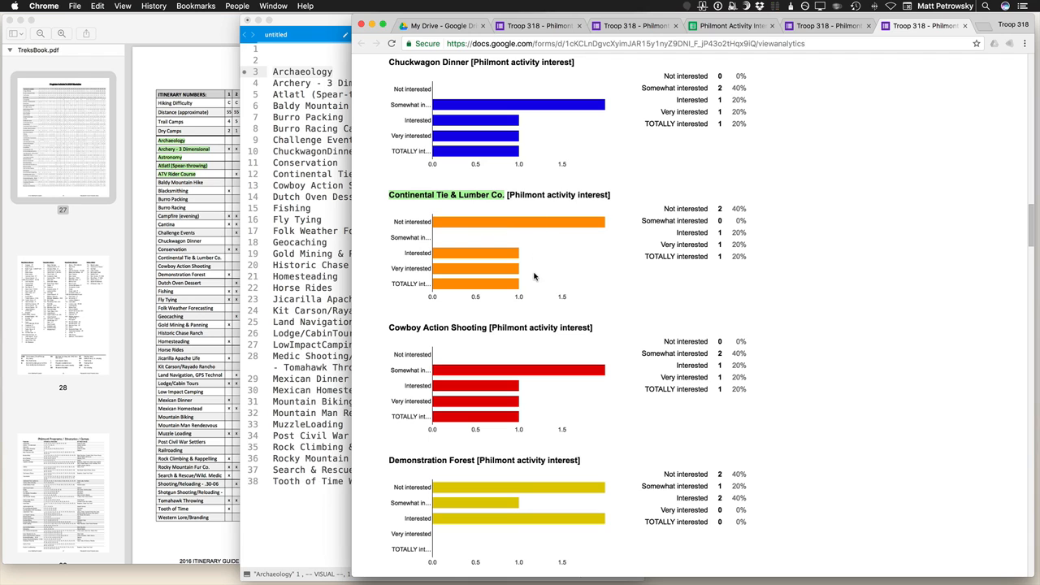
mouse_move(547, 276)
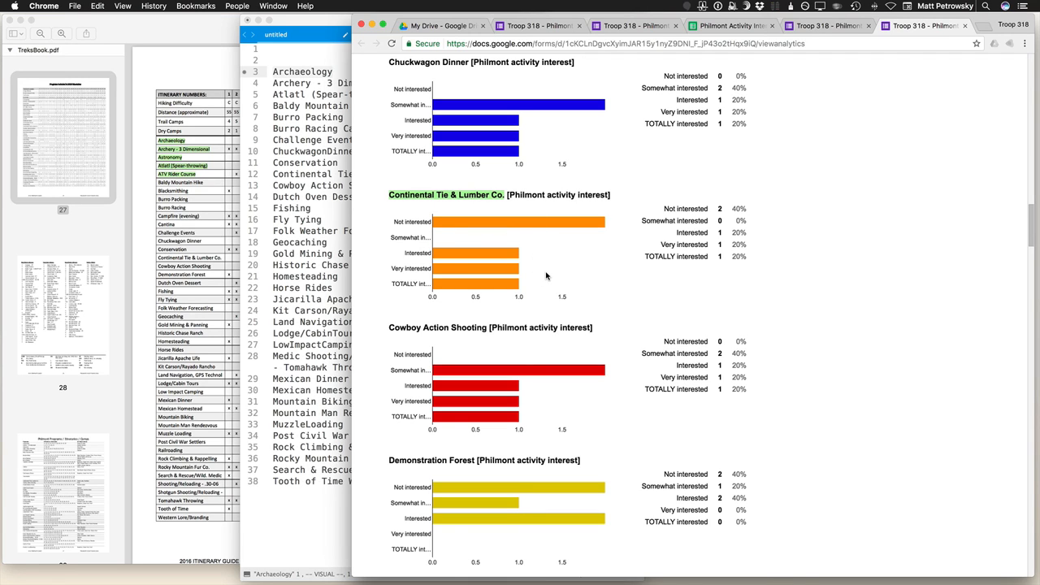
scroll(down, 3)
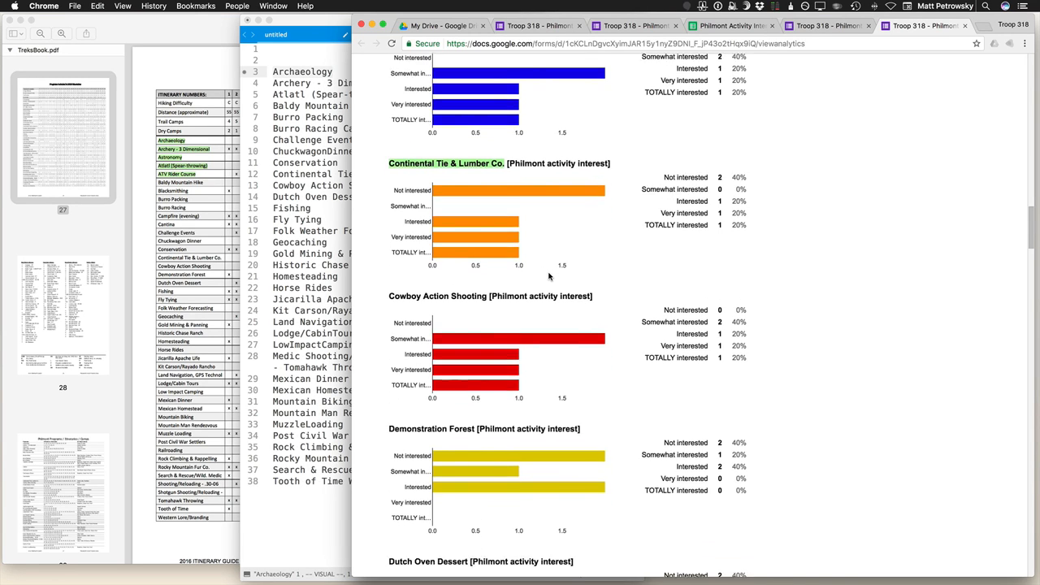
scroll(down, 3)
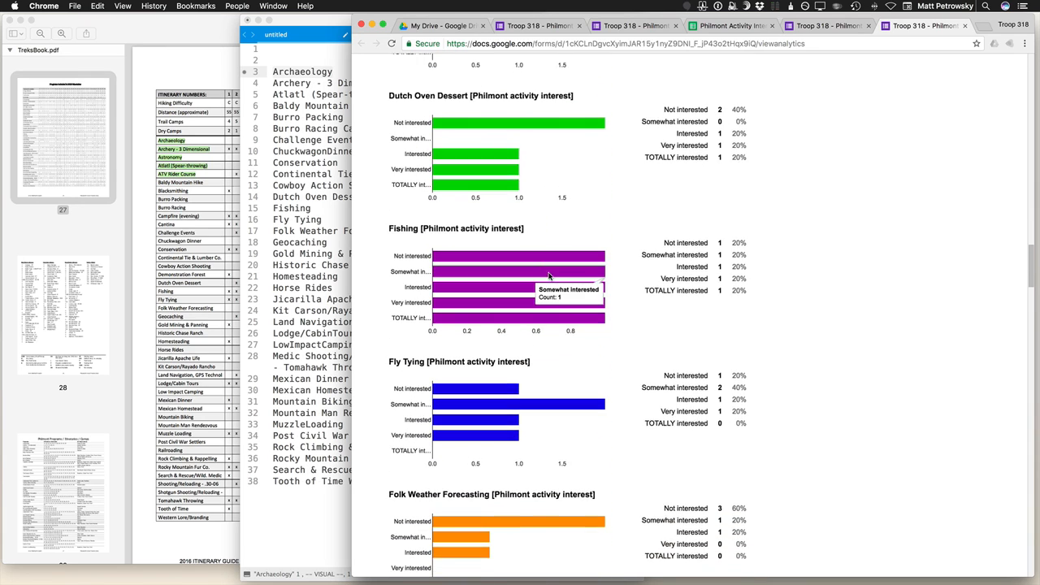
scroll(down, 3)
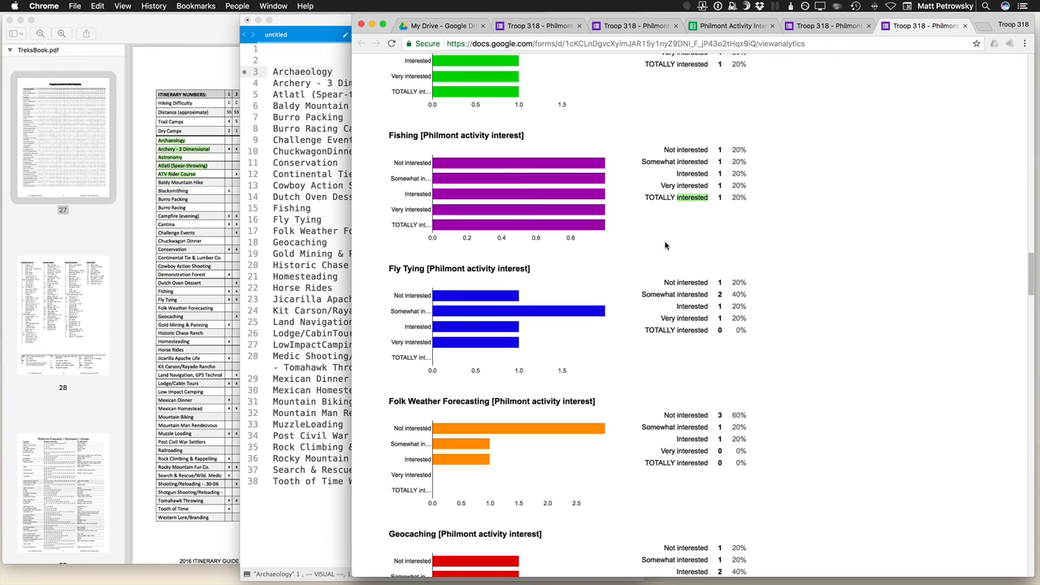
scroll(down, 3)
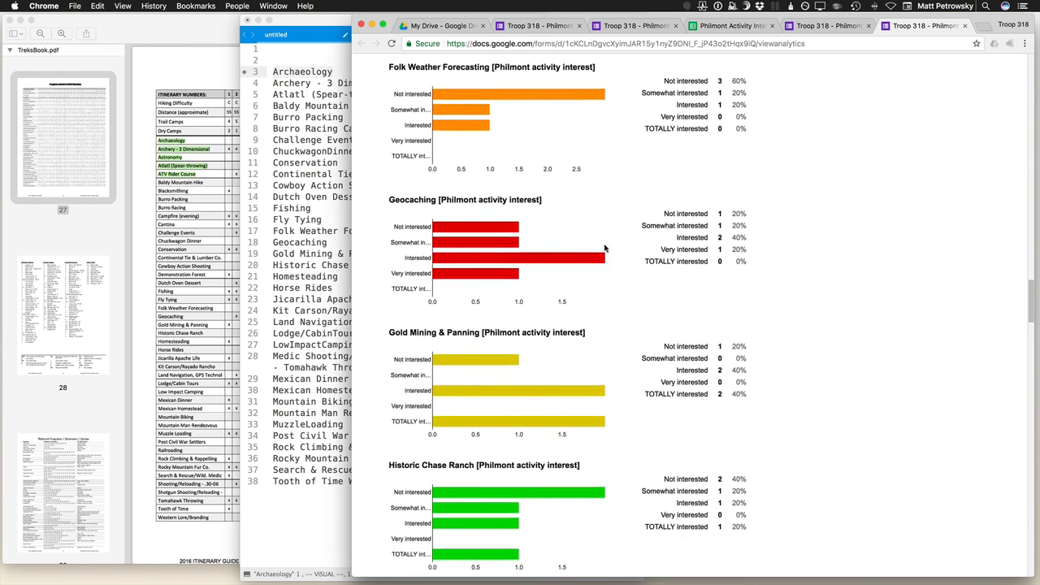
scroll(down, 3)
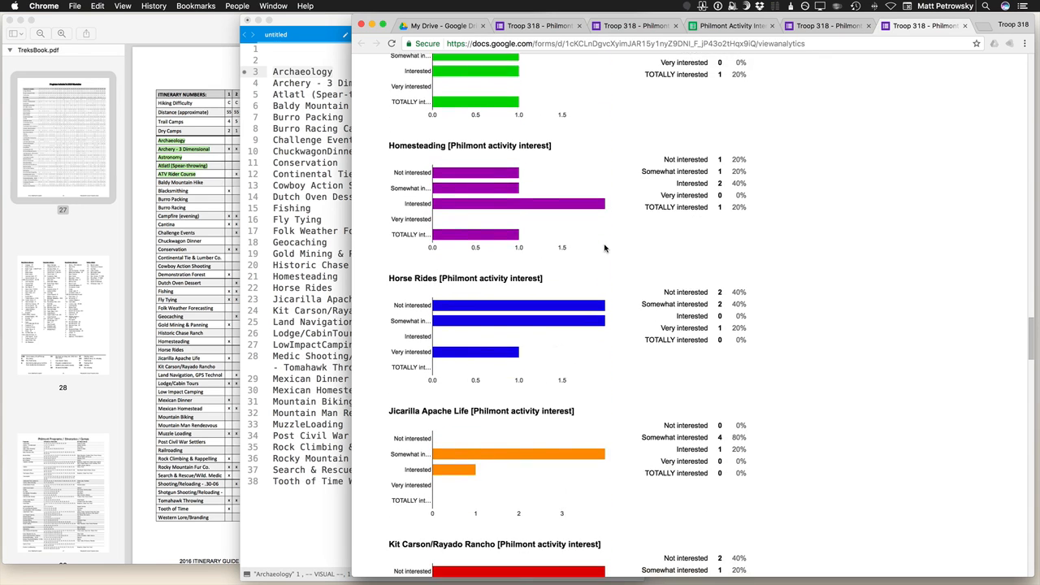
scroll(down, 3)
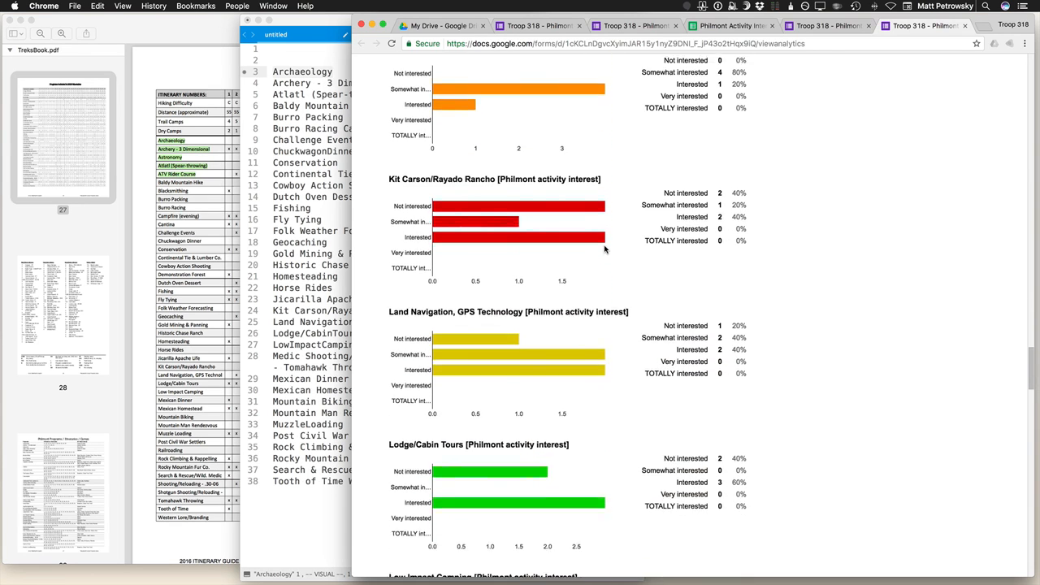
scroll(down, 3)
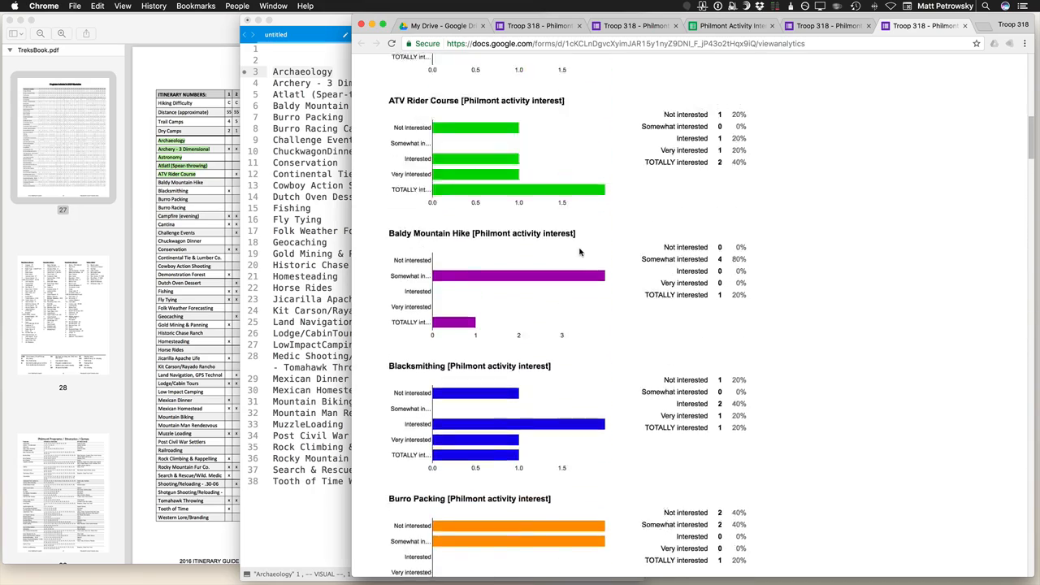
scroll(up, 3)
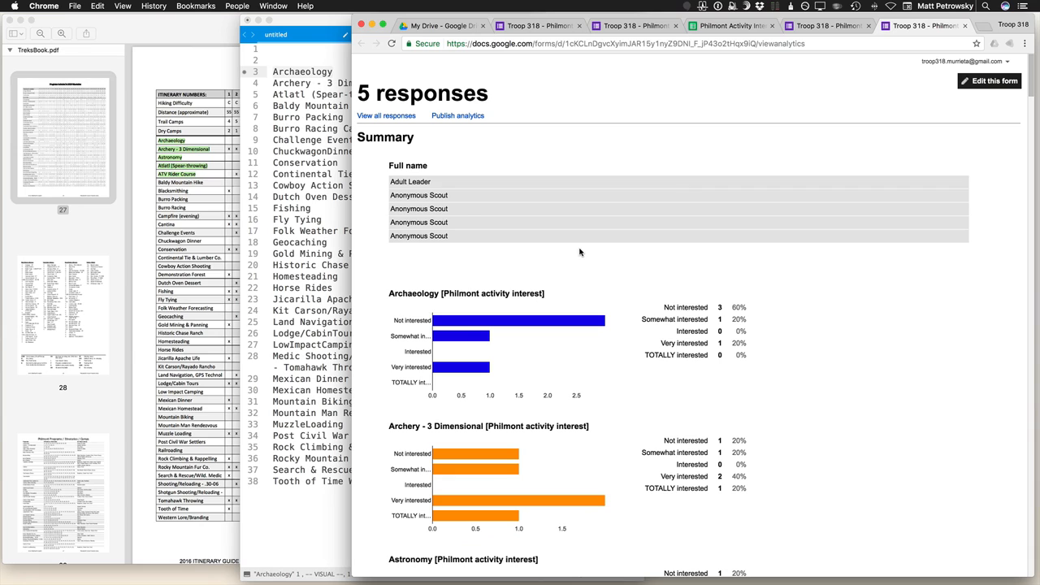